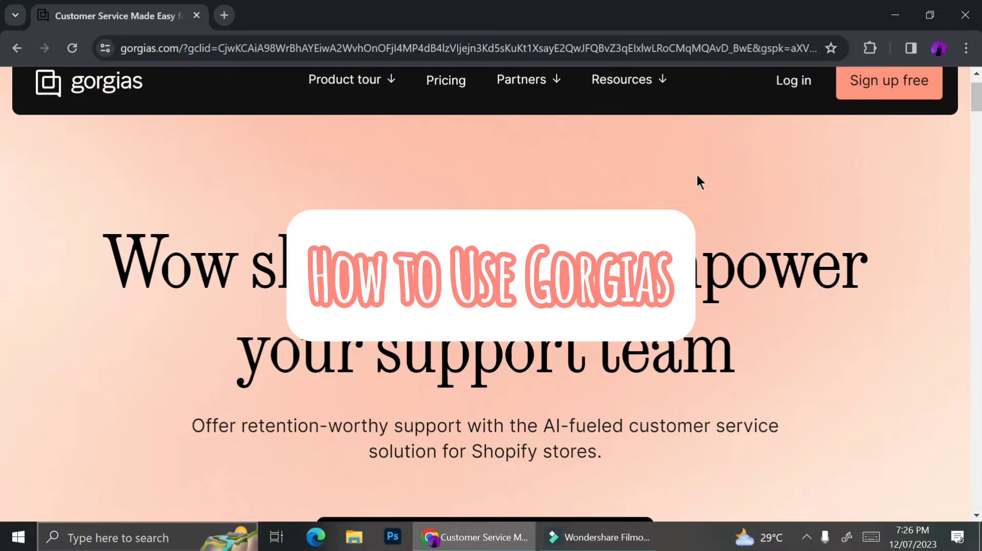
Scroll through the Product tour's Product, Capabilities and Ecommerce platforms sections
scroll(down, 3)
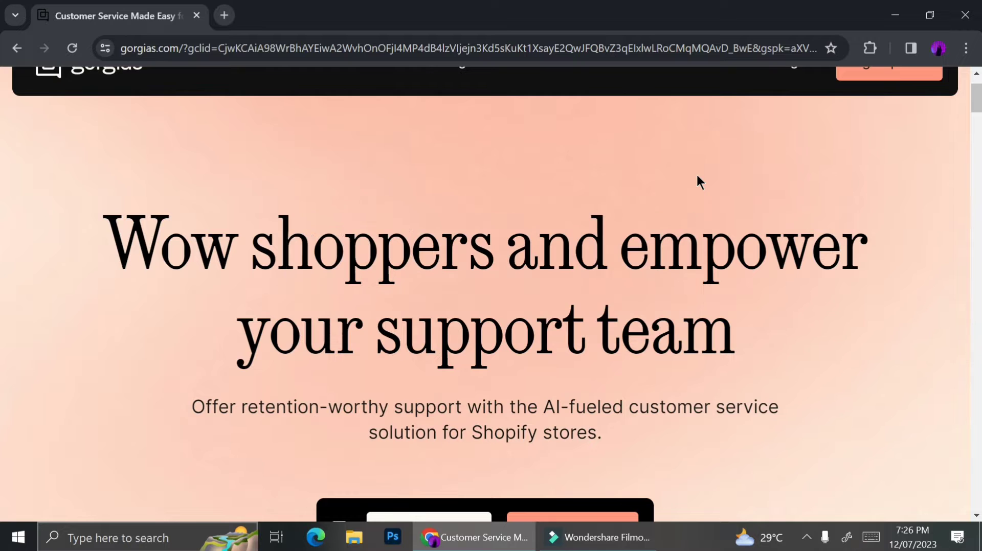
scroll(down, 3)
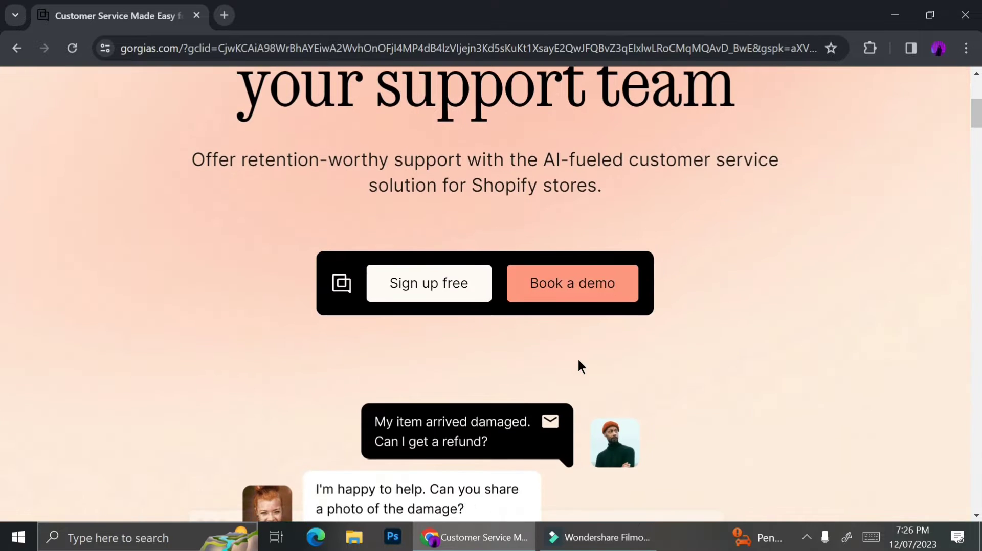
scroll(down, 3)
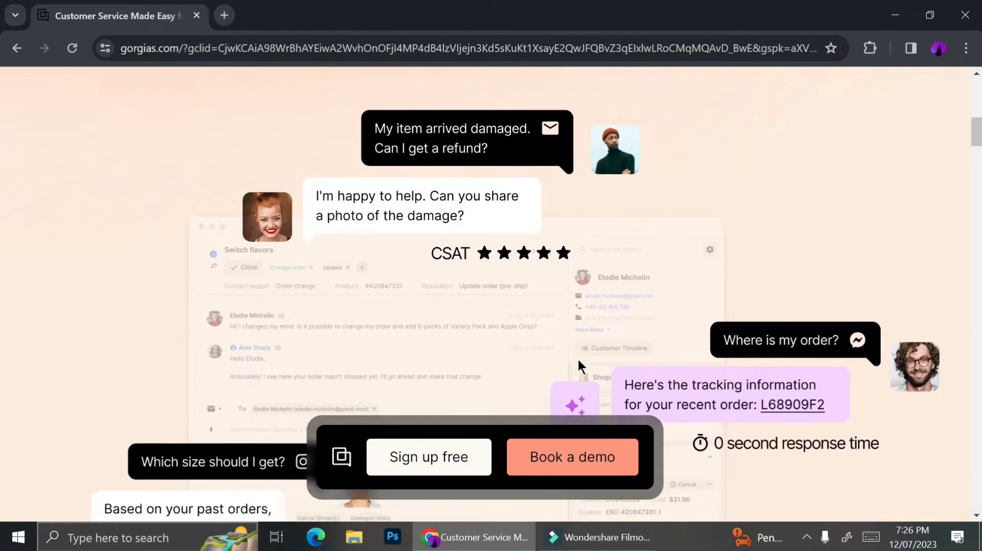
scroll(down, 3)
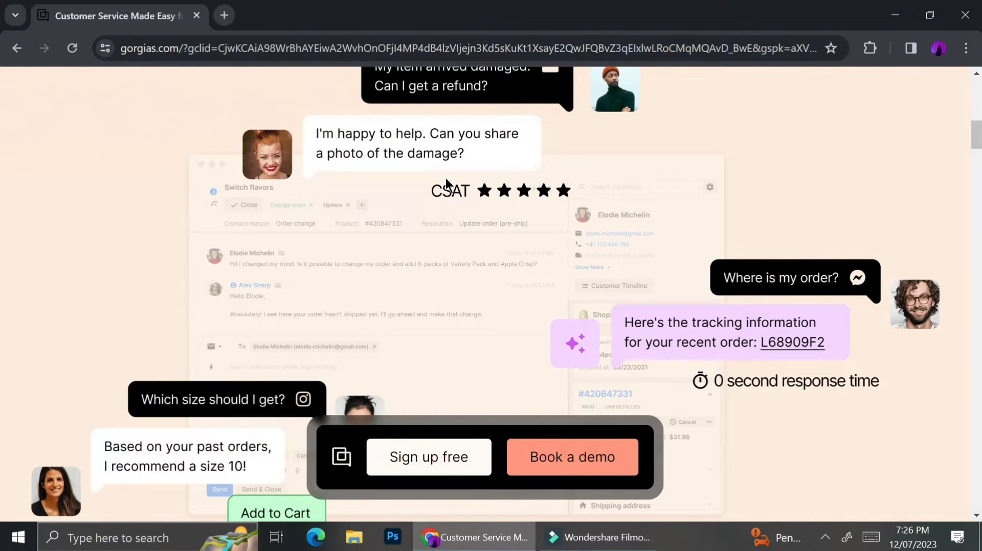
mouse_move(674, 260)
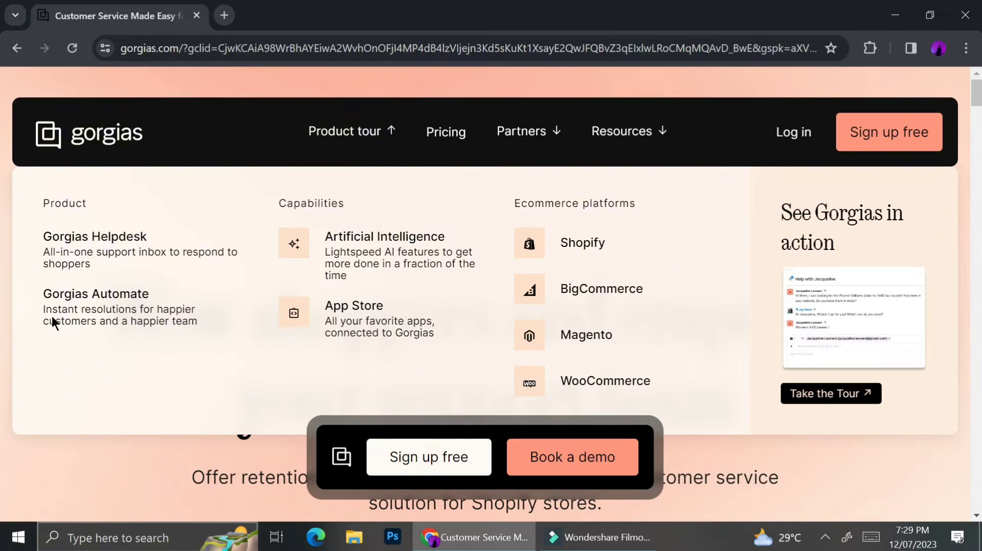
mouse_move(333, 369)
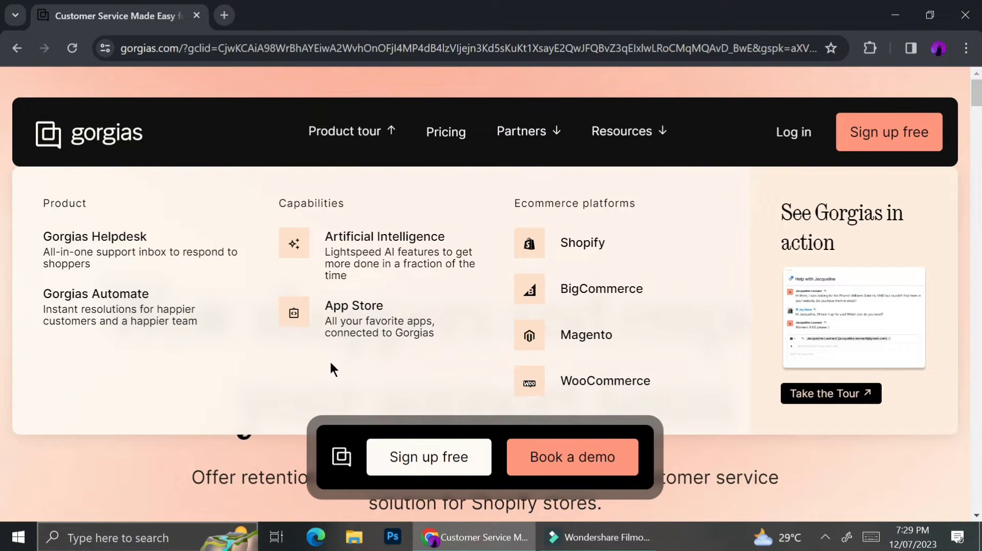
mouse_move(348, 252)
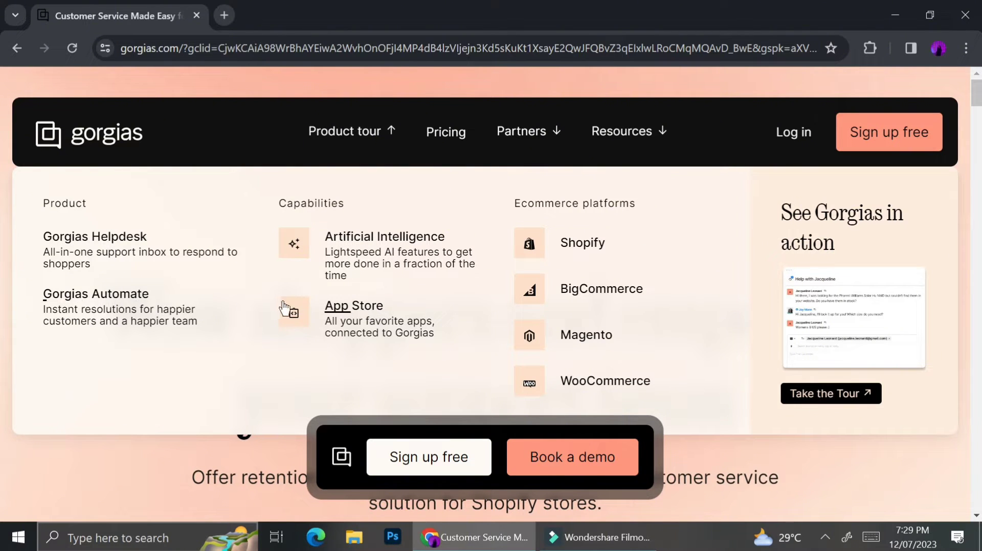
mouse_move(531, 243)
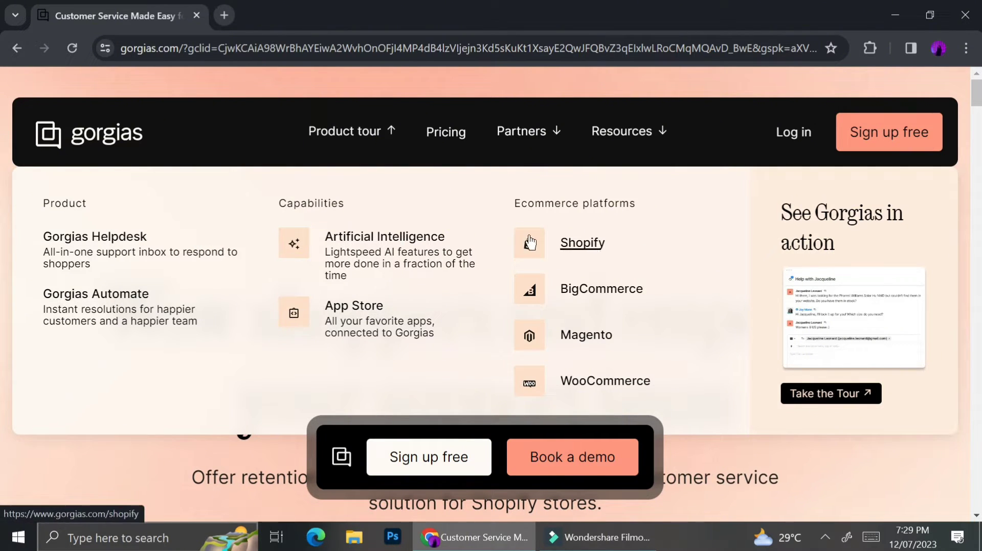
mouse_move(470, 148)
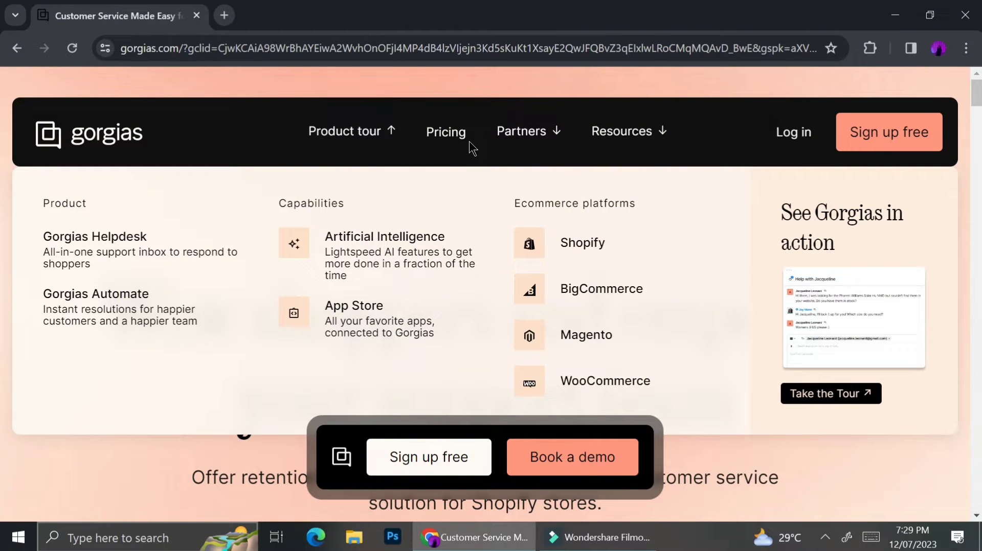
mouse_move(457, 143)
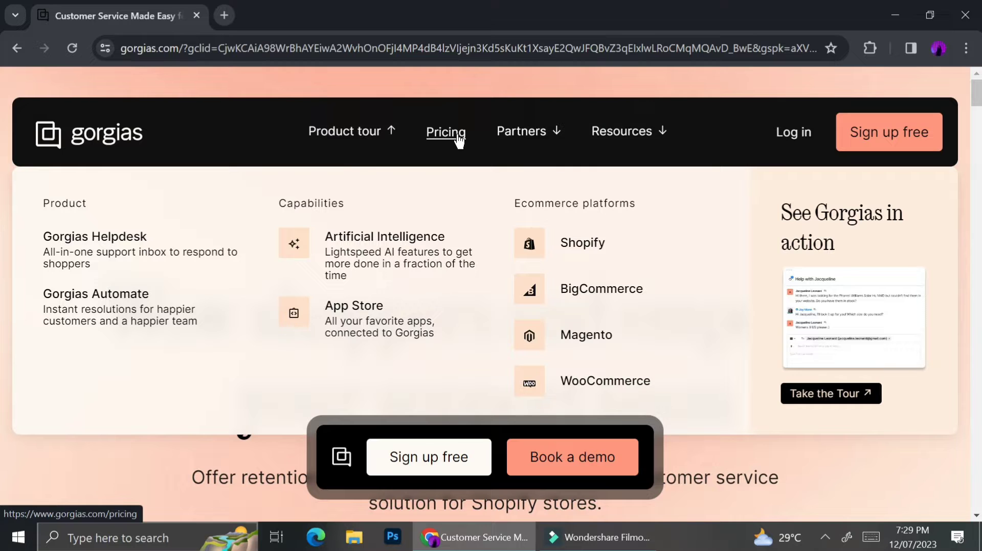
Open Pricing and scroll through the annual plans, from Basic at $50 to Enterprise's inclusions
click(446, 132)
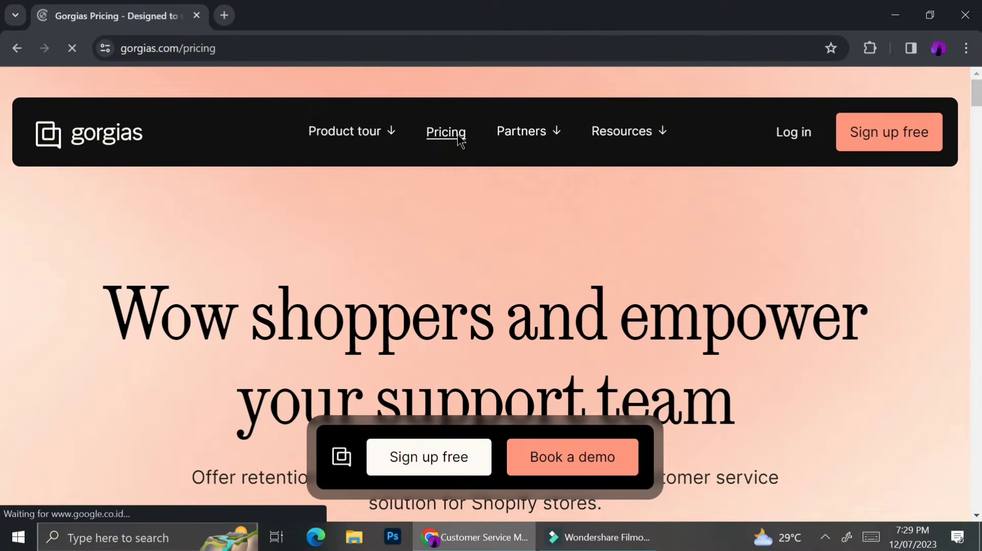
click(446, 132)
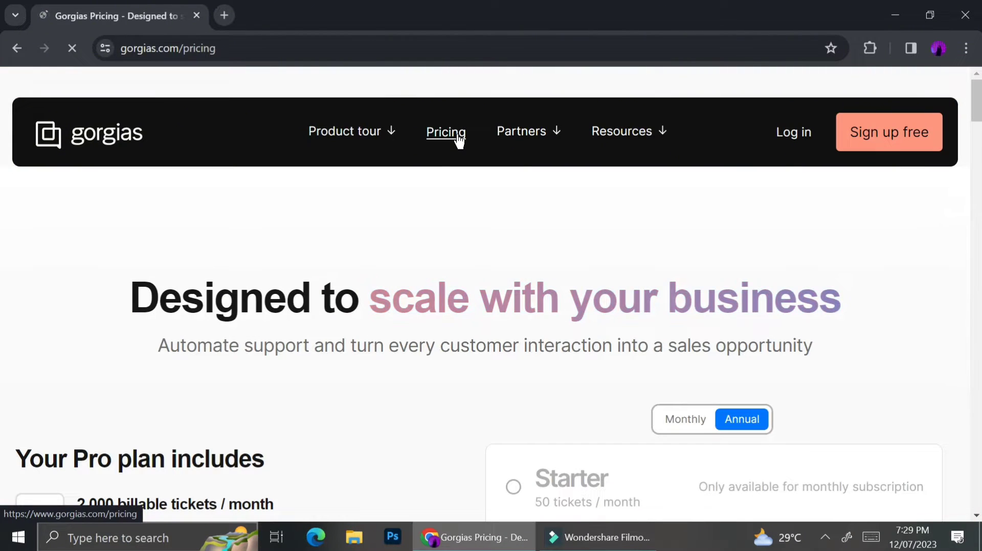
scroll(down, 3)
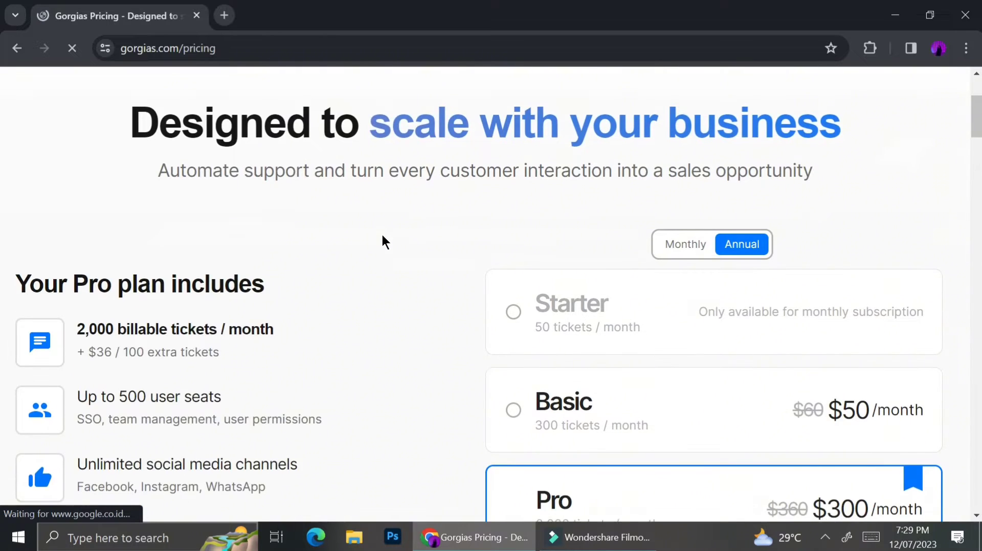
scroll(down, 3)
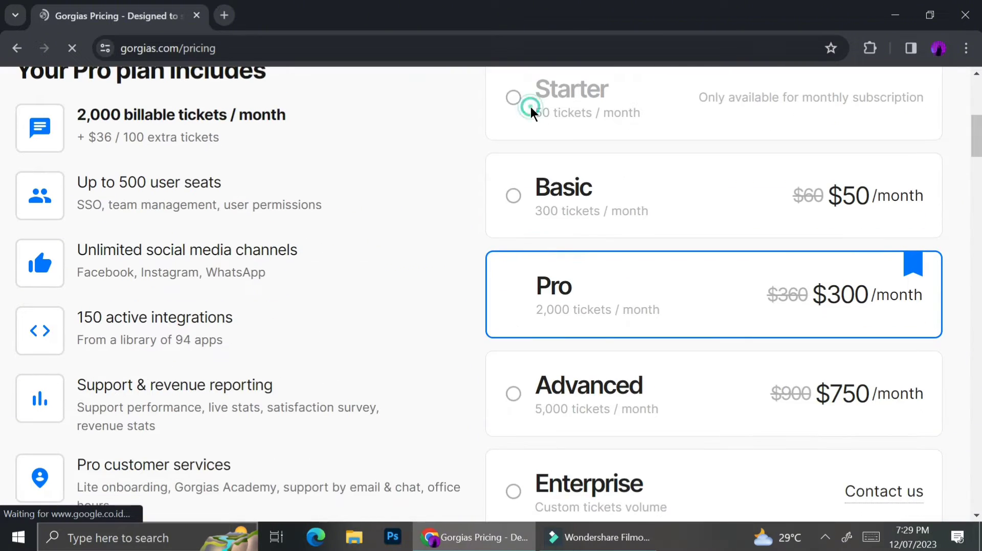
scroll(down, 3)
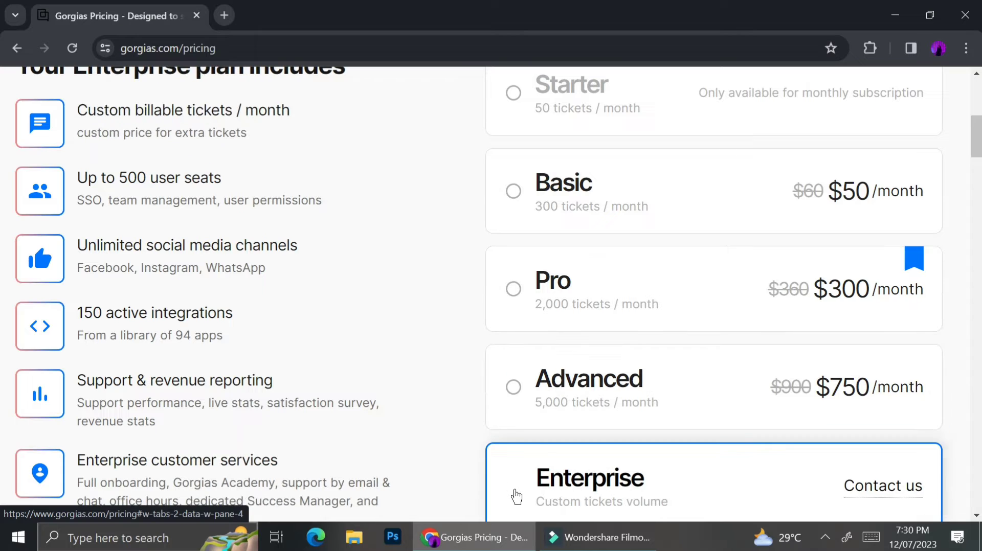
scroll(up, 3)
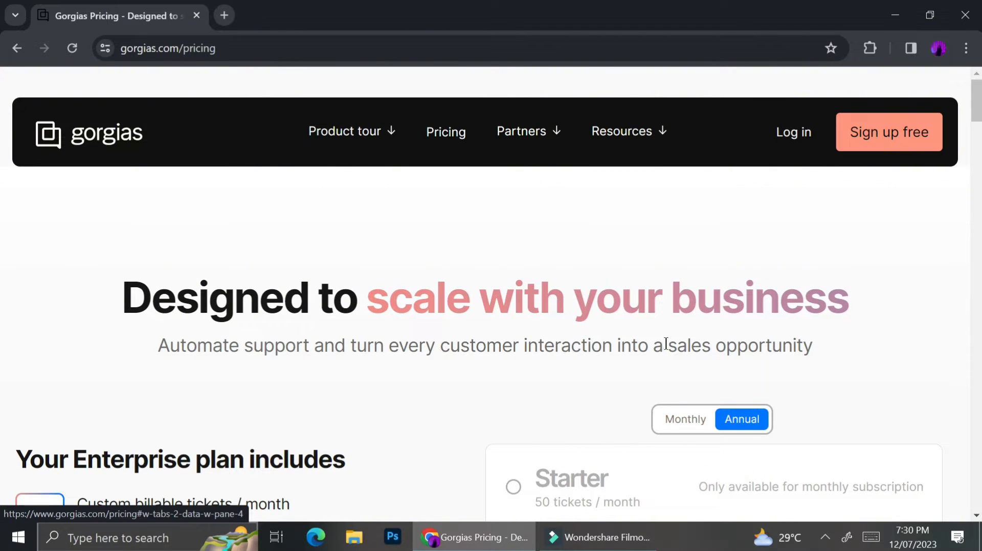
scroll(down, 3)
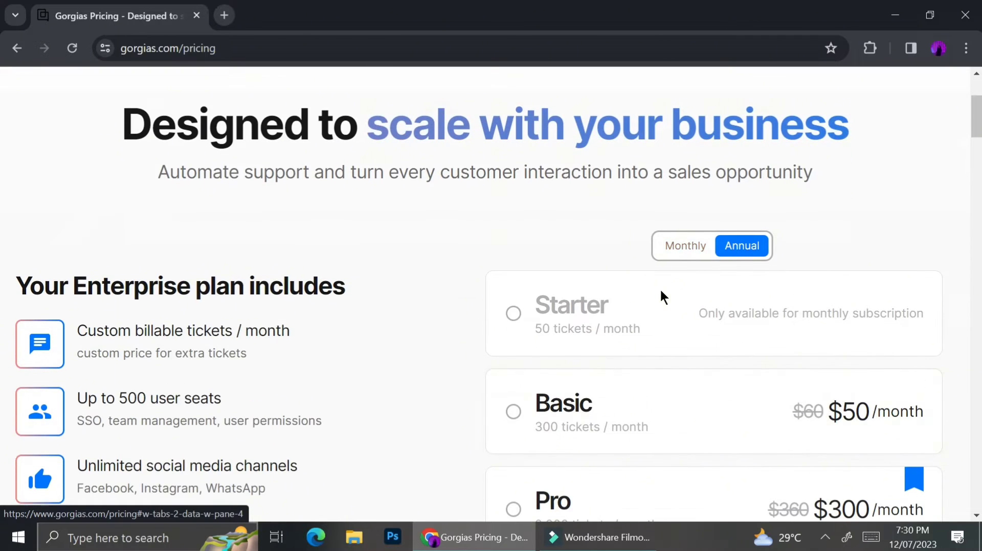
Switch to monthly billing and review Starter $10, Basic $60, Pro $360 and Advanced $900
click(679, 246)
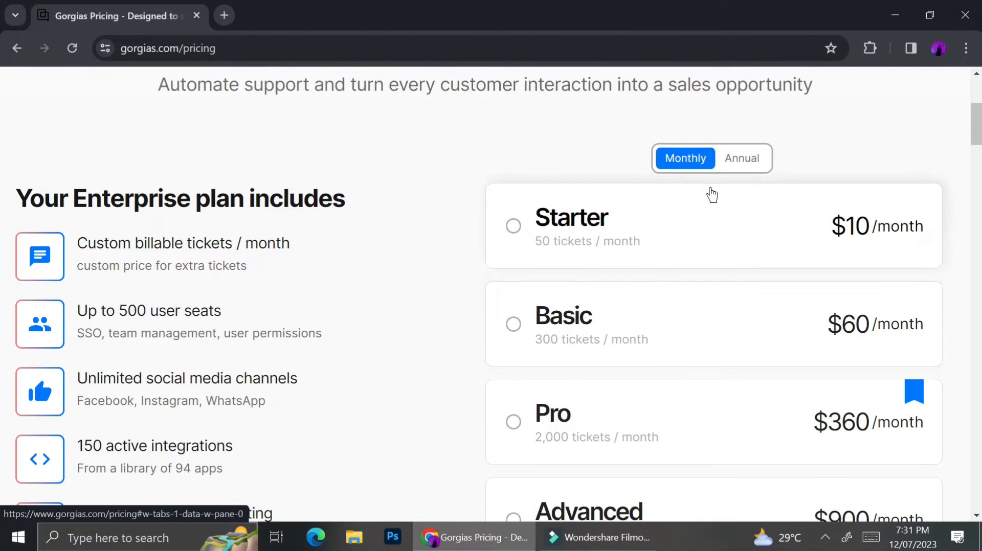
scroll(down, 3)
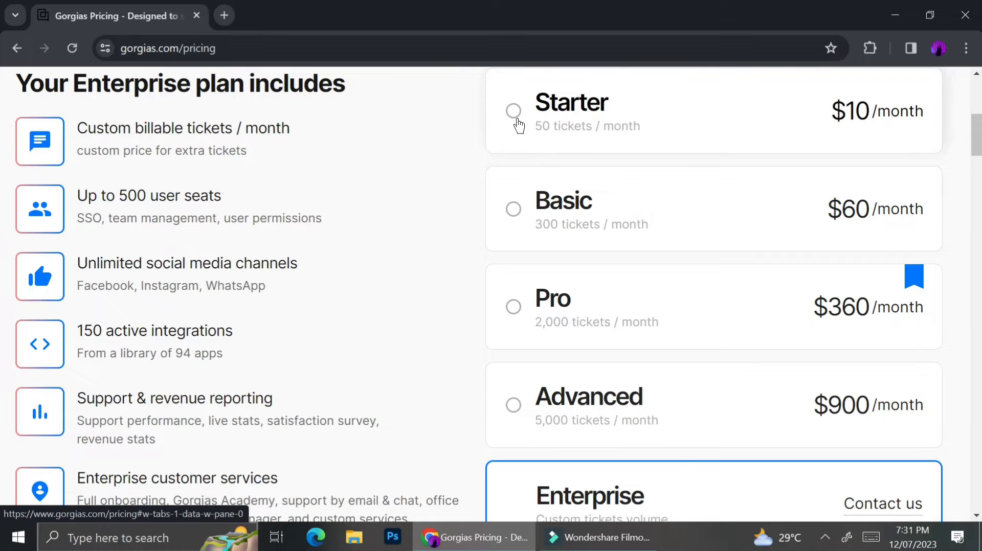
click(513, 111)
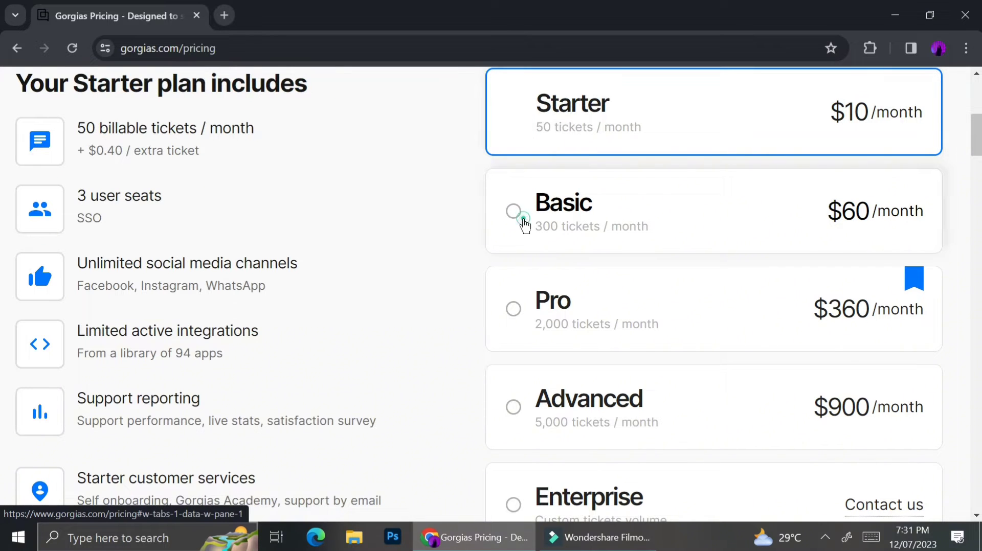
click(514, 213)
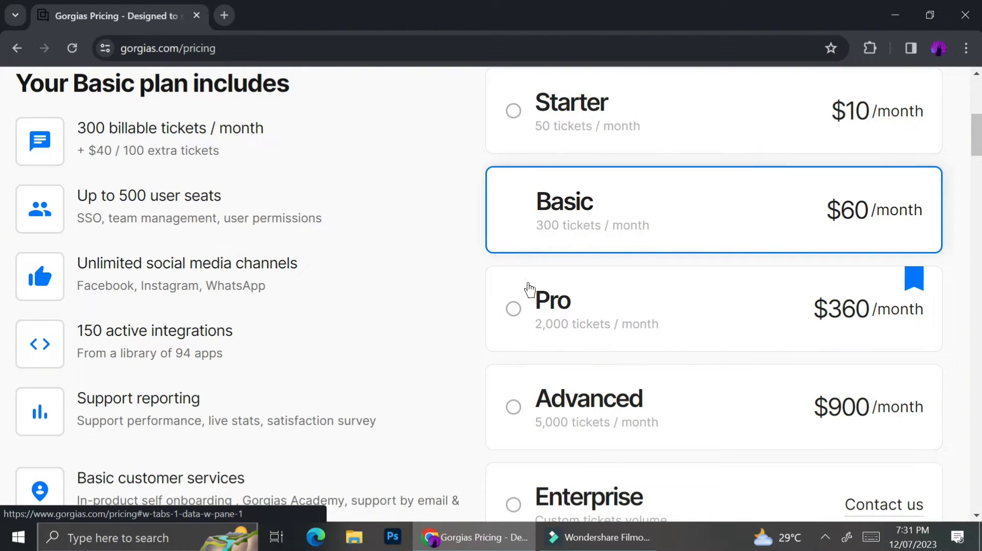
click(514, 309)
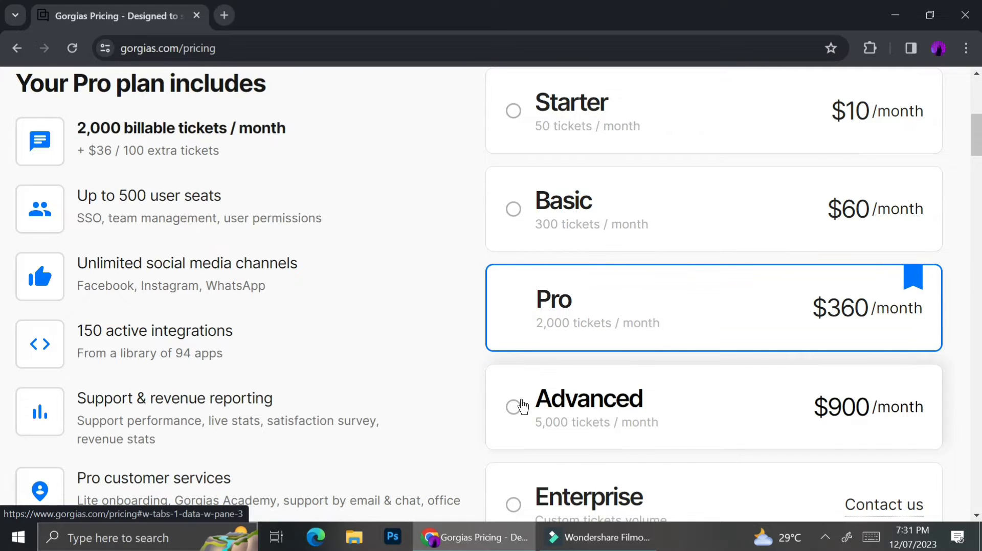
click(513, 407)
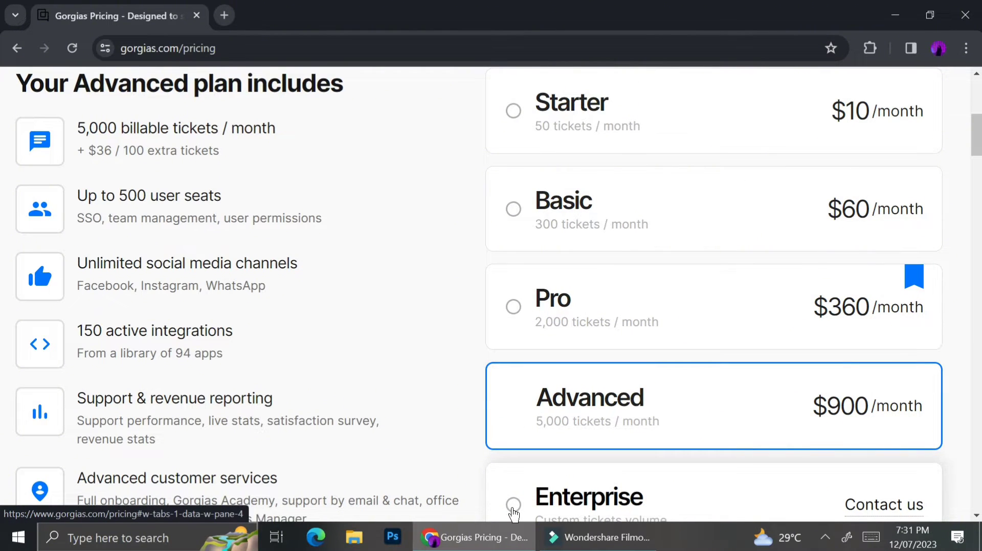
scroll(up, 3)
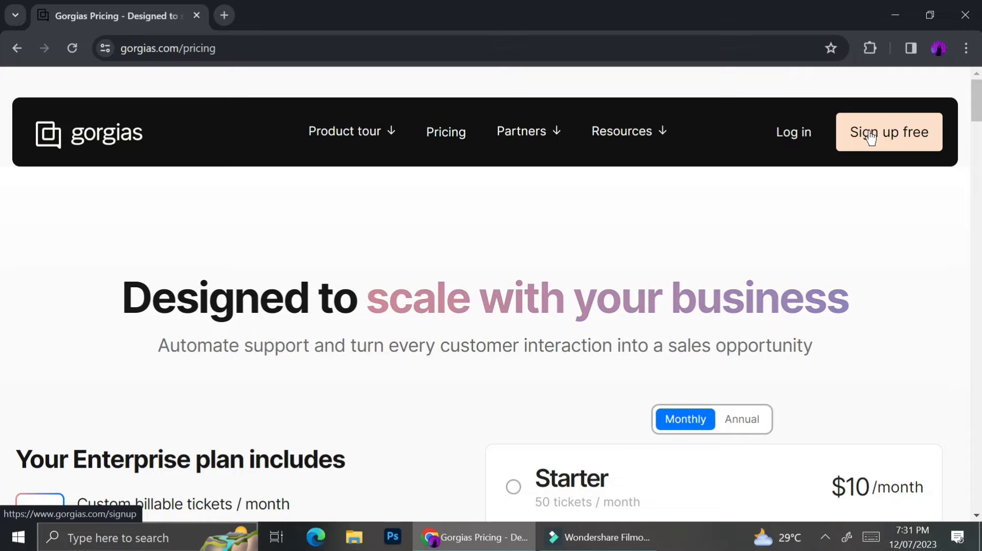
Start the free signup and select the work email field on the create-account form
click(872, 135)
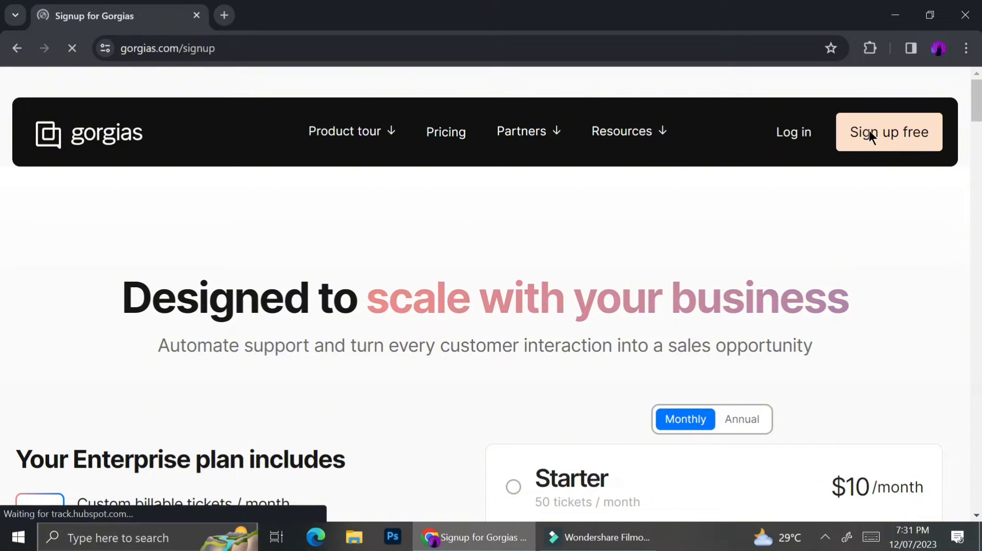
click(888, 132)
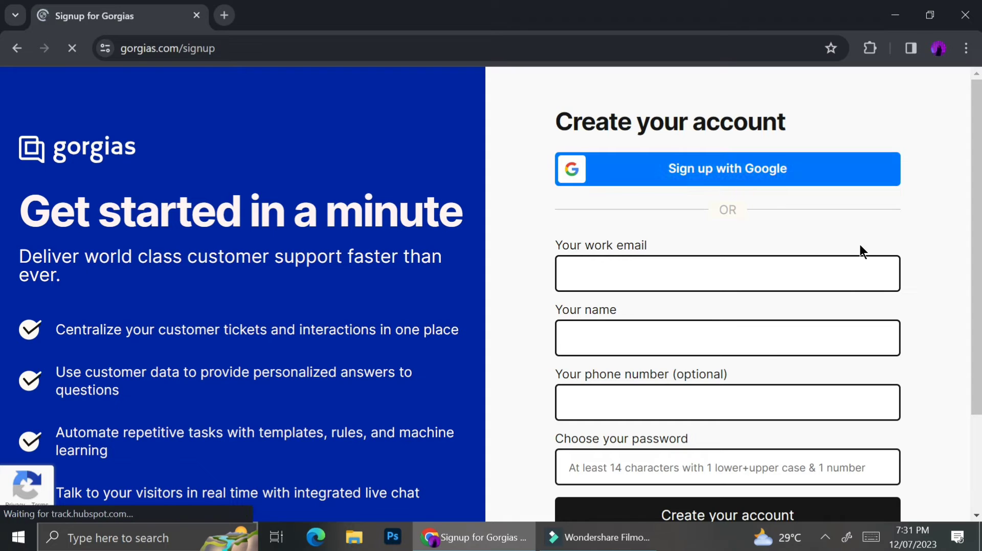
scroll(down, 3)
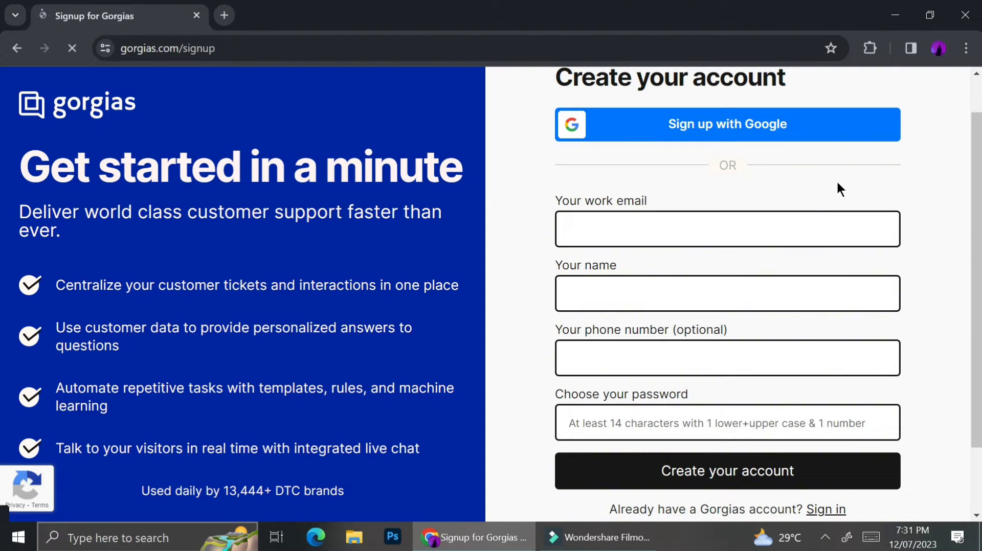
click(727, 229)
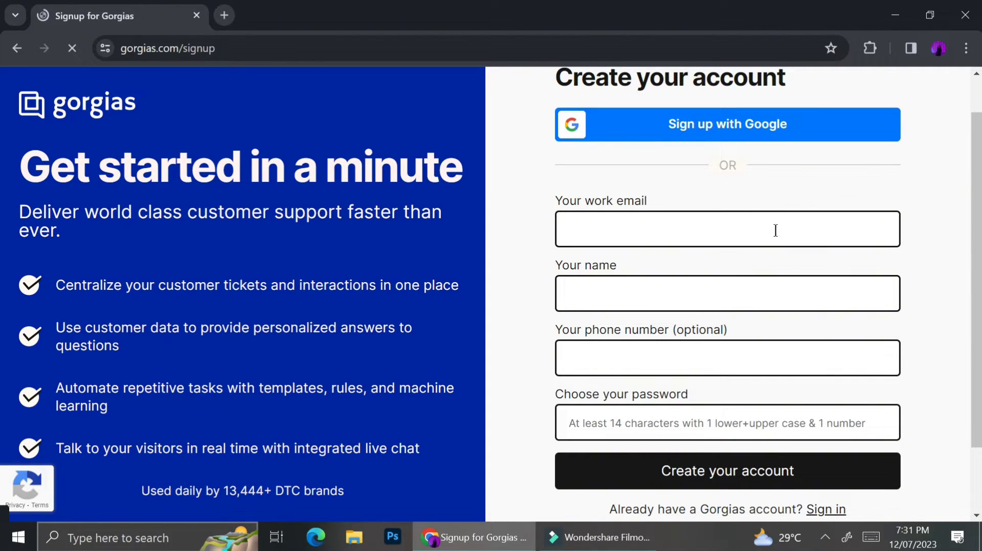
scroll(down, 3)
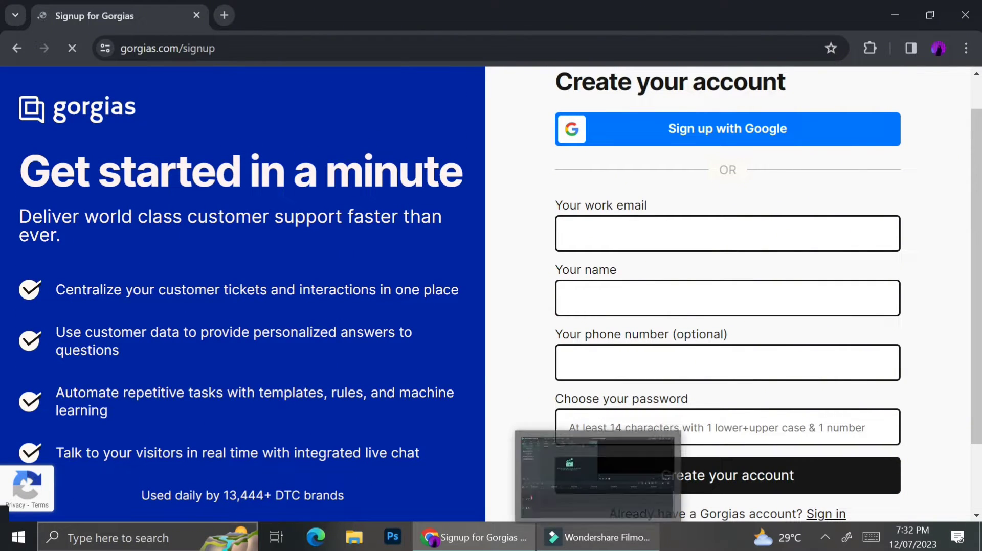
Continue to the helpdesk setup step, then follow the Sign in link instead
click(729, 475)
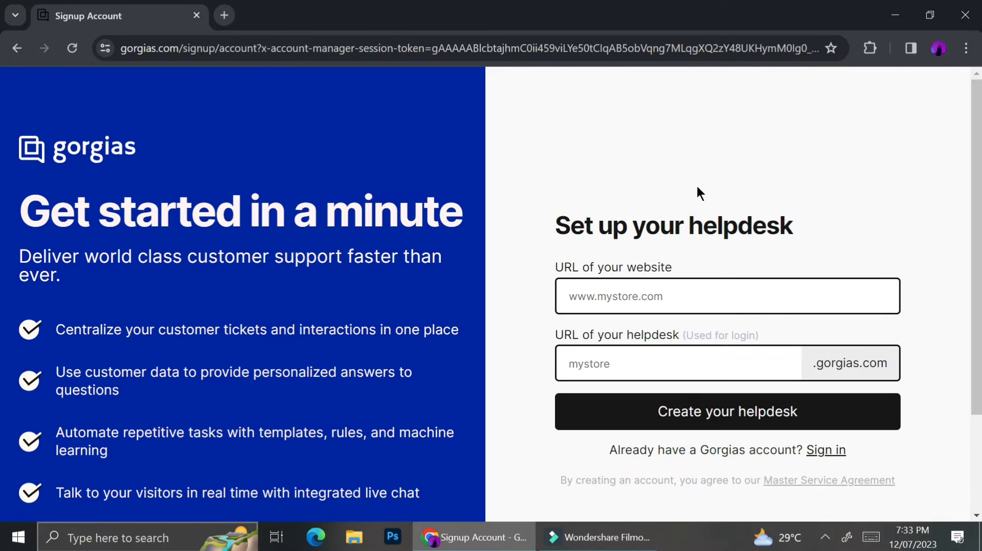
mouse_move(871, 223)
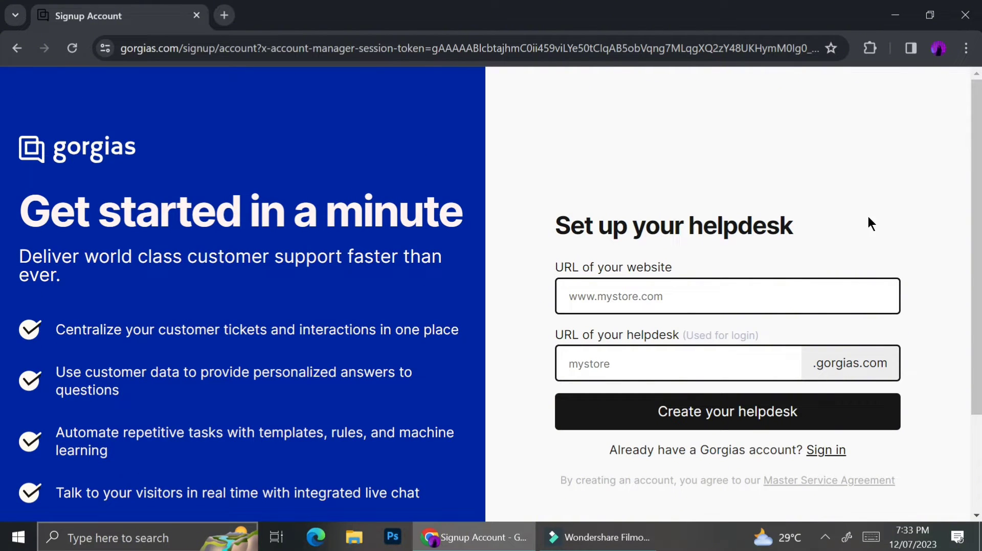
mouse_move(905, 243)
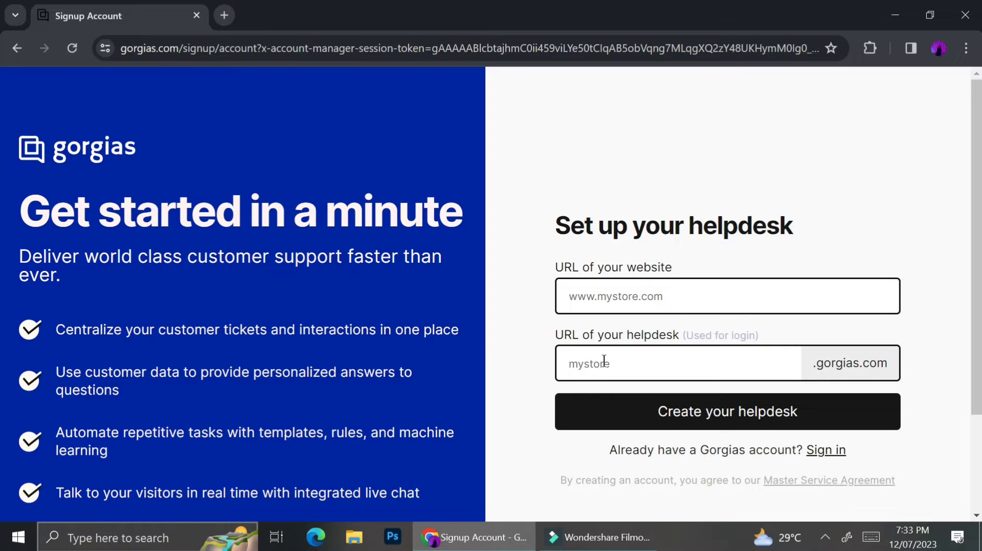
mouse_move(781, 252)
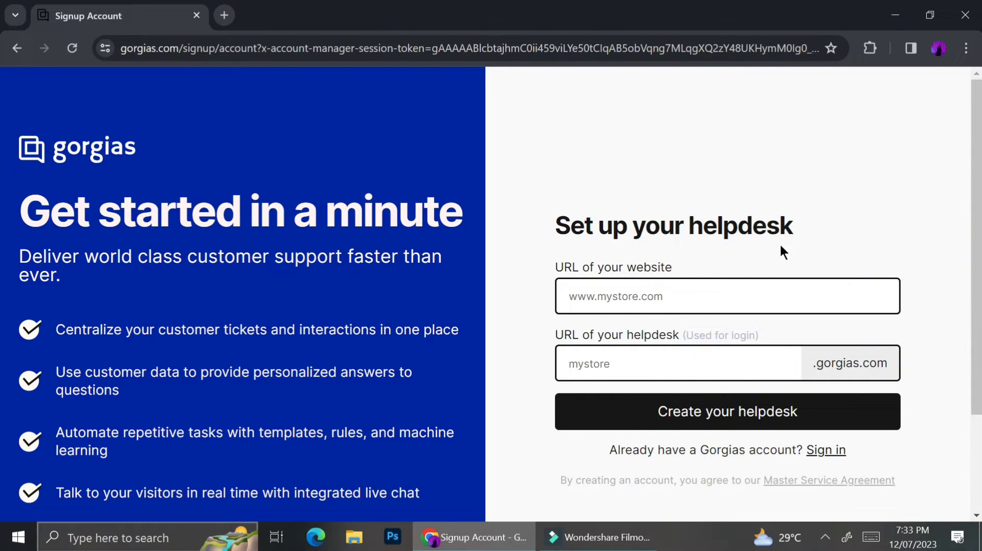
mouse_move(842, 219)
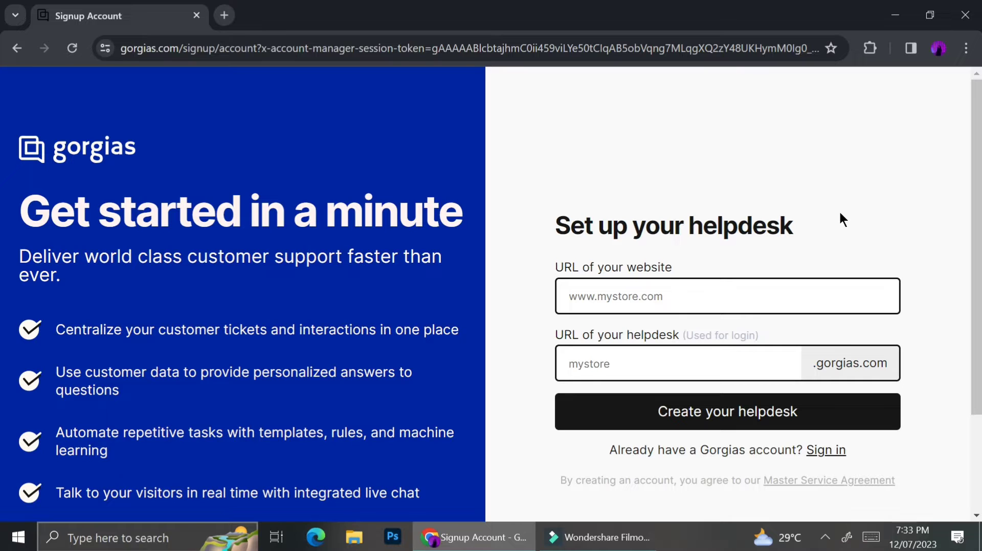
mouse_move(643, 334)
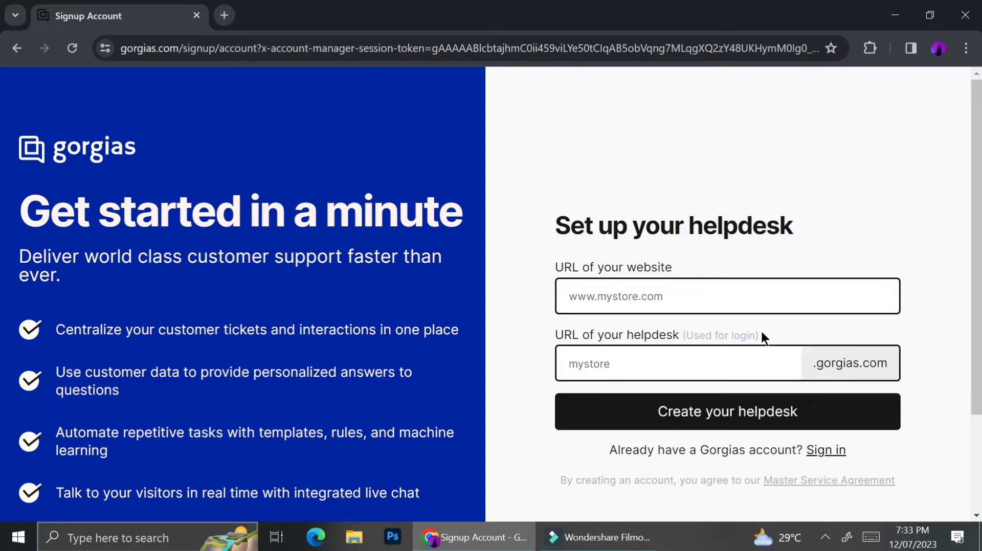
click(826, 451)
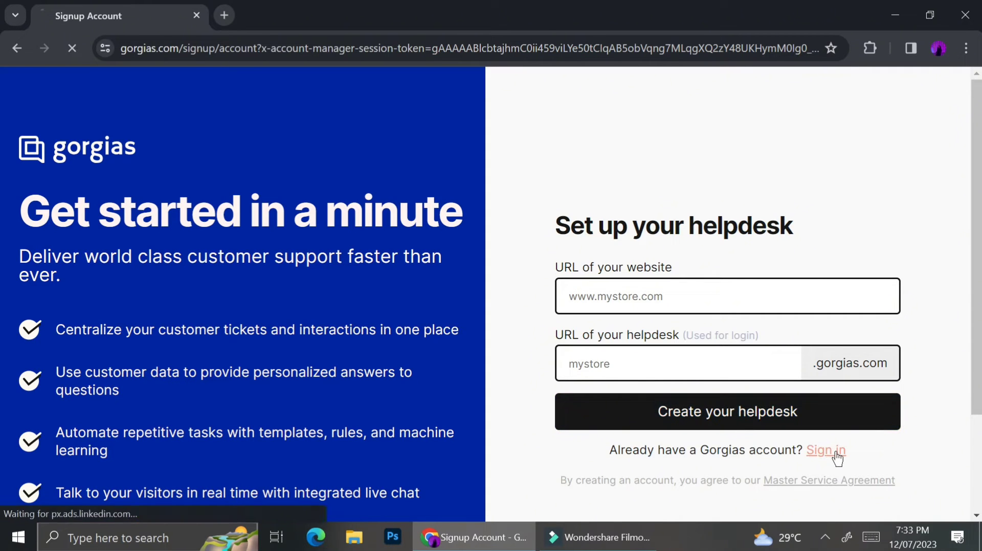
Enter the helpdesk subdomain 'atcookies' on the login page
click(826, 451)
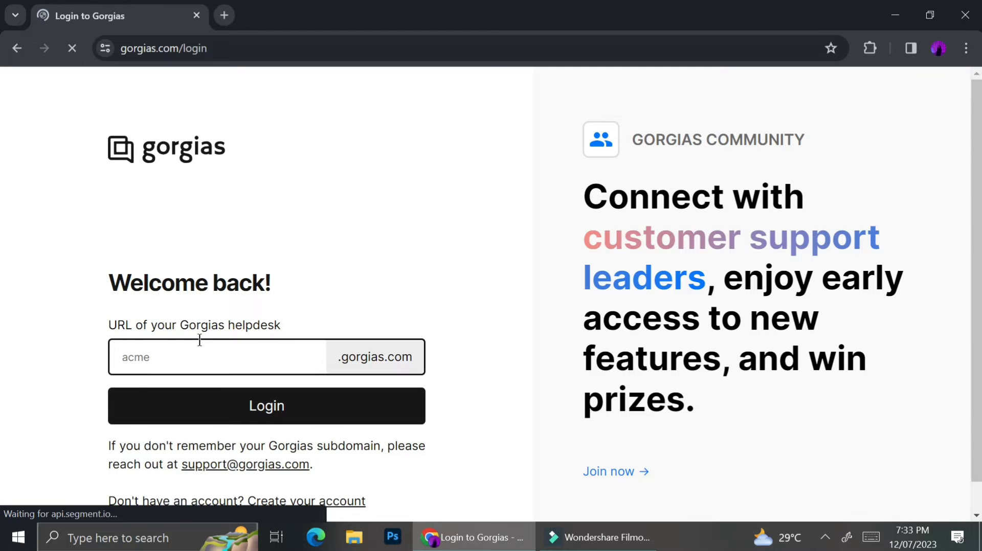
text(atc)
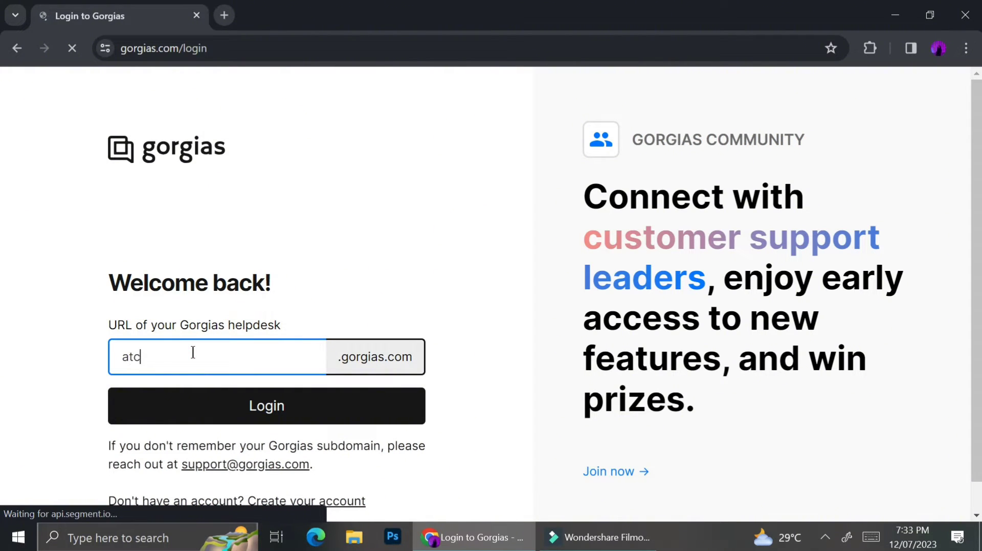
text(ookies)
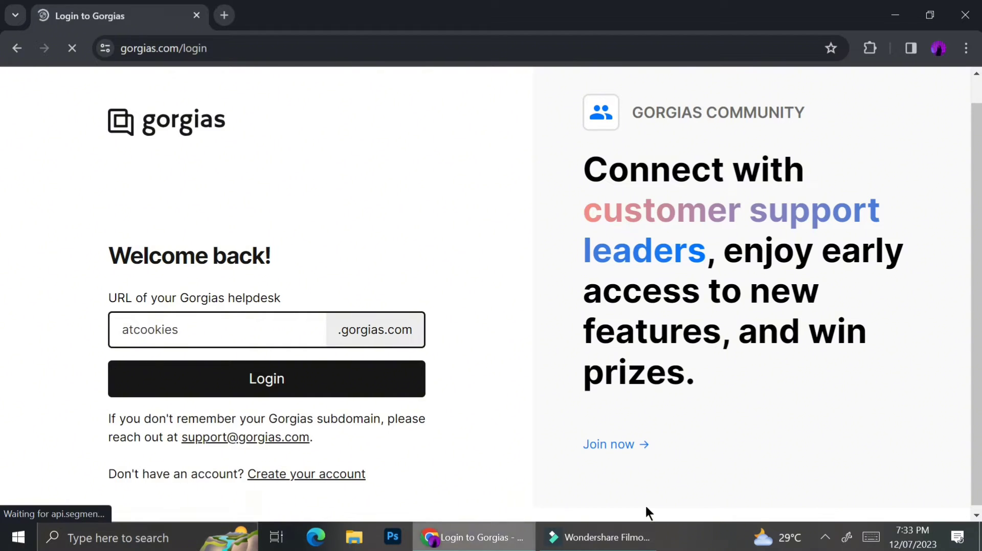
mouse_move(469, 323)
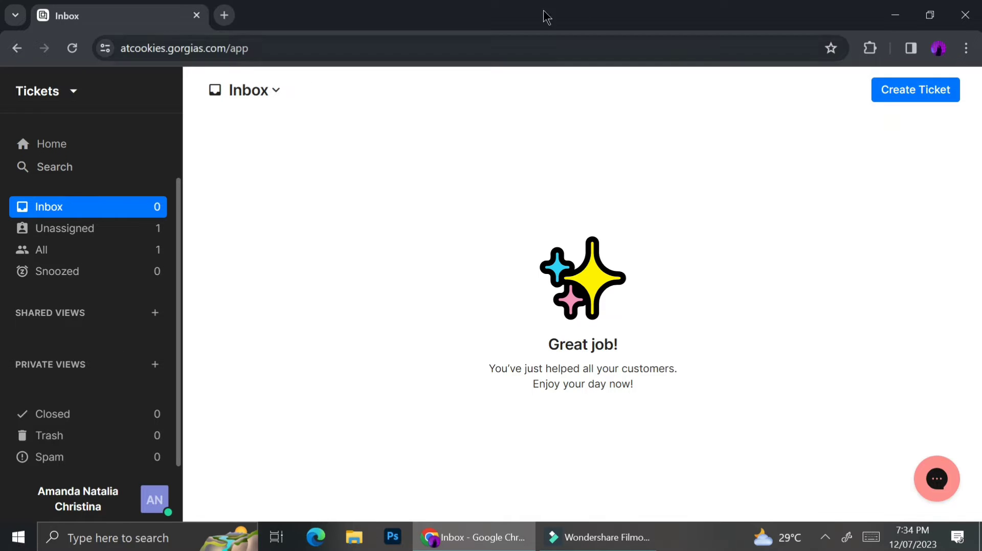
mouse_move(296, 190)
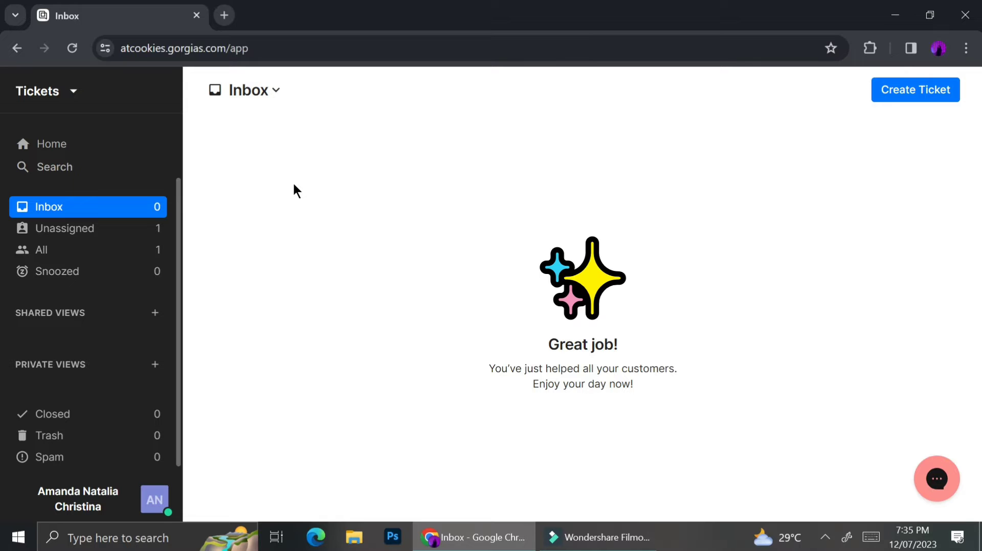
mouse_move(146, 99)
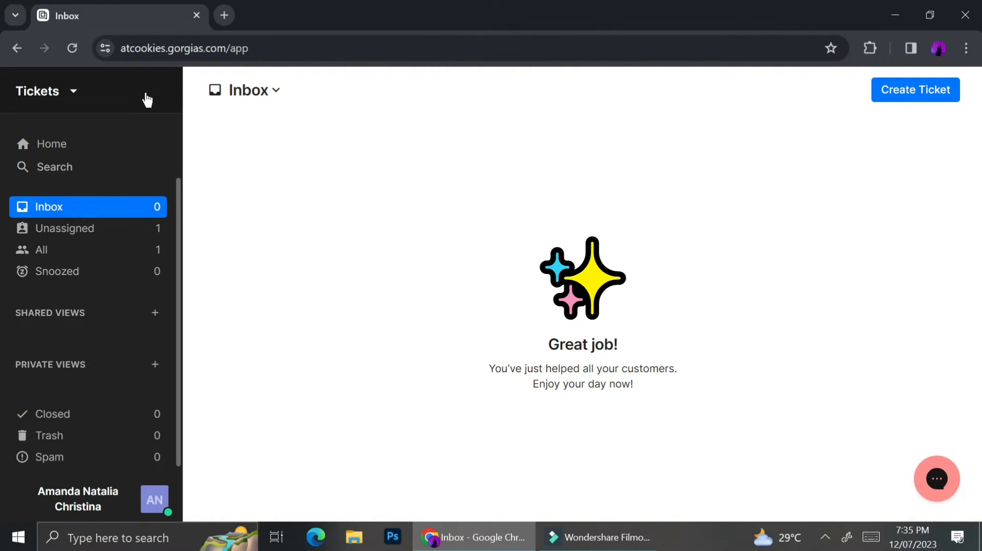
mouse_move(140, 97)
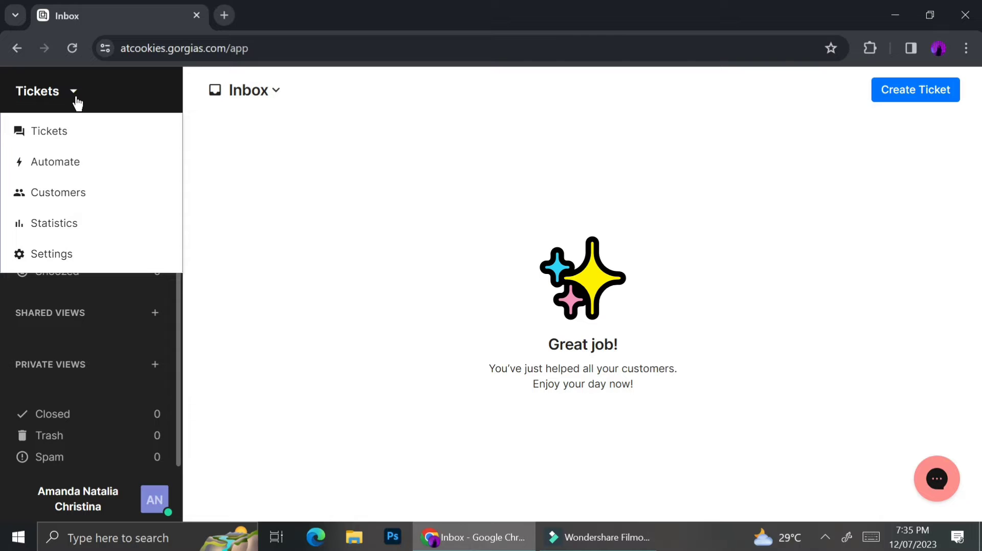
mouse_move(56, 153)
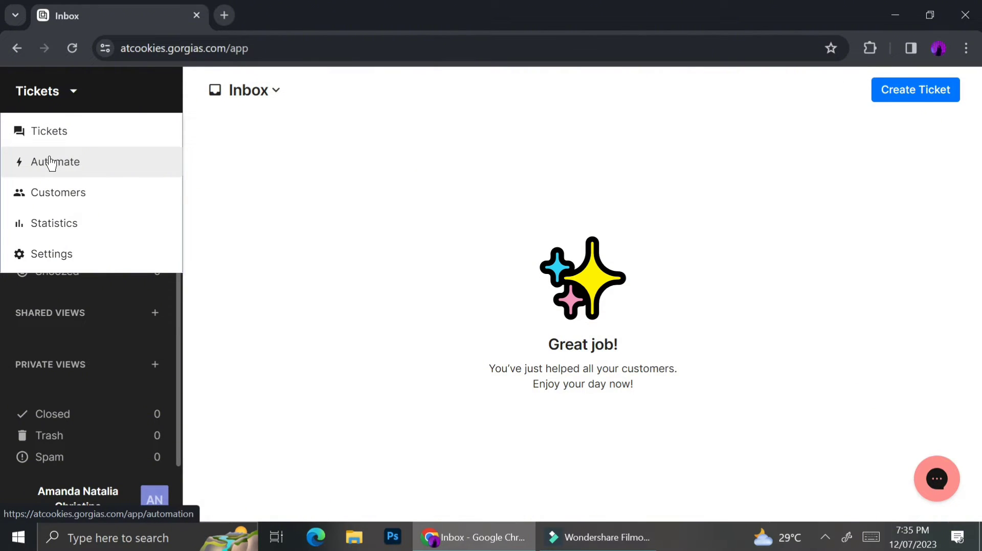
Open Automate and choose Go To App Store from the no-store-connected notice
click(55, 162)
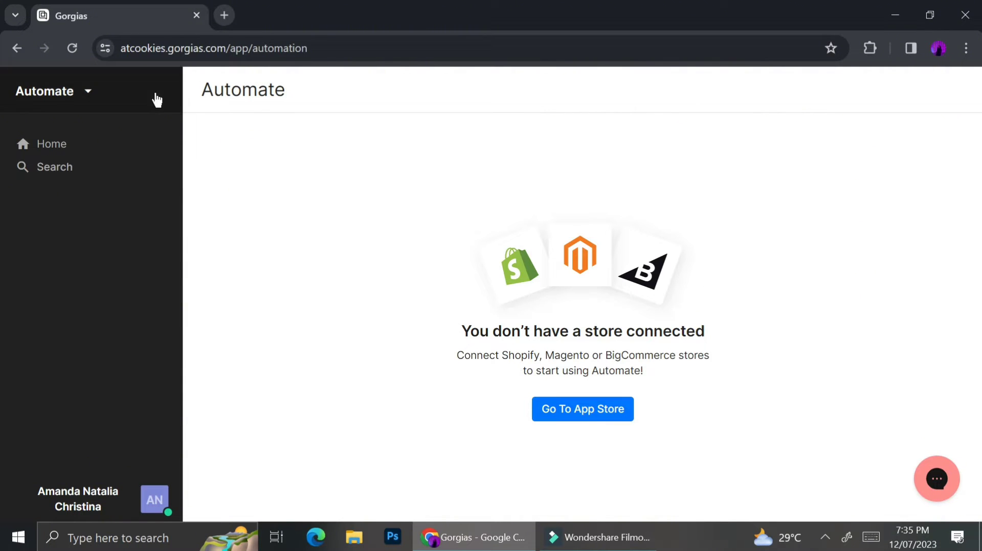
mouse_move(531, 279)
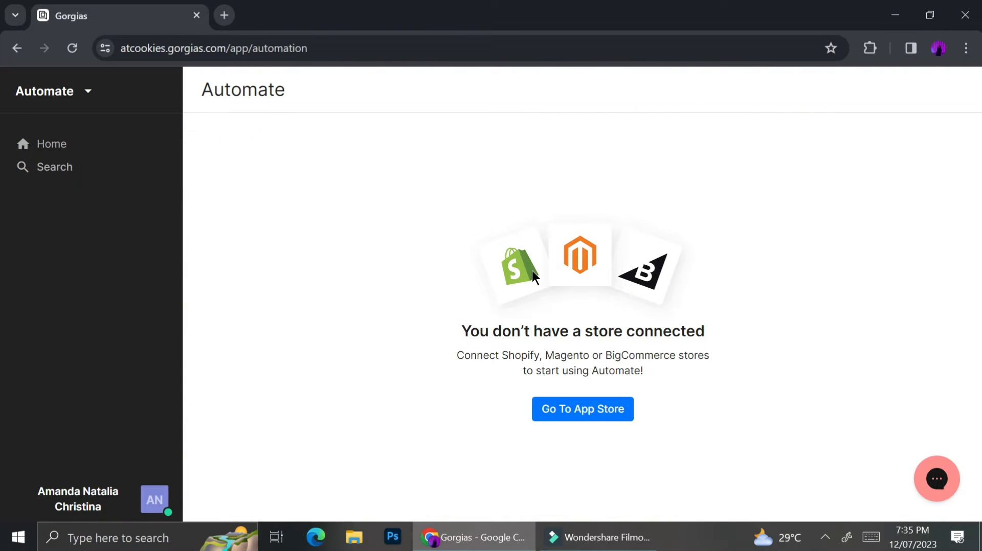
click(582, 409)
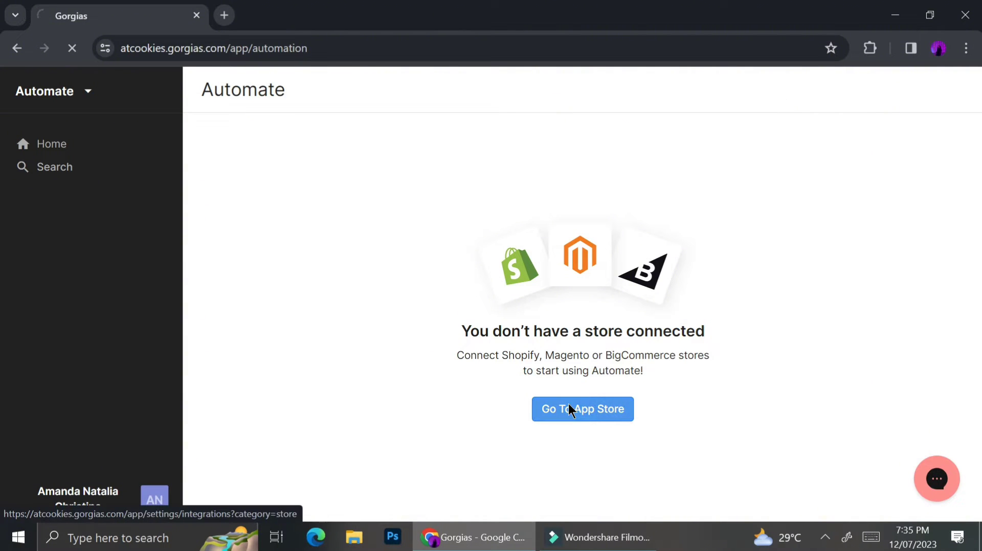
click(583, 409)
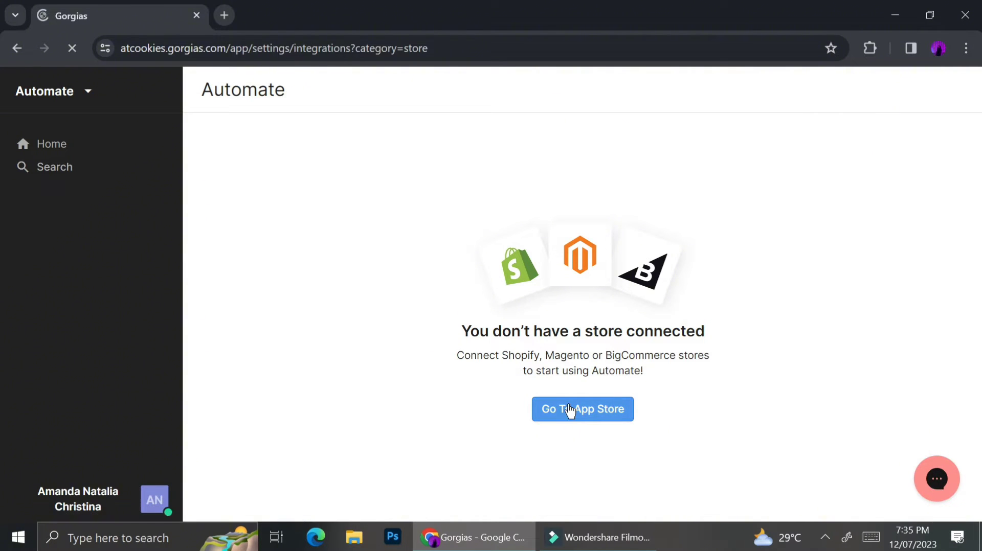
click(582, 409)
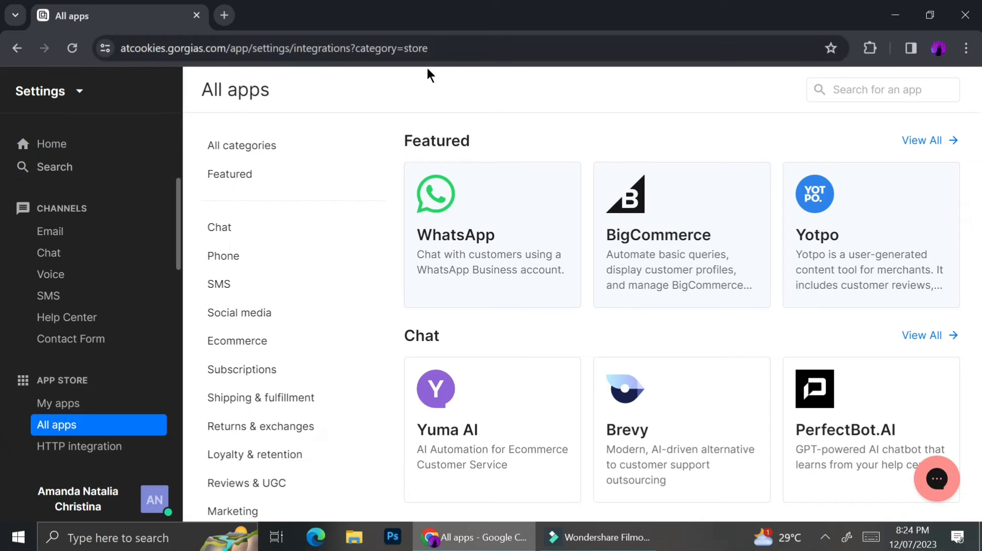
mouse_move(438, 300)
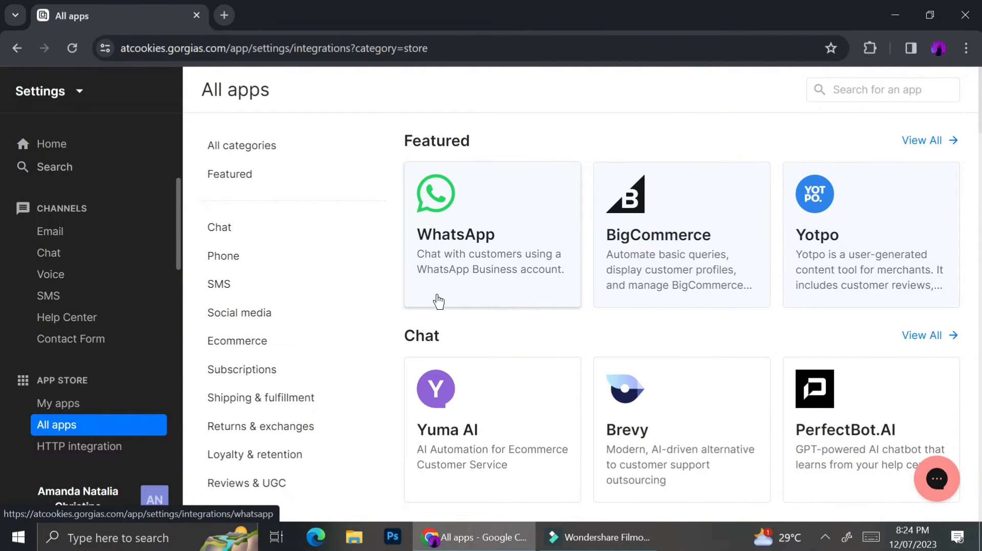
mouse_move(341, 169)
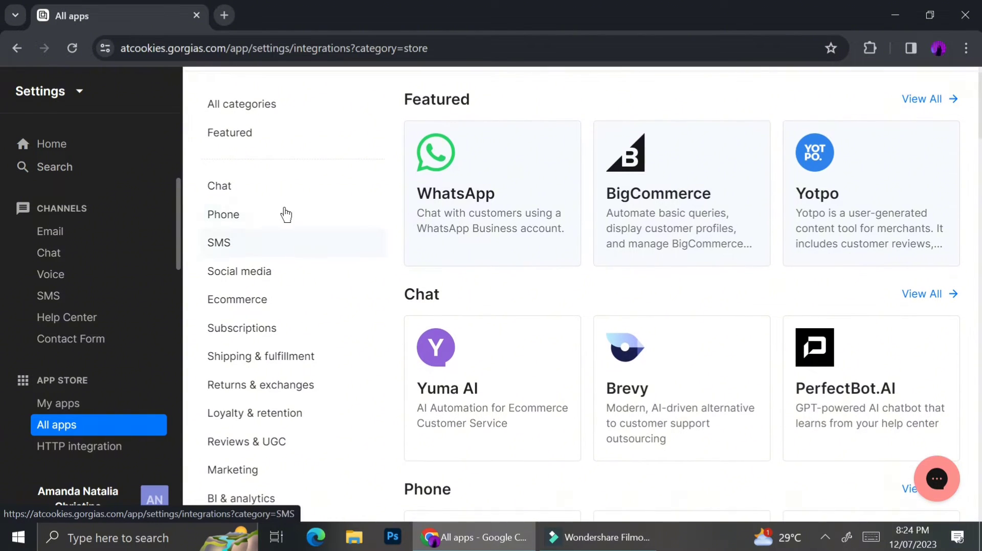
scroll(down, 3)
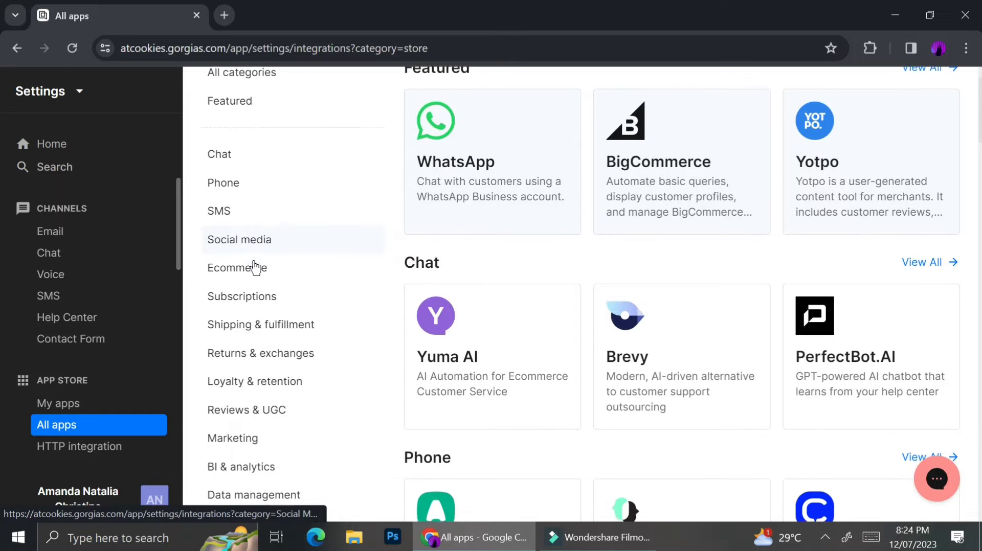
scroll(down, 3)
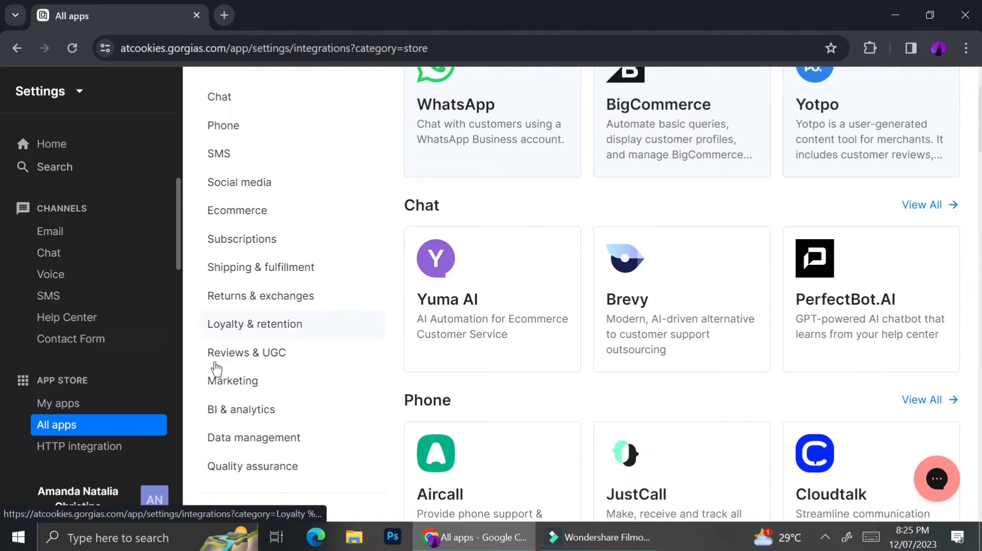
scroll(down, 3)
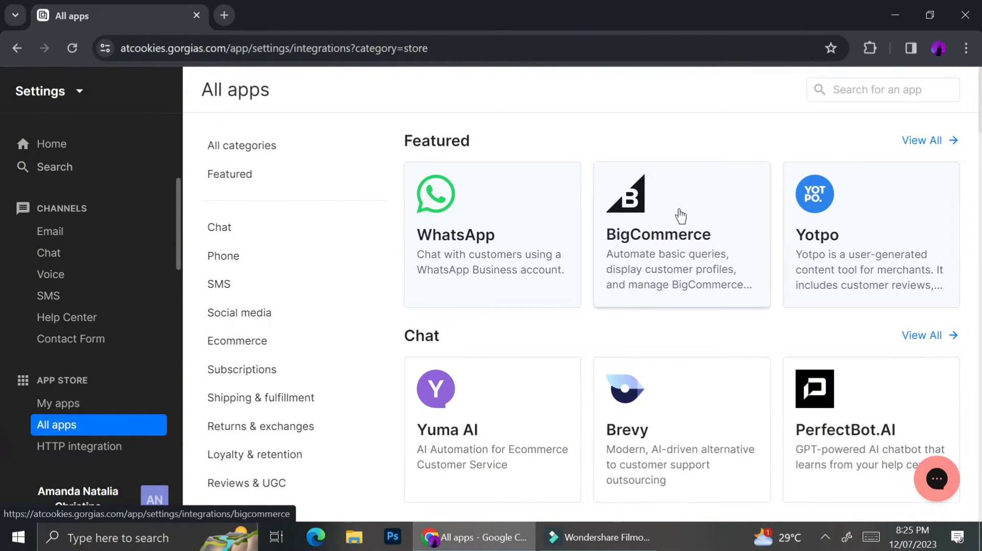
scroll(down, 3)
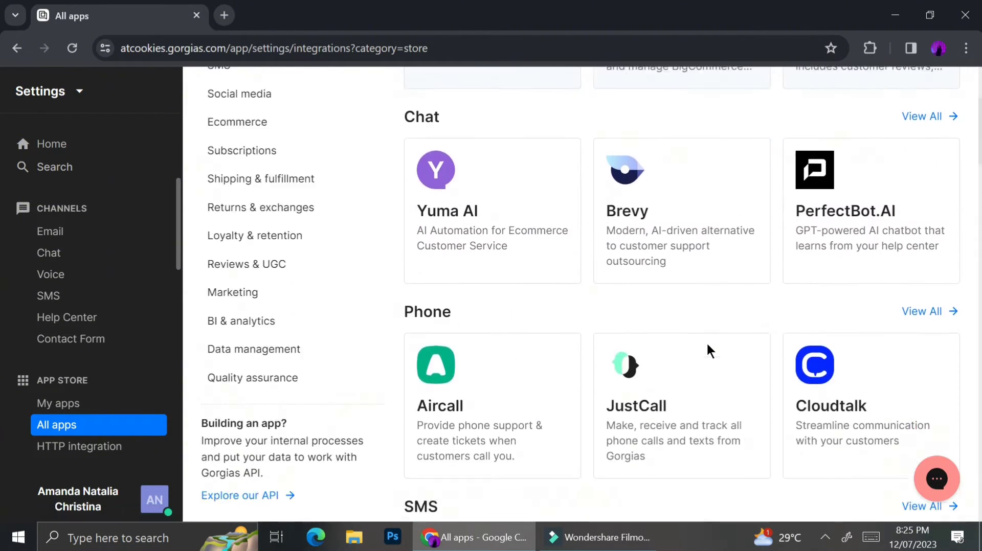
scroll(down, 3)
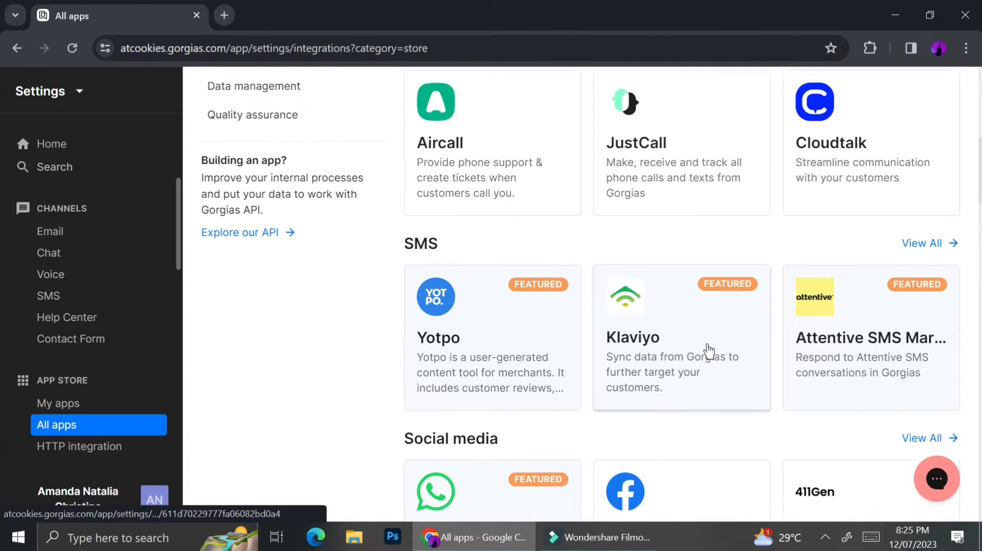
scroll(down, 3)
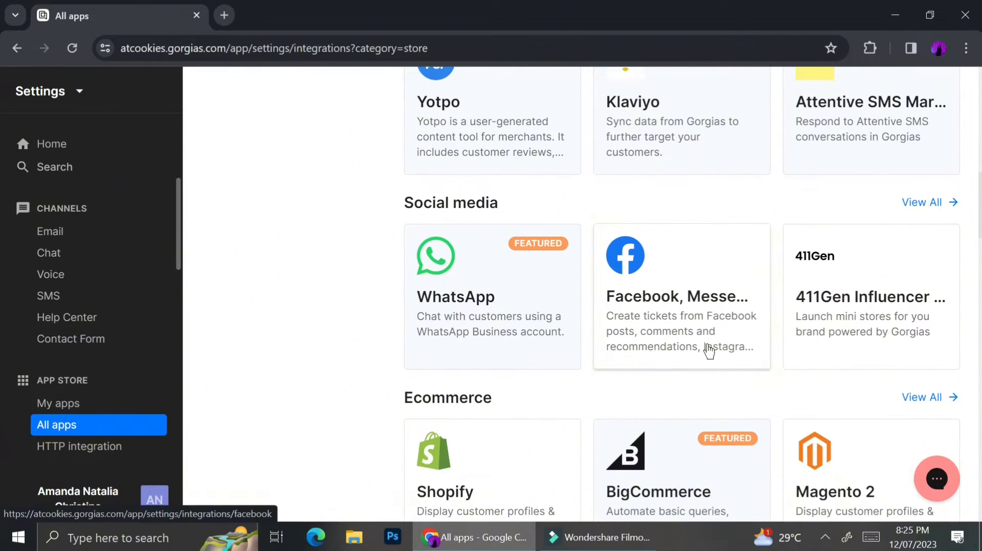
scroll(down, 3)
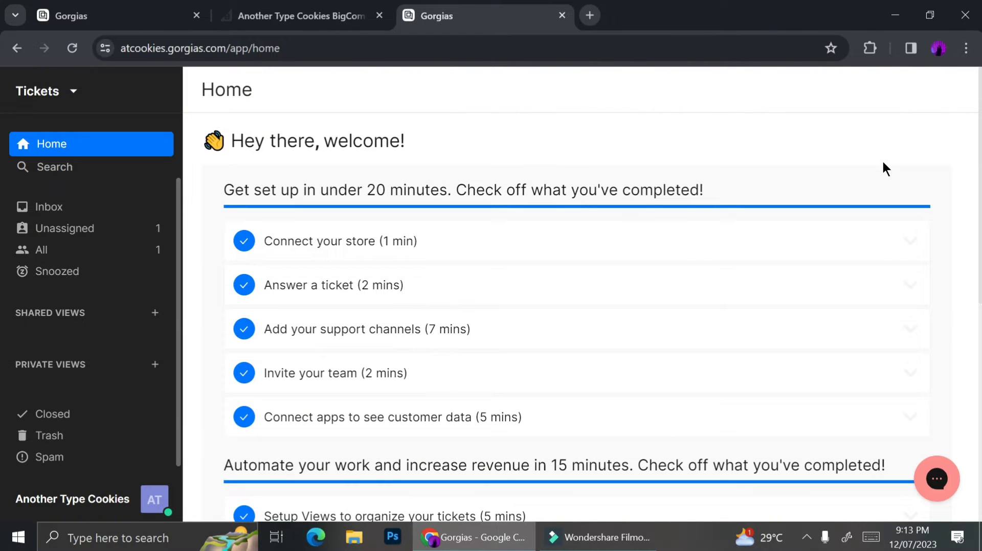
mouse_move(827, 143)
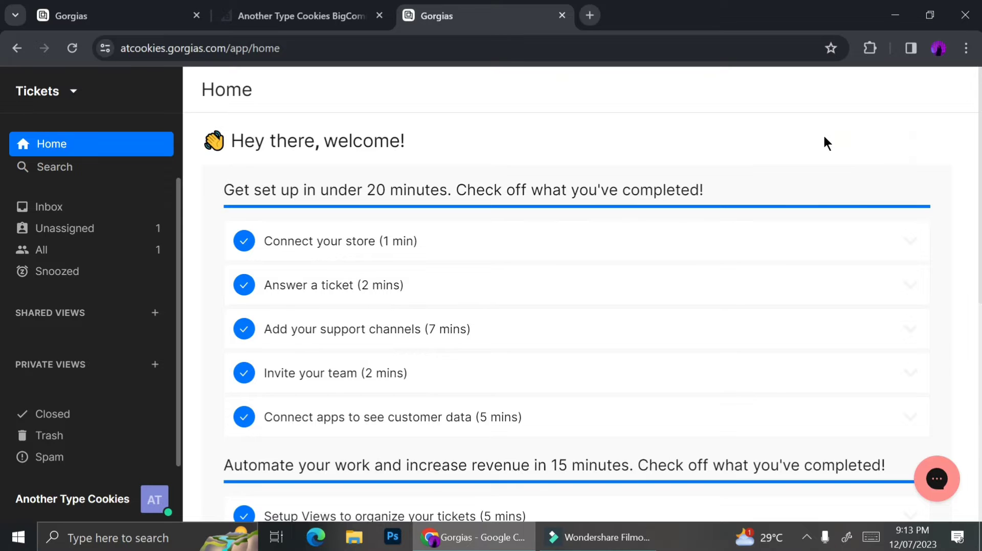
mouse_move(794, 186)
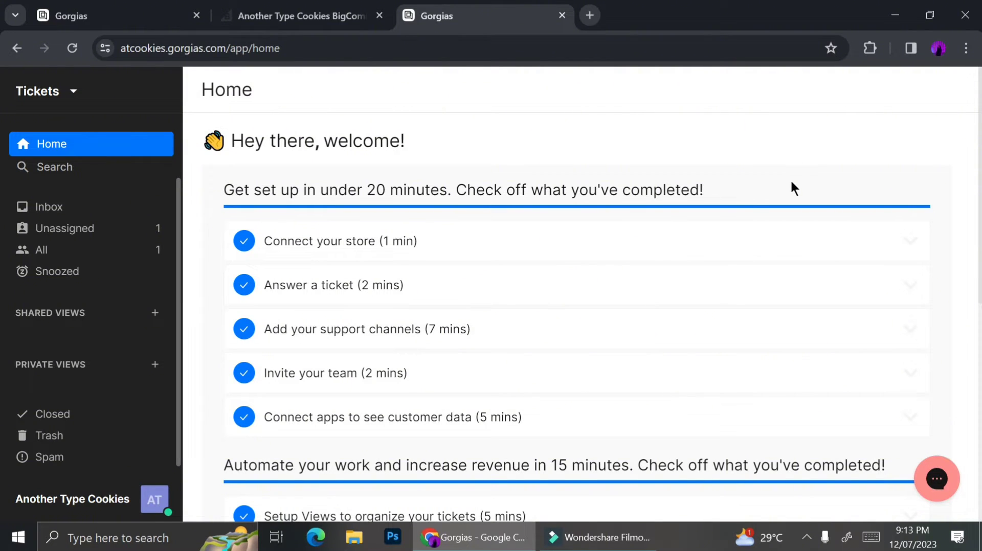
mouse_move(45, 96)
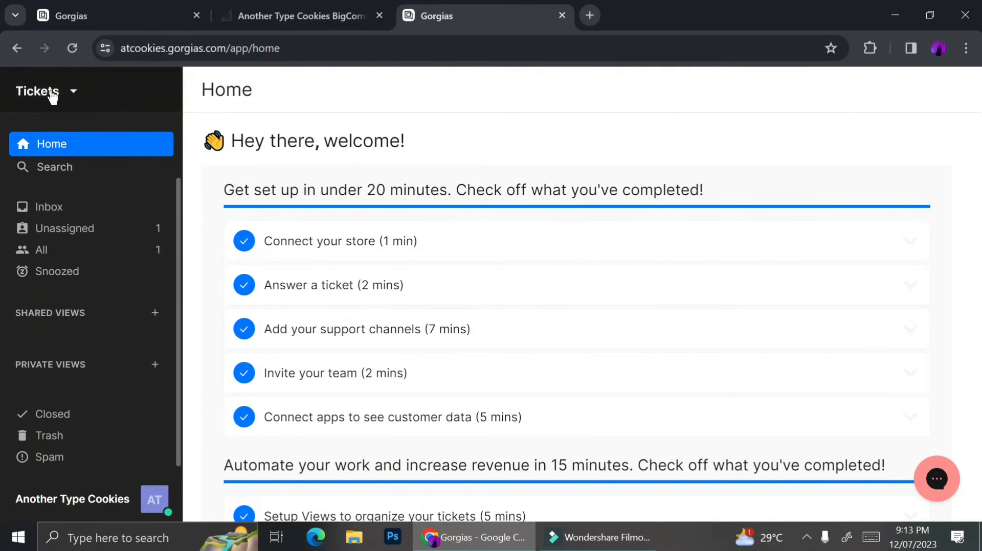
From the All customers list, open the Add Customer dialog
click(46, 91)
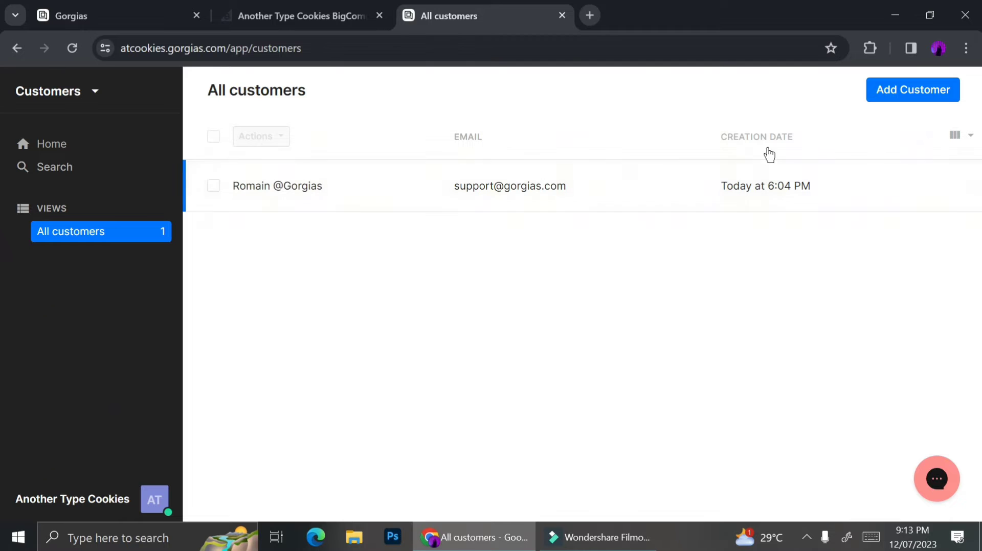
click(912, 90)
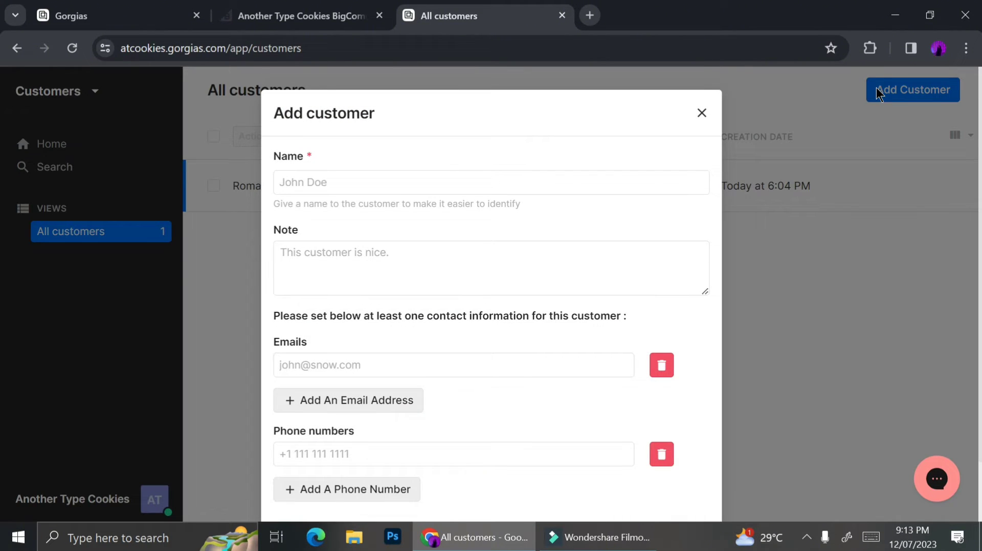
mouse_move(711, 173)
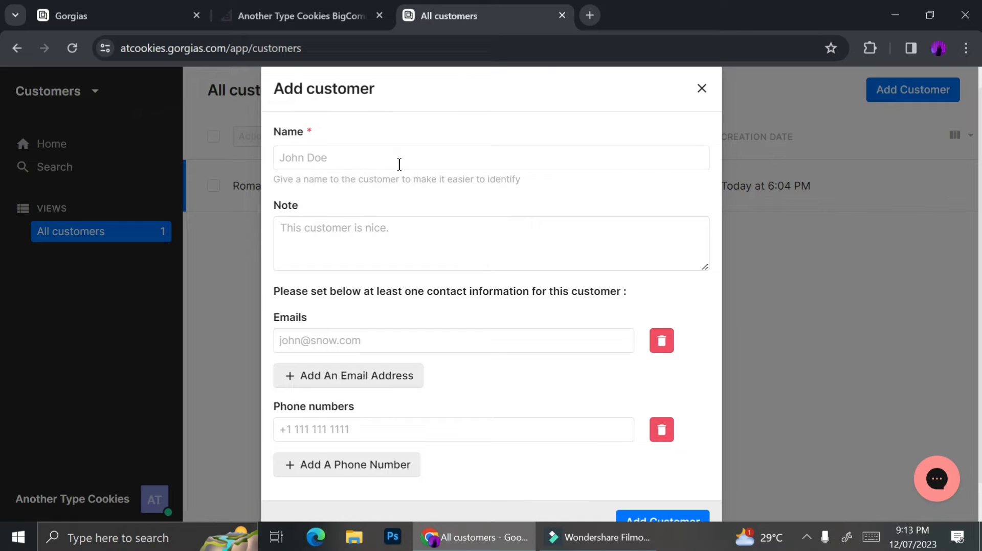
Enter the name Mary Jane and the note 'This customer doesn't like to wait'
click(399, 158)
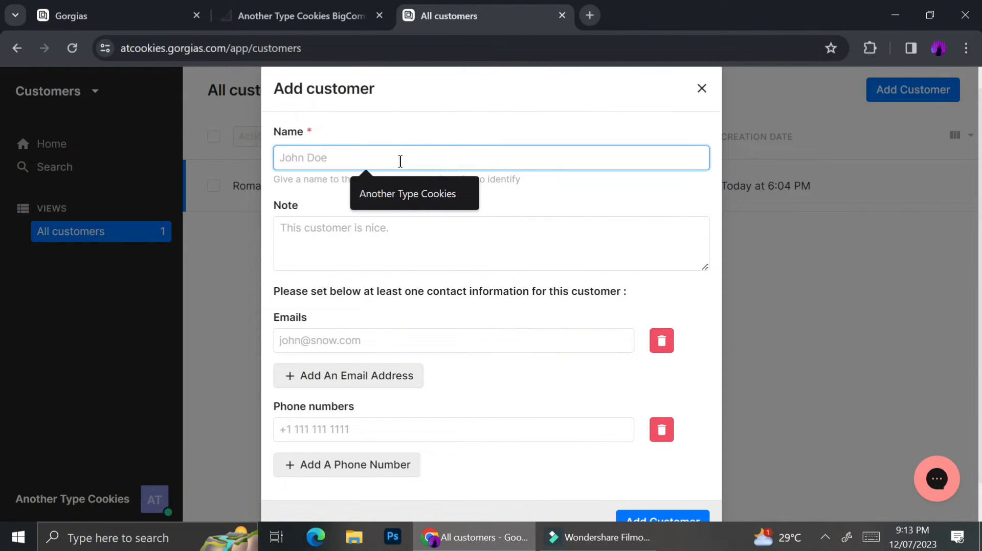
text(Mary Jane)
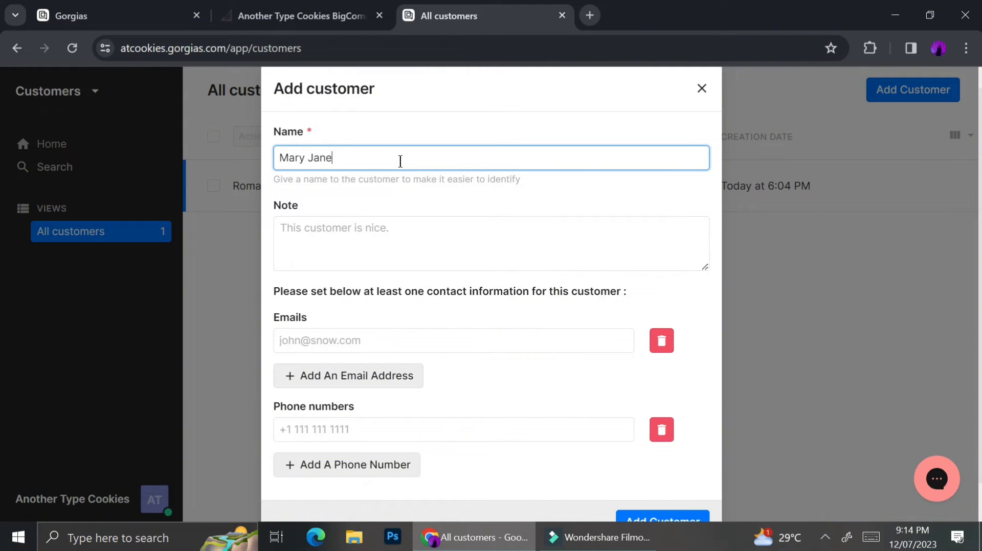
click(359, 228)
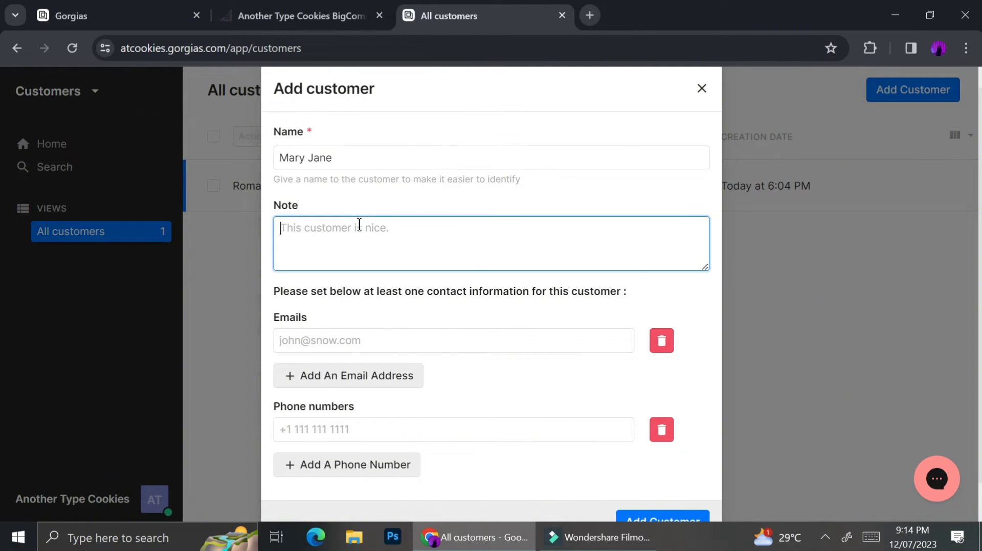
text(This)
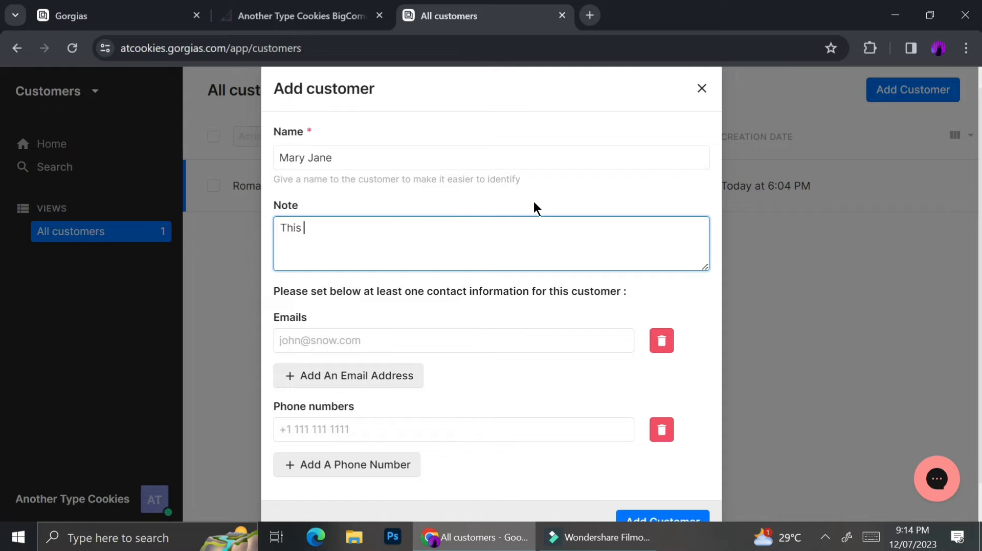
text(customer)
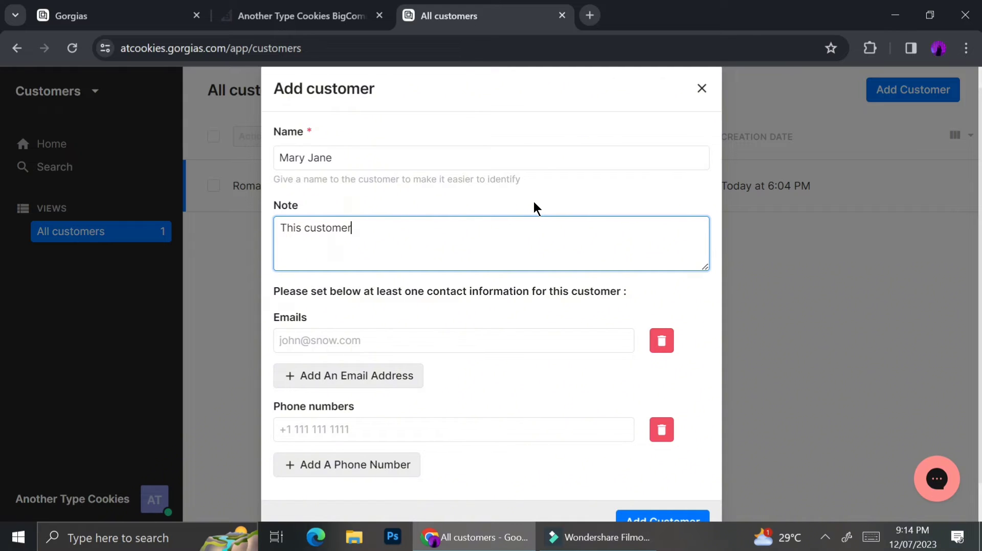
text(" ")
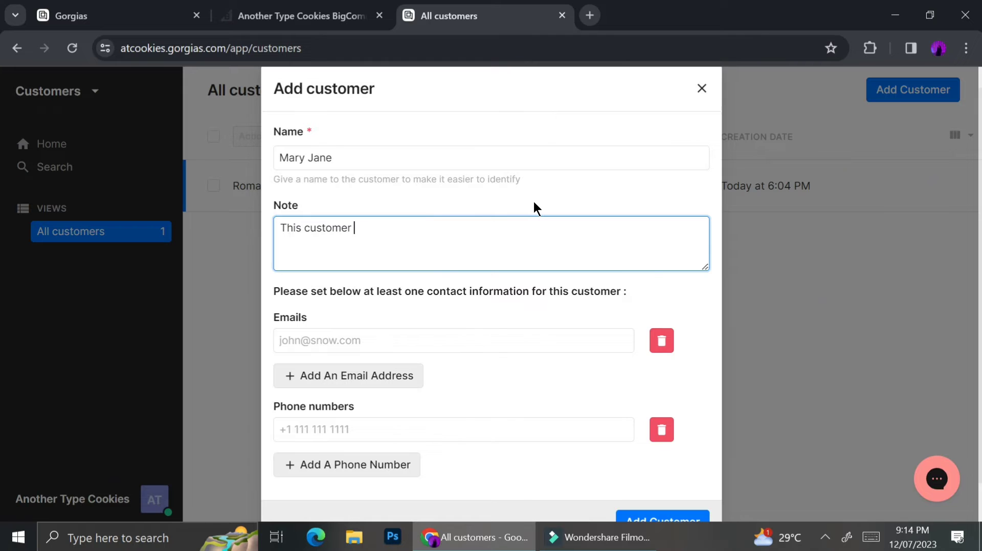
mouse_move(546, 186)
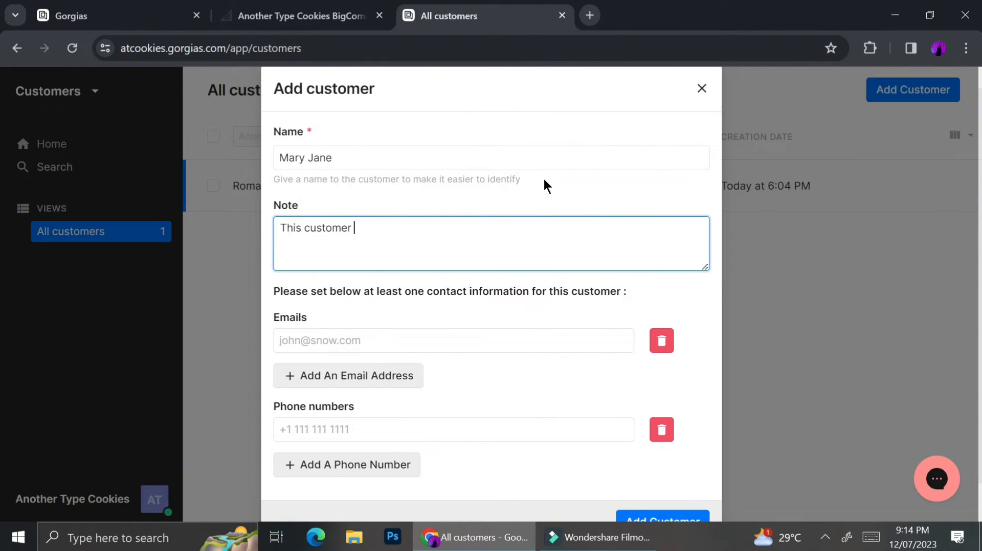
text(doesn't)
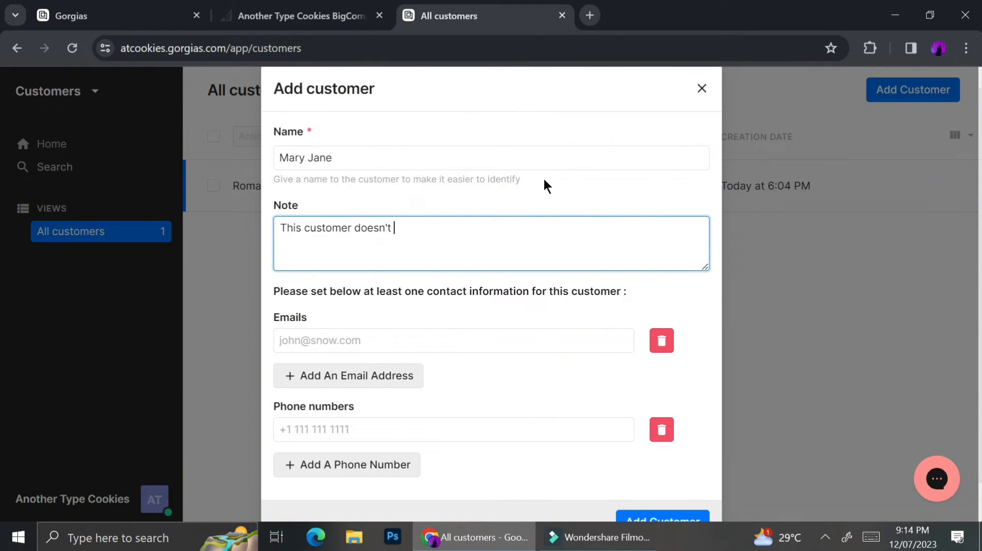
text(like to)
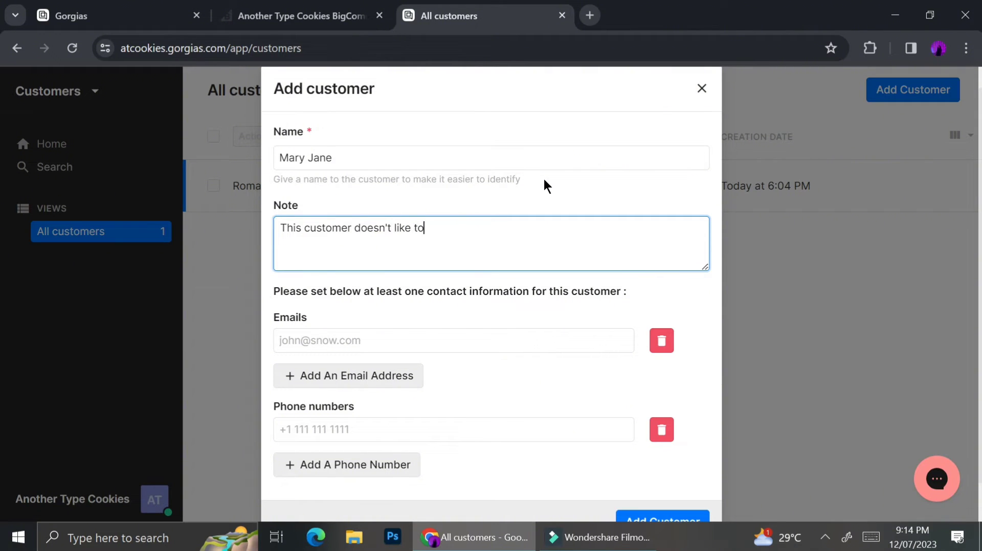
text(wait)
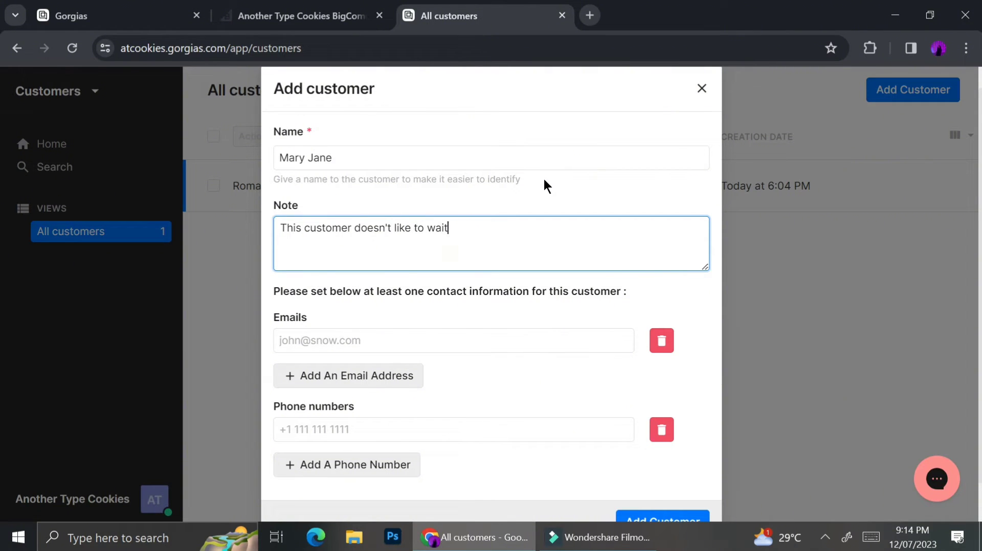
scroll(down, 3)
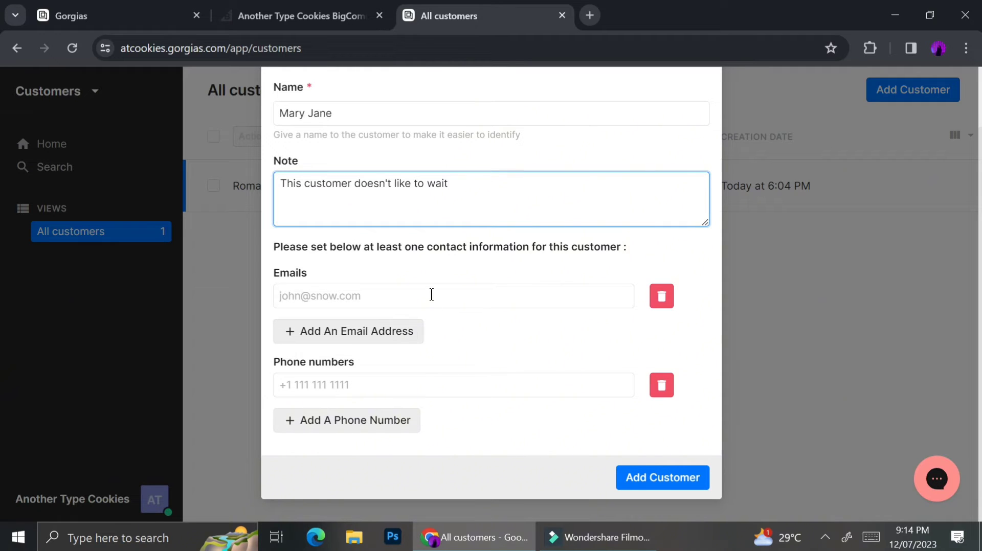
click(431, 296)
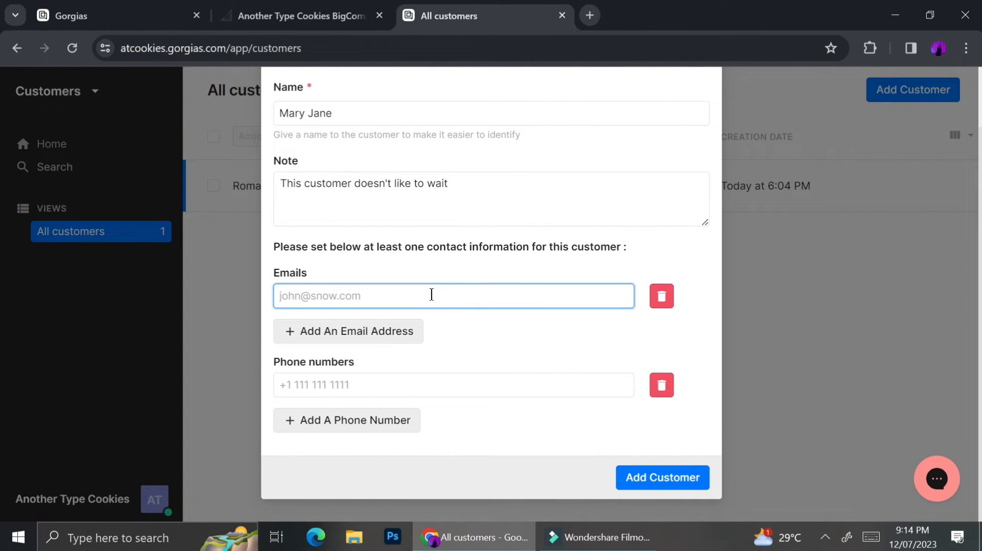
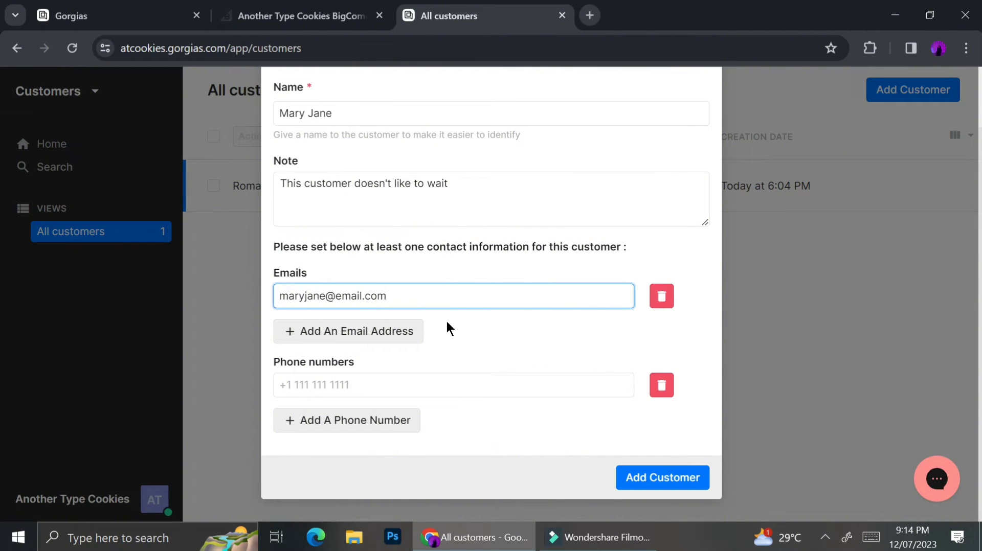
mouse_move(408, 335)
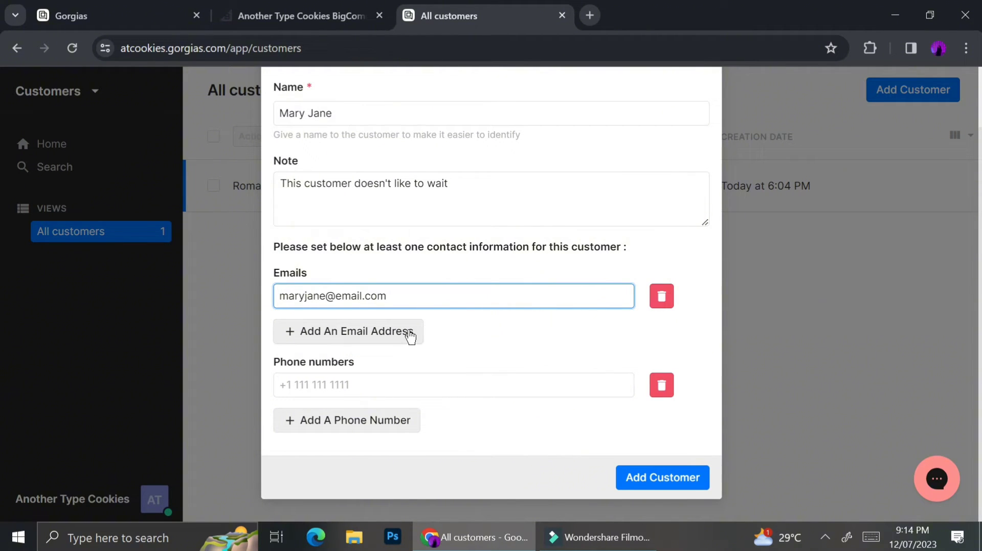
click(348, 331)
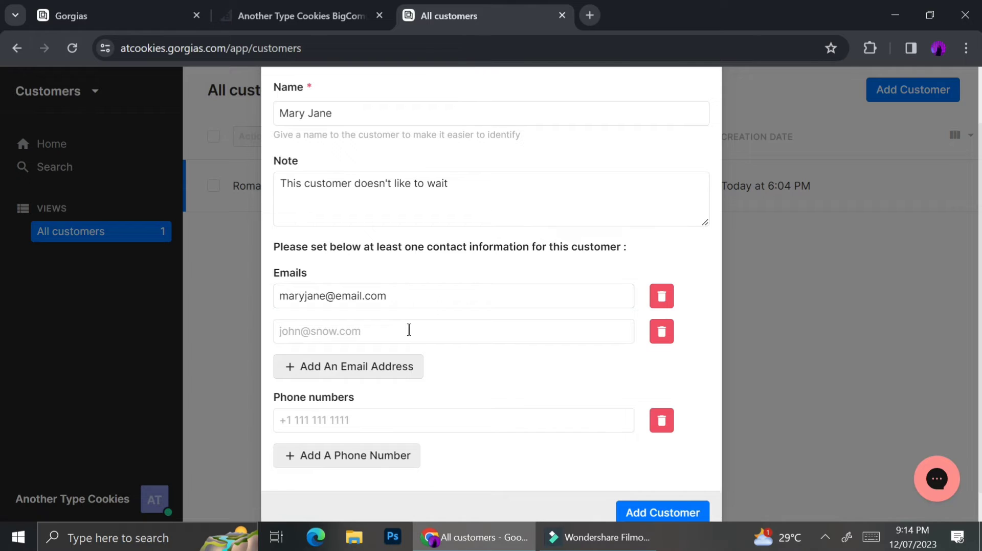
click(348, 367)
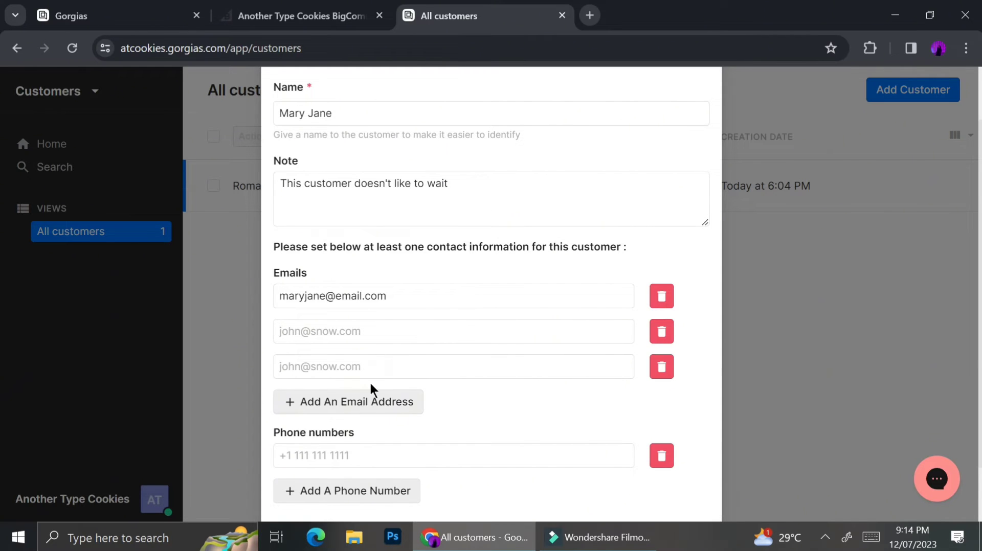
click(347, 401)
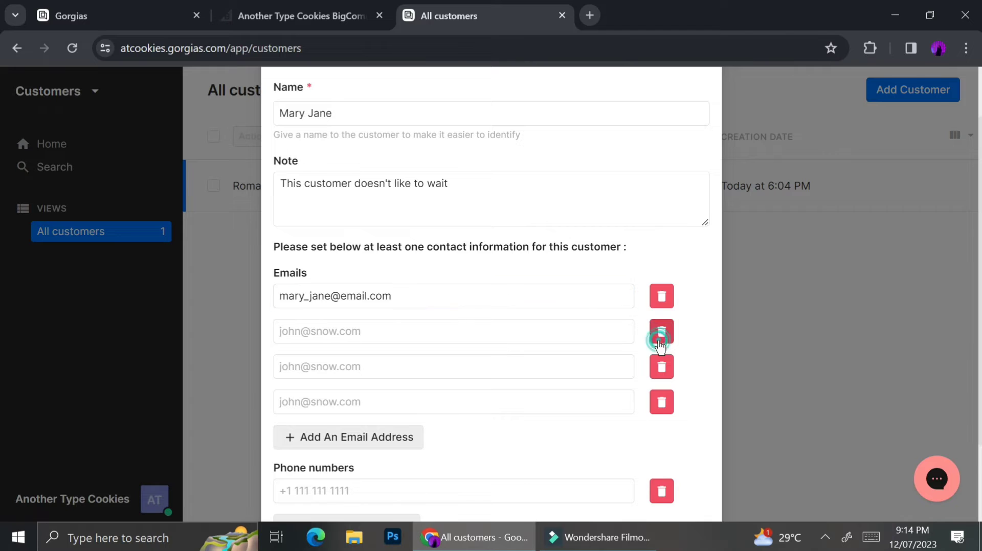
click(661, 331)
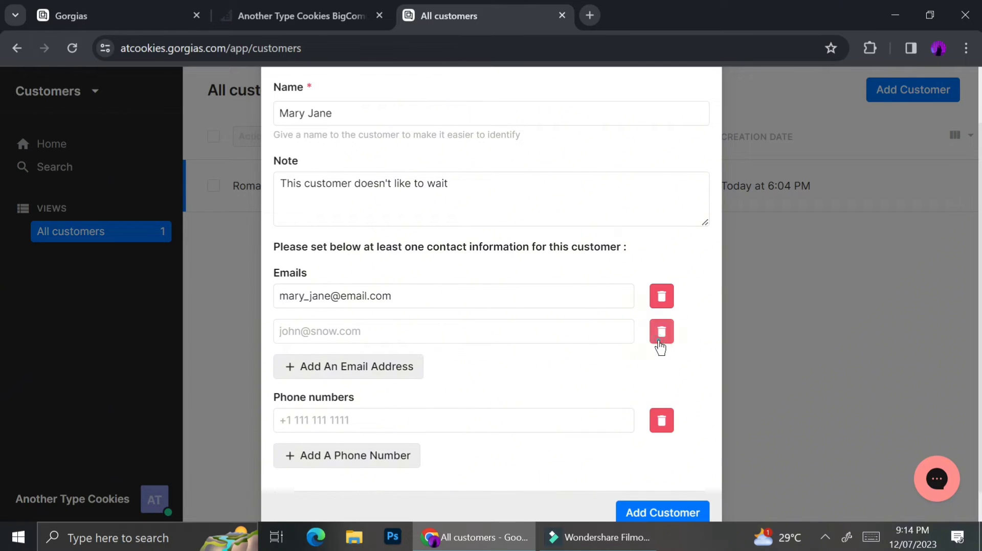
click(661, 332)
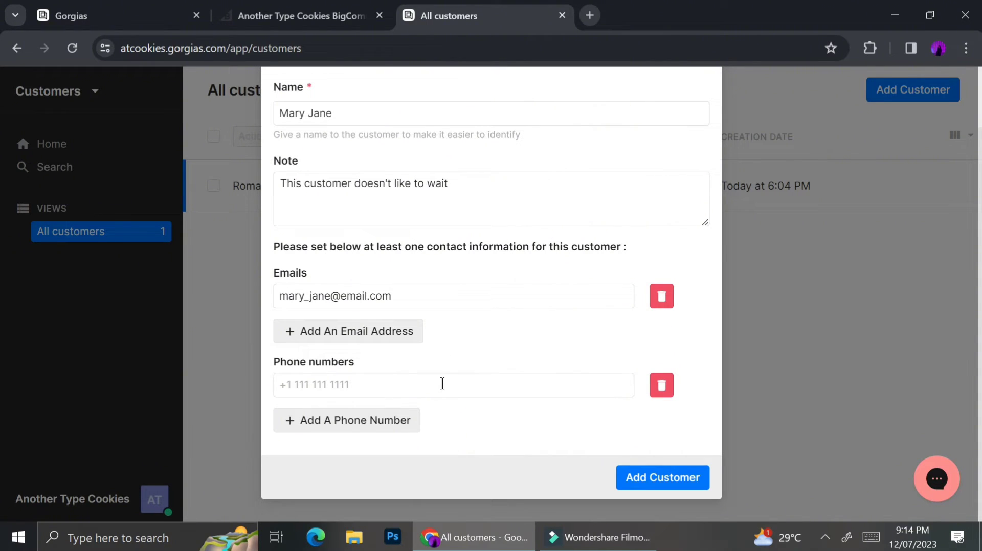
Enter the phone number +123456789 for Mary Jane
click(443, 385)
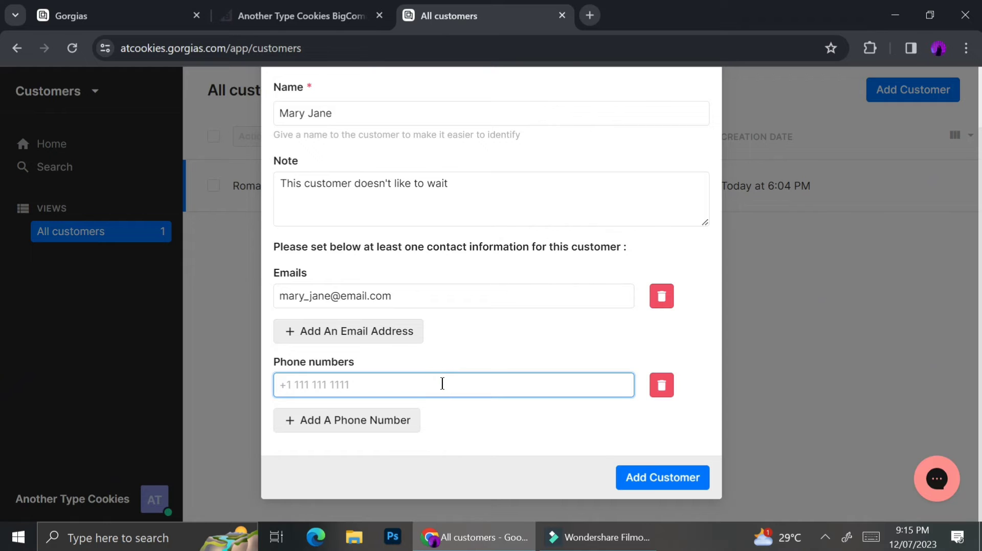
text(+)
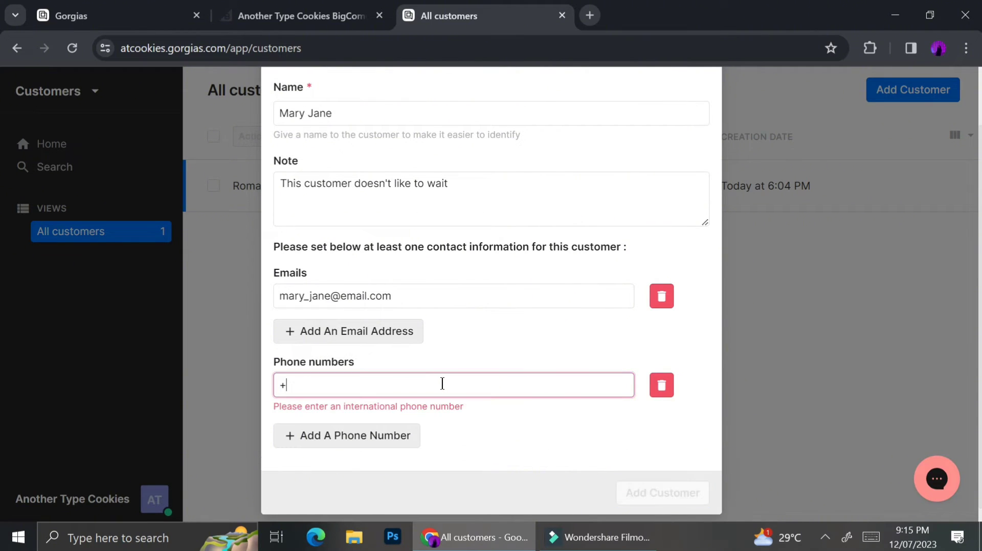
text(1234)
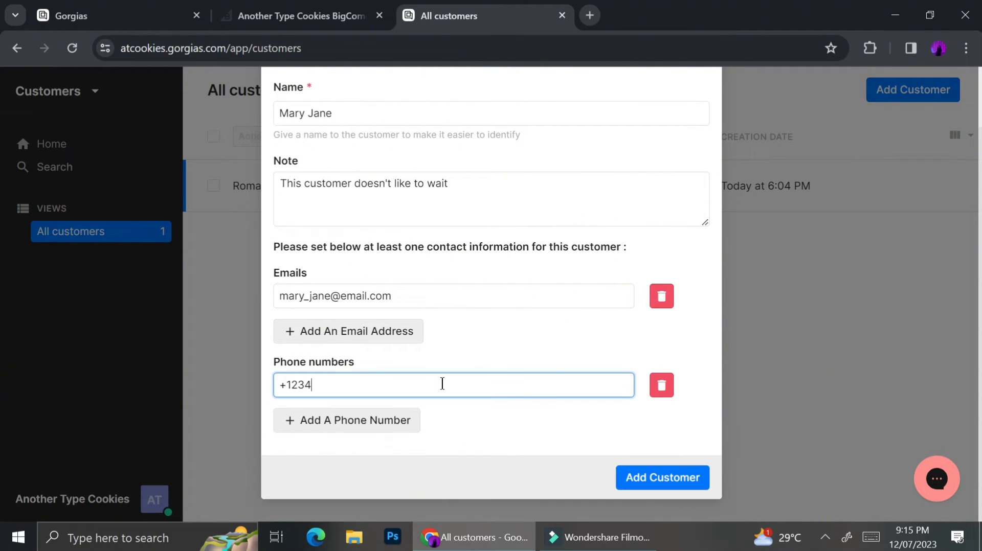
text(56789)
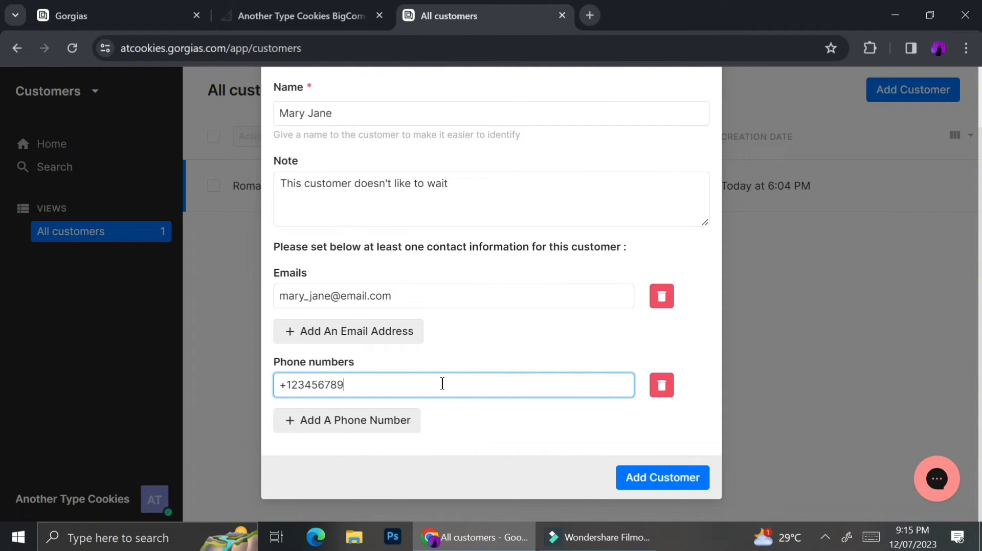
mouse_move(387, 417)
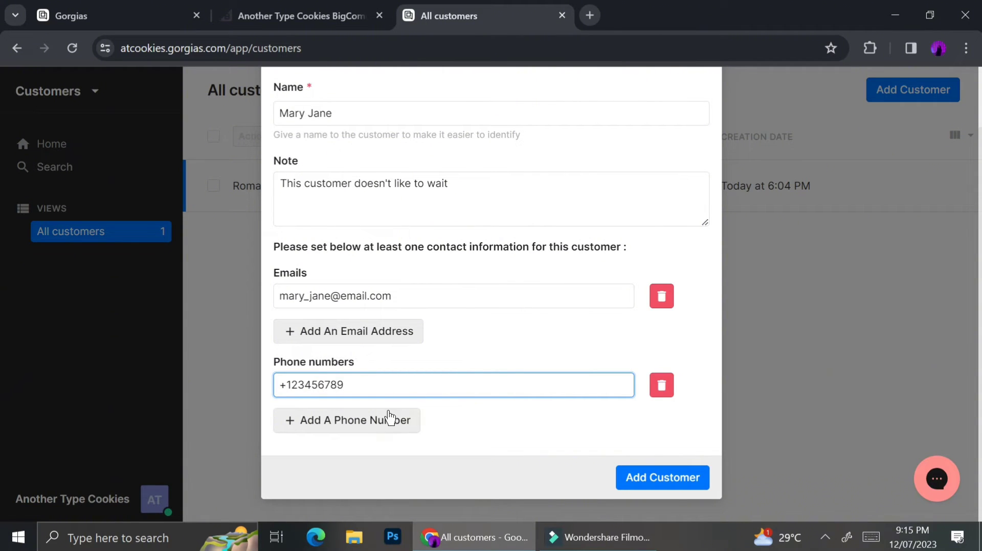
mouse_move(371, 431)
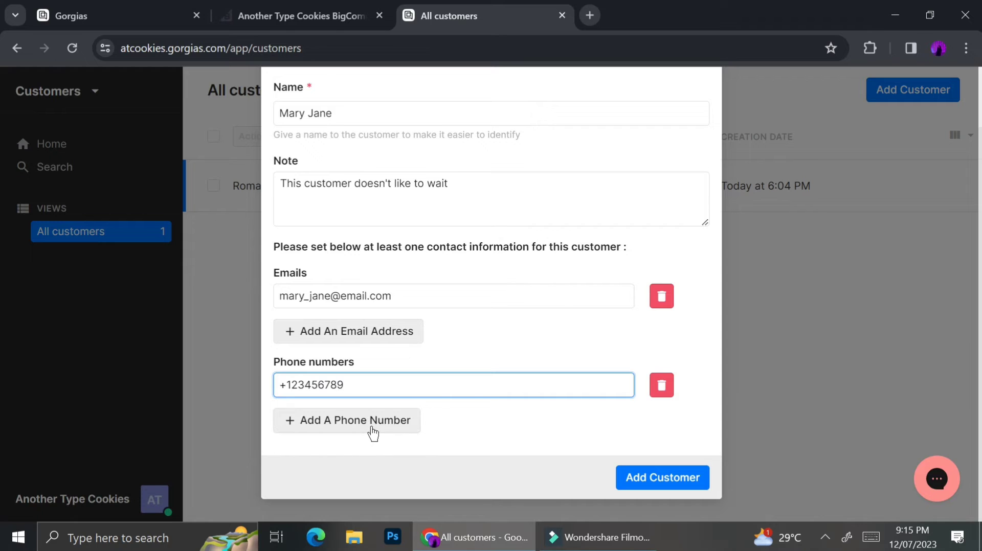
Remove the empty second phone row and save Mary Jane as a new customer
click(347, 421)
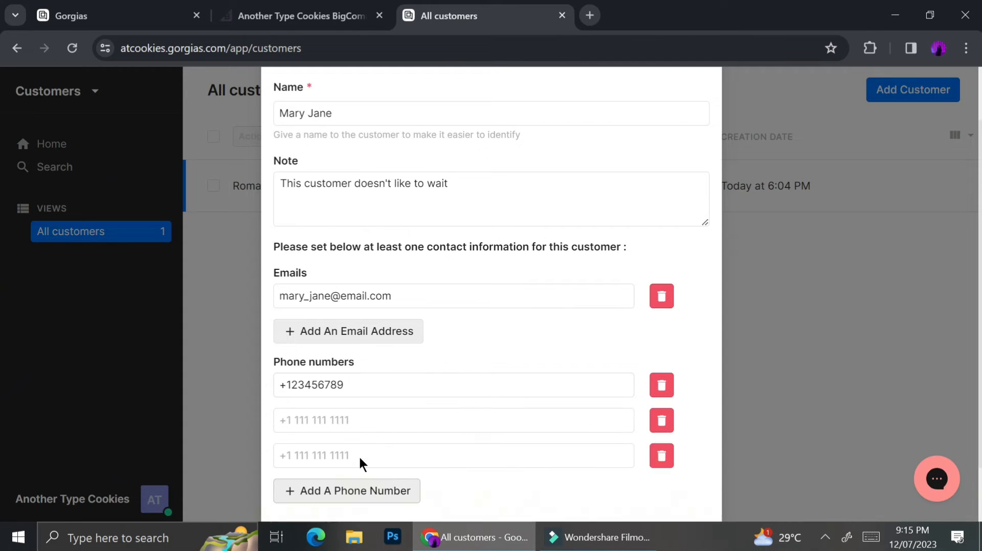
click(661, 456)
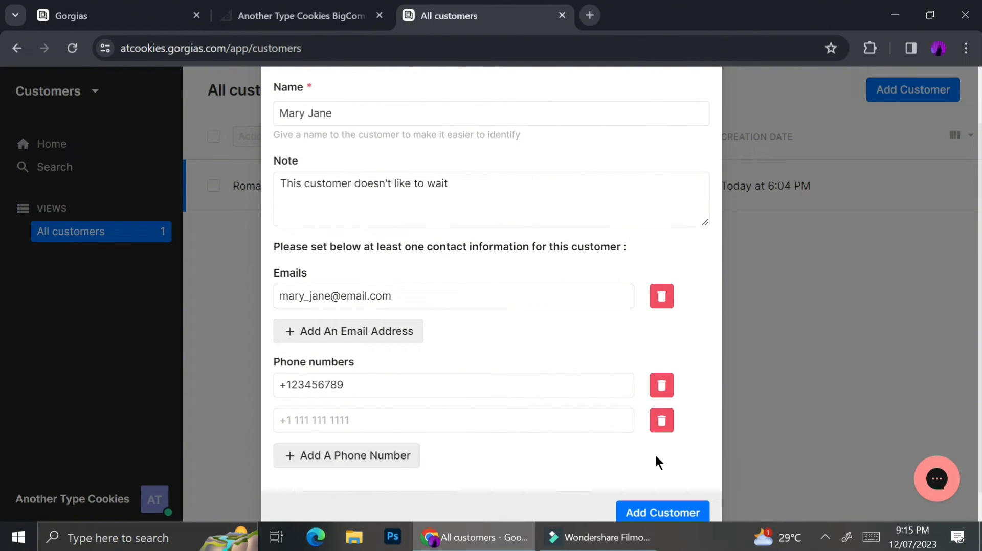
click(661, 421)
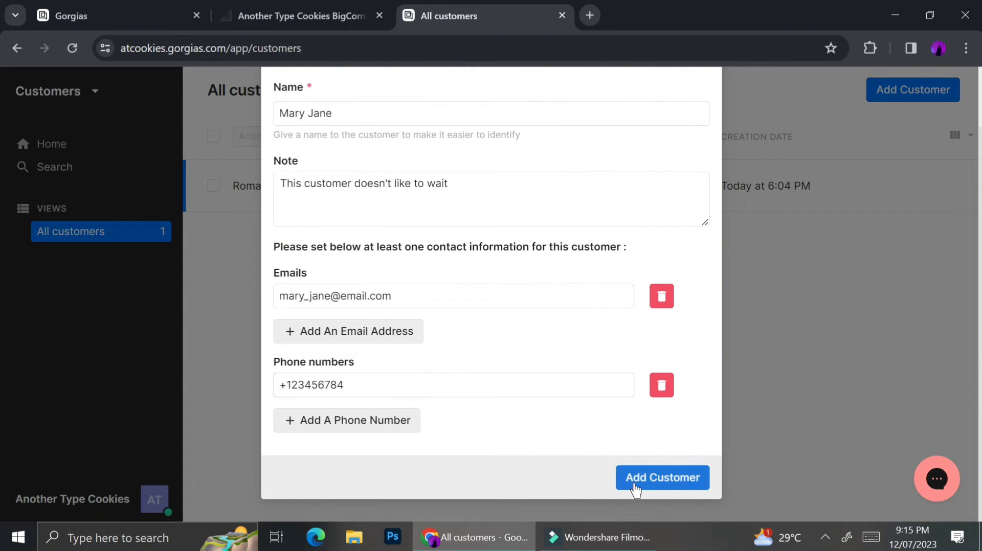
click(662, 478)
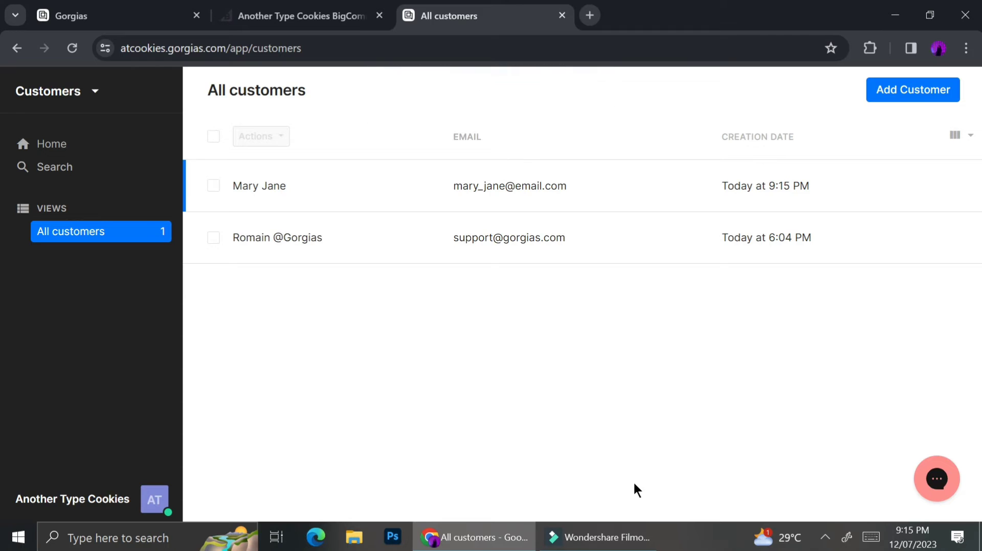
mouse_move(823, 316)
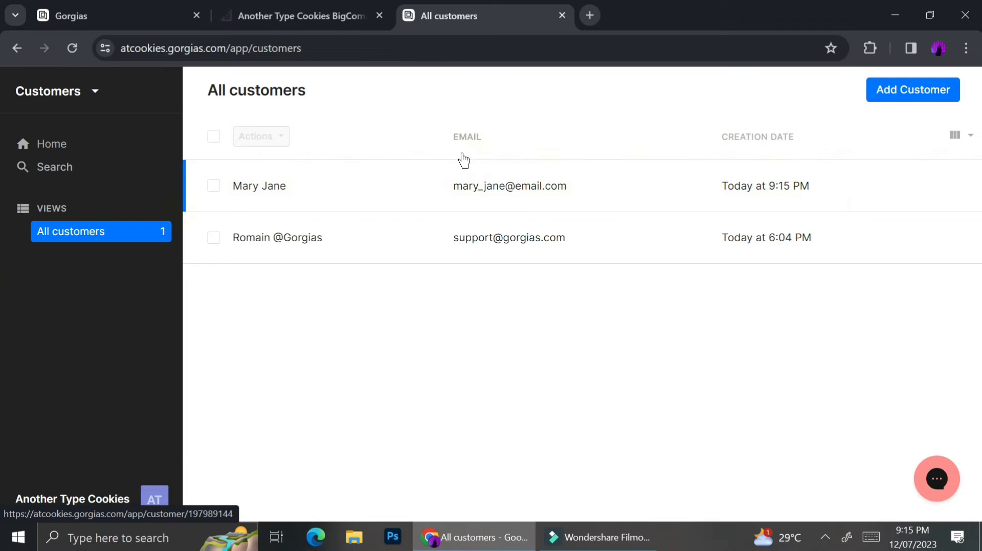
mouse_move(215, 188)
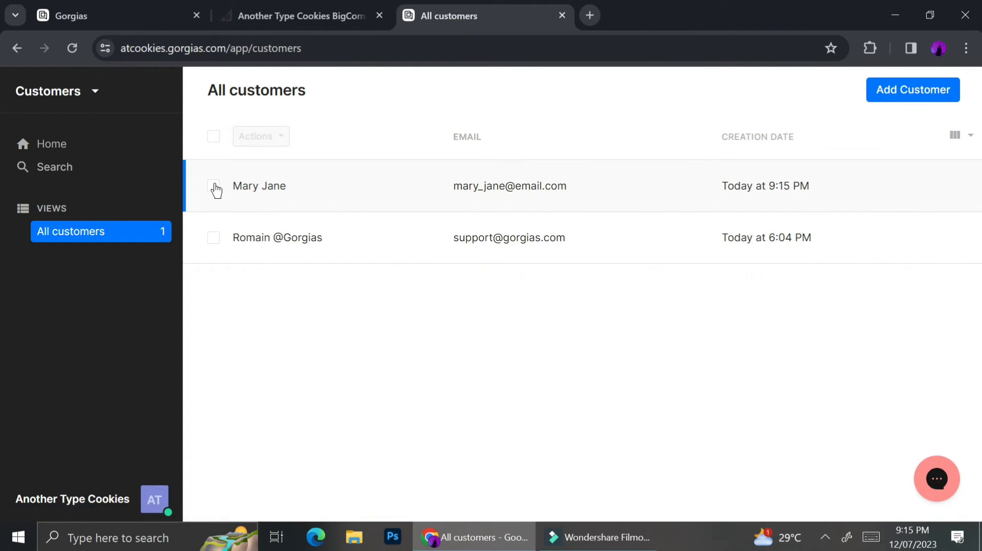
Bulk-delete the Mary Jane customer record, confirm, and return to Home
click(213, 186)
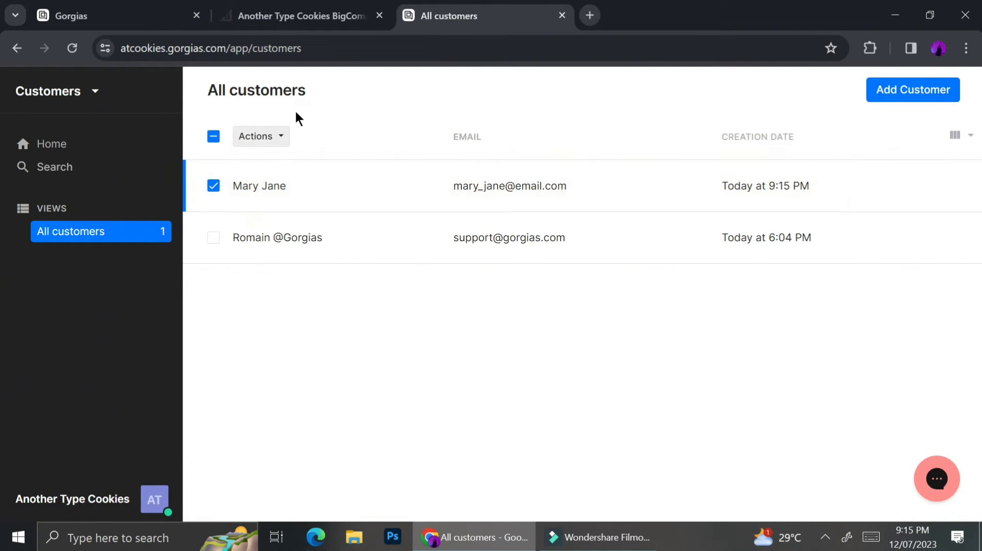
click(260, 136)
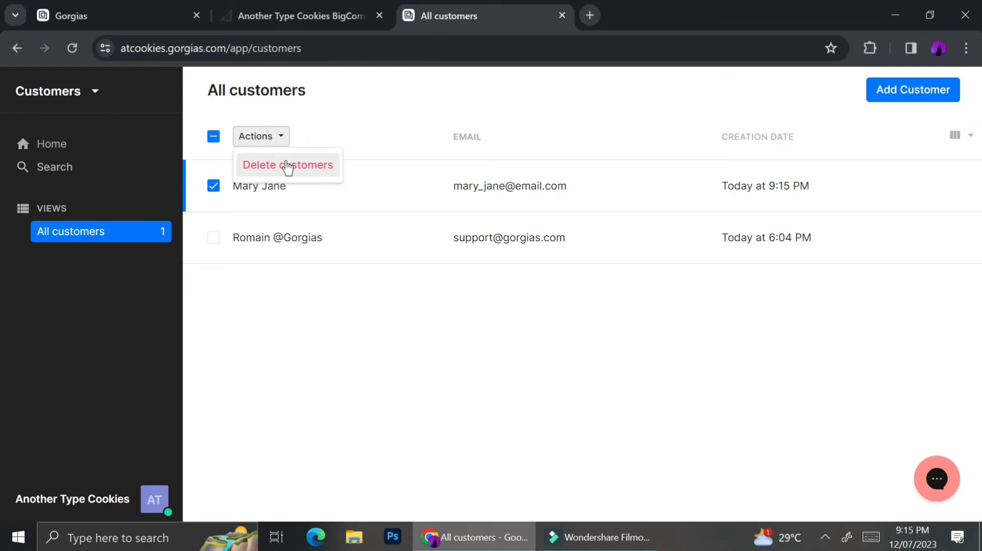
click(287, 164)
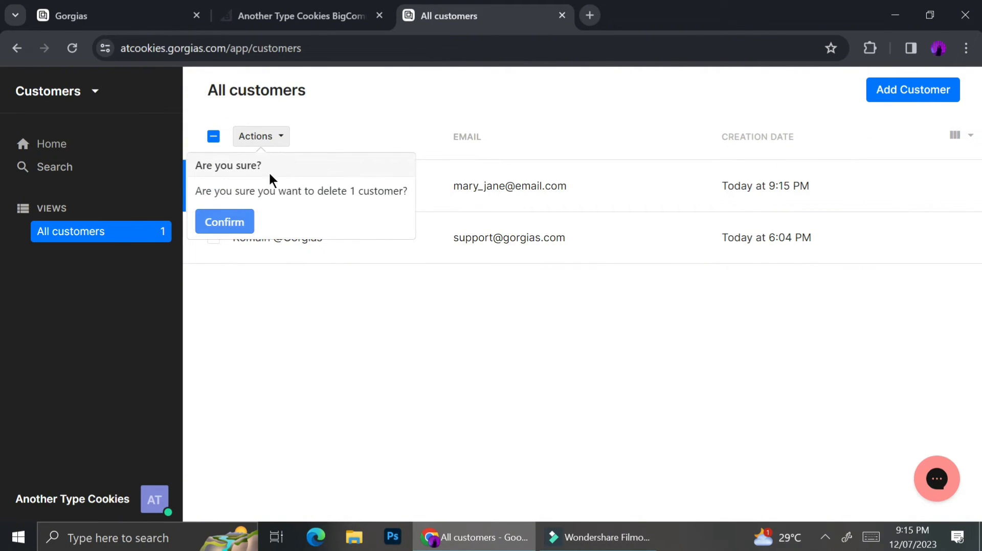
click(224, 221)
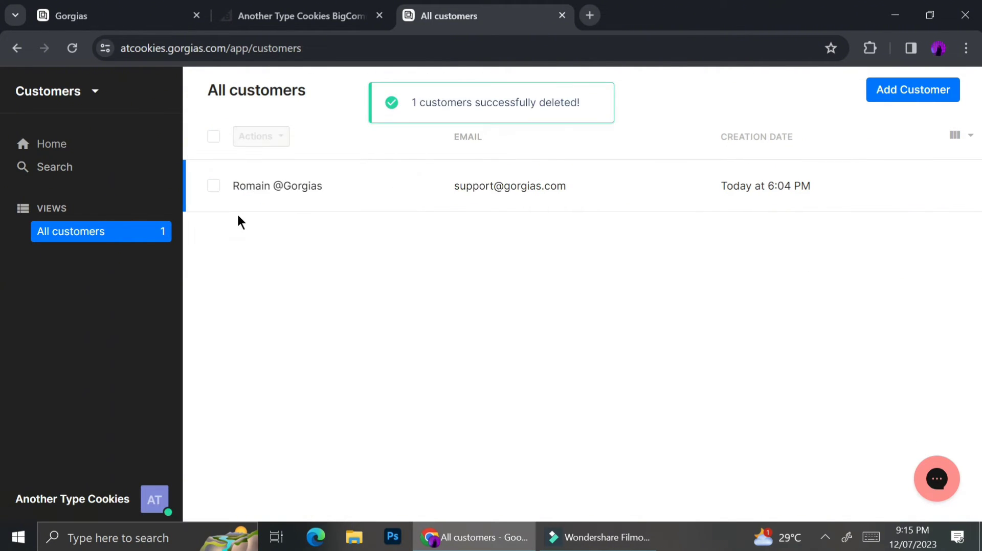
click(50, 143)
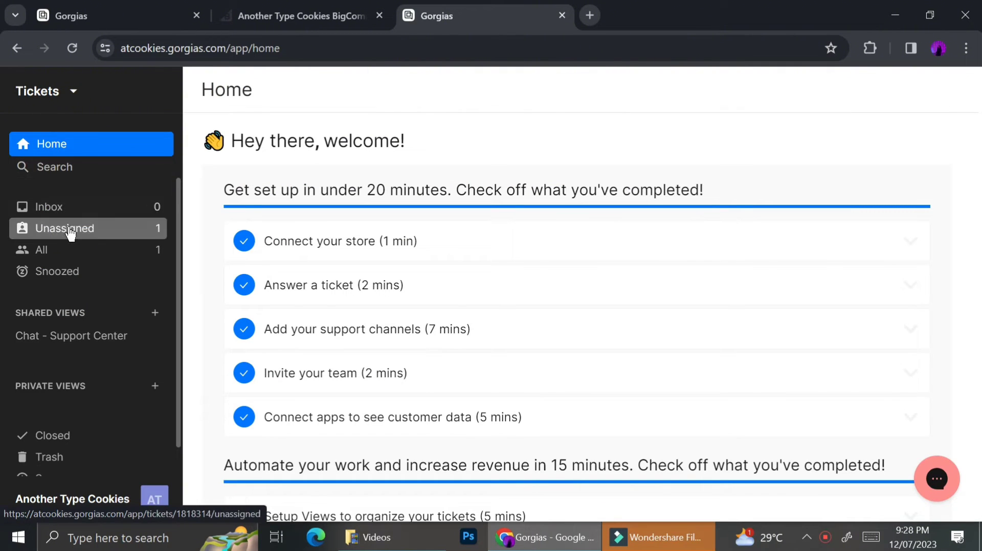
Go to the Tickets inbox and start a blank new ticket
click(46, 91)
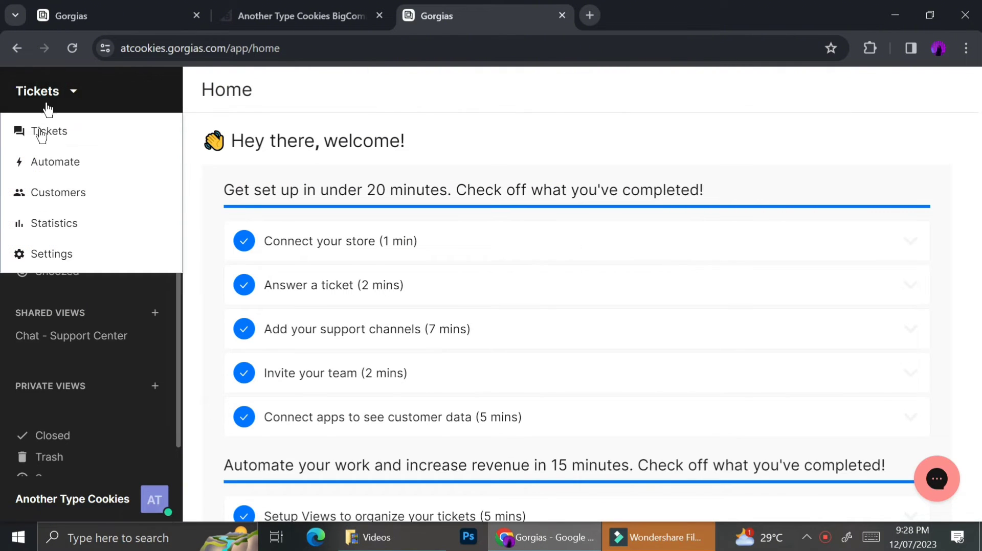
mouse_move(48, 178)
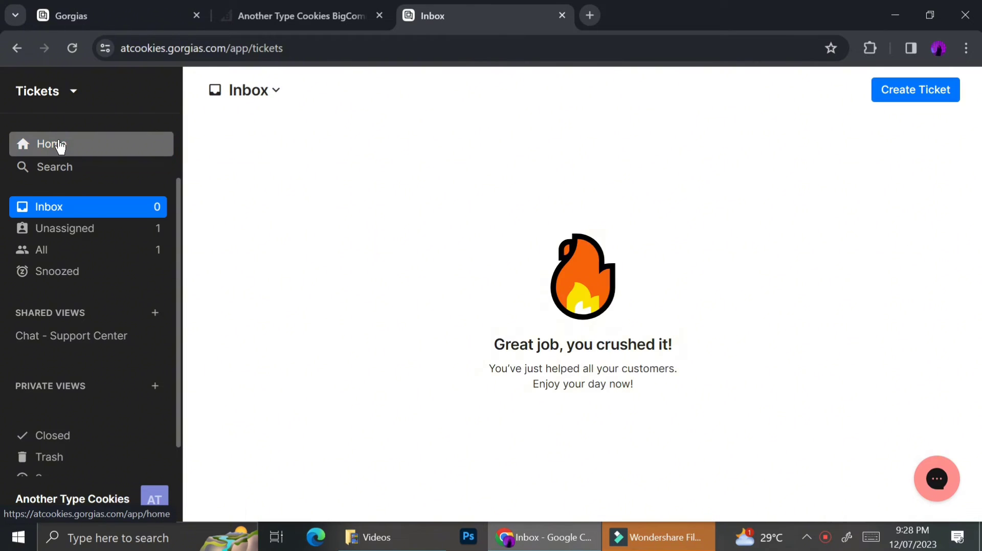
click(915, 90)
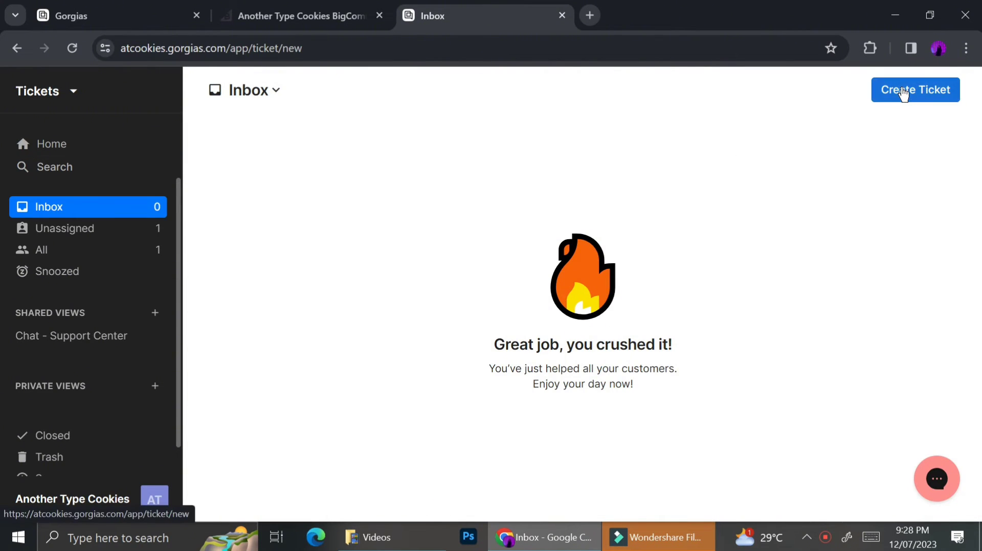
click(915, 90)
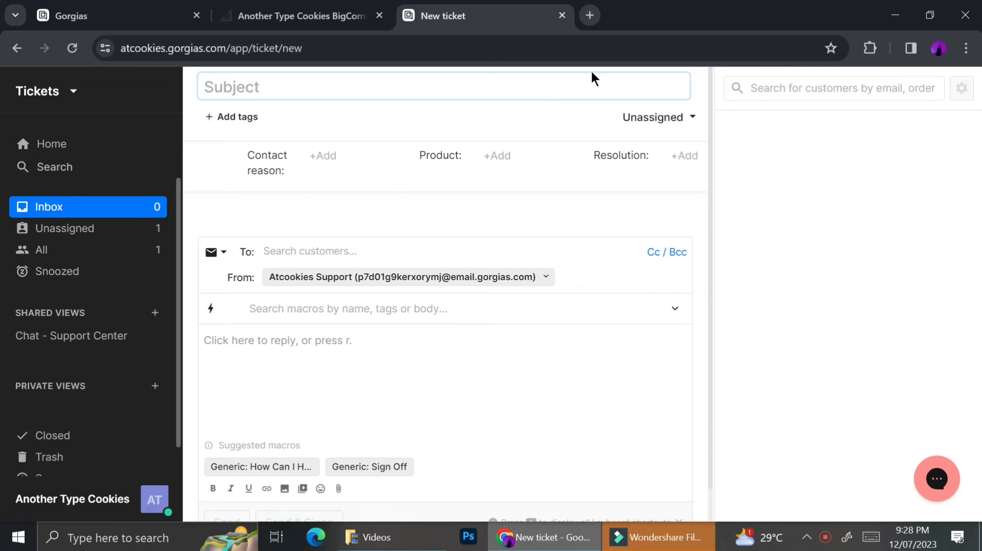
Enter 'Missing Product' in the new ticket's Subject field
click(412, 87)
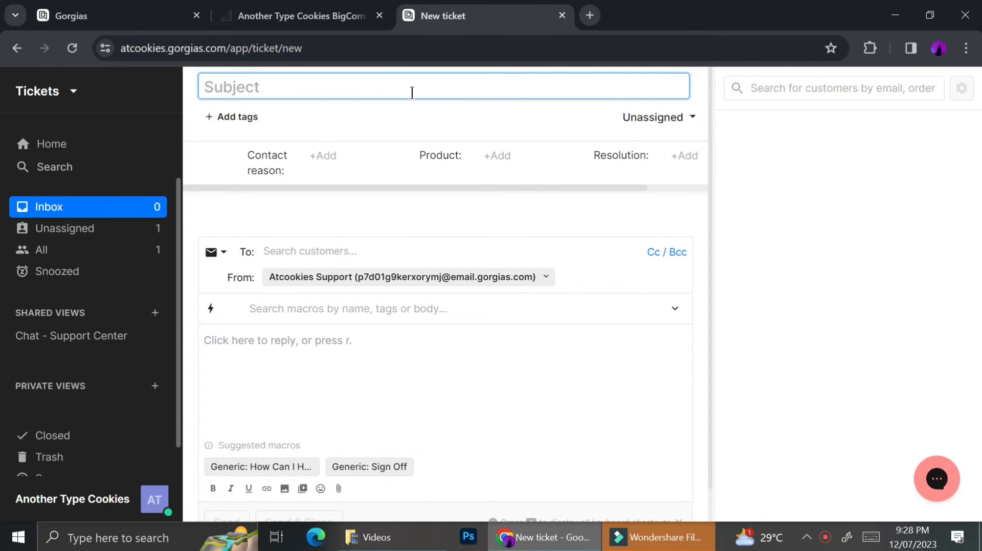
text(Missin)
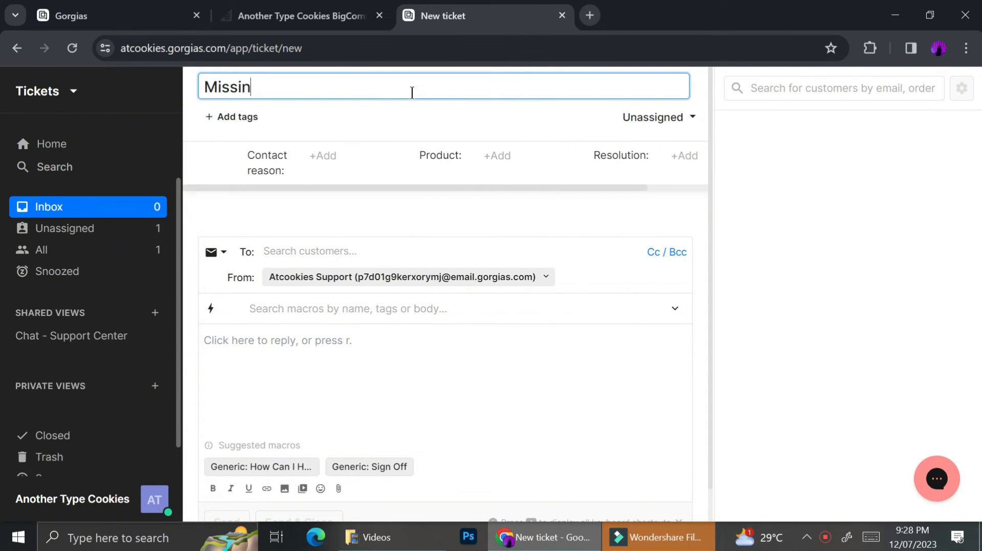
text(g Produ)
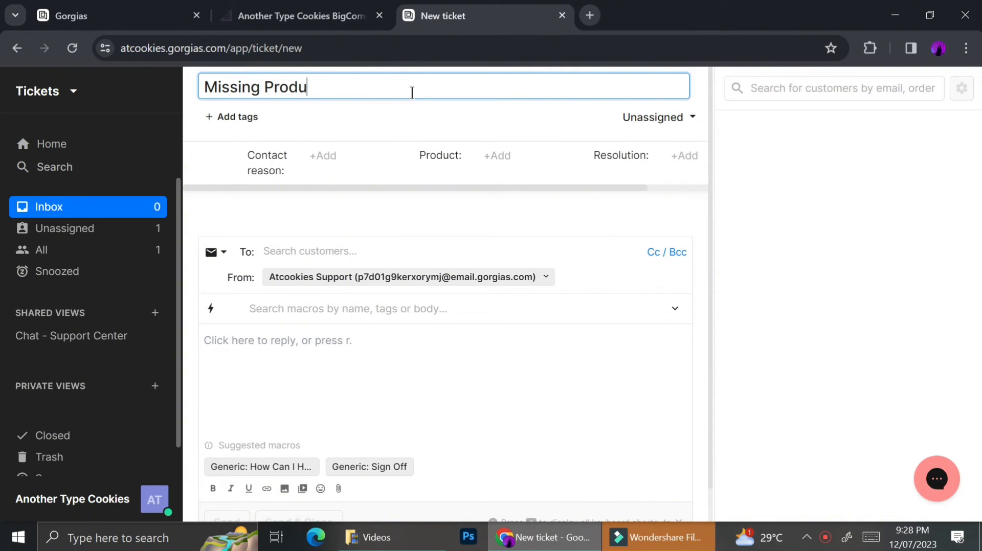
text(ct)
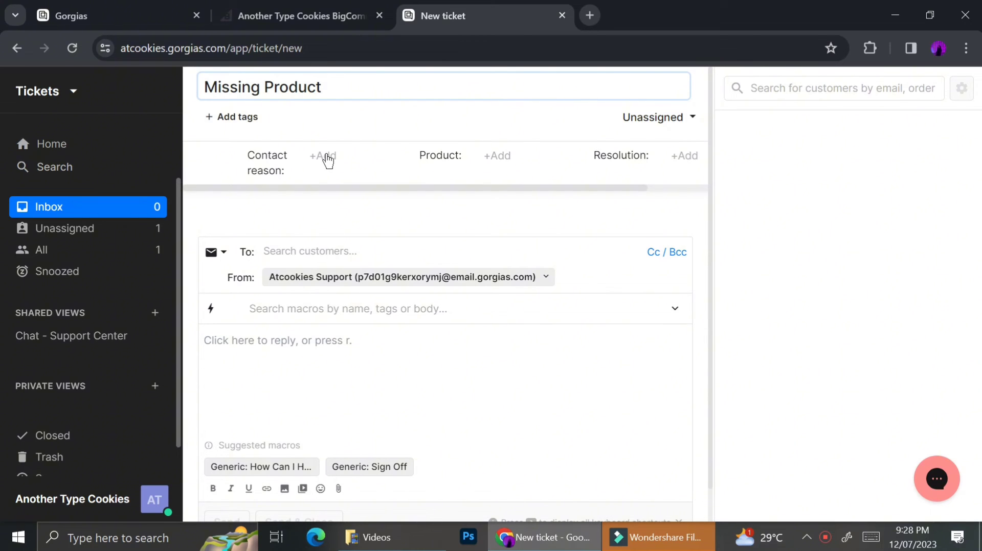
mouse_move(495, 157)
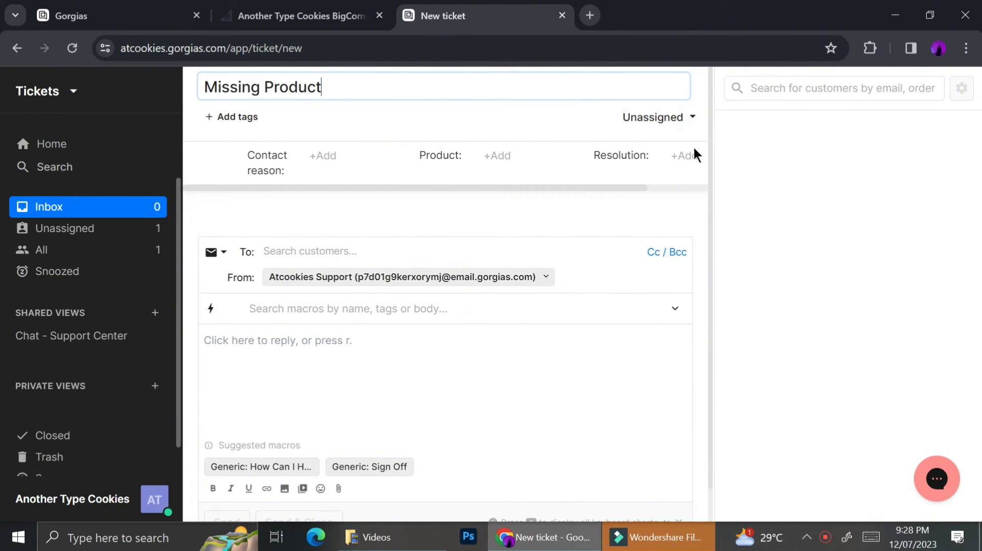
Set the ticket's contact reason to Missing item under Order reasons
click(657, 117)
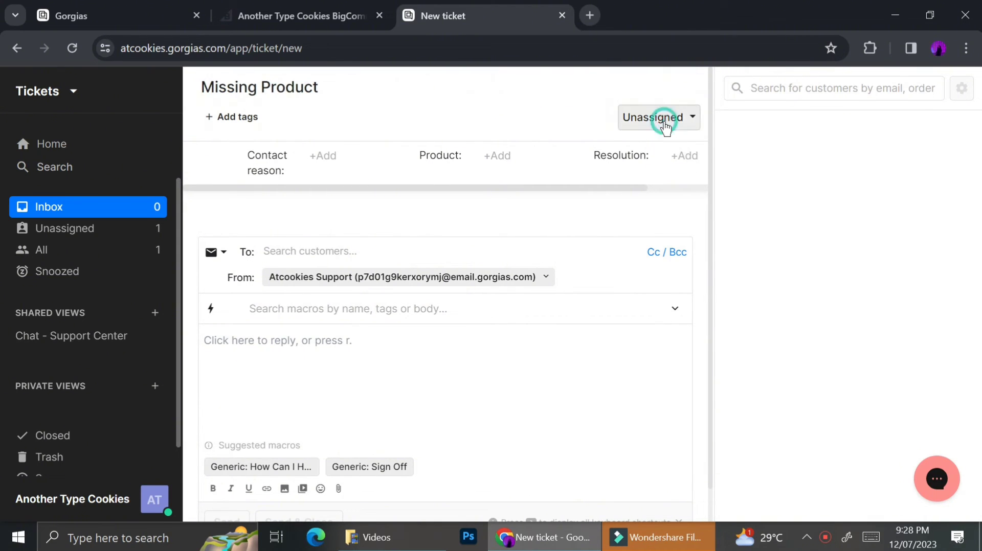
click(659, 117)
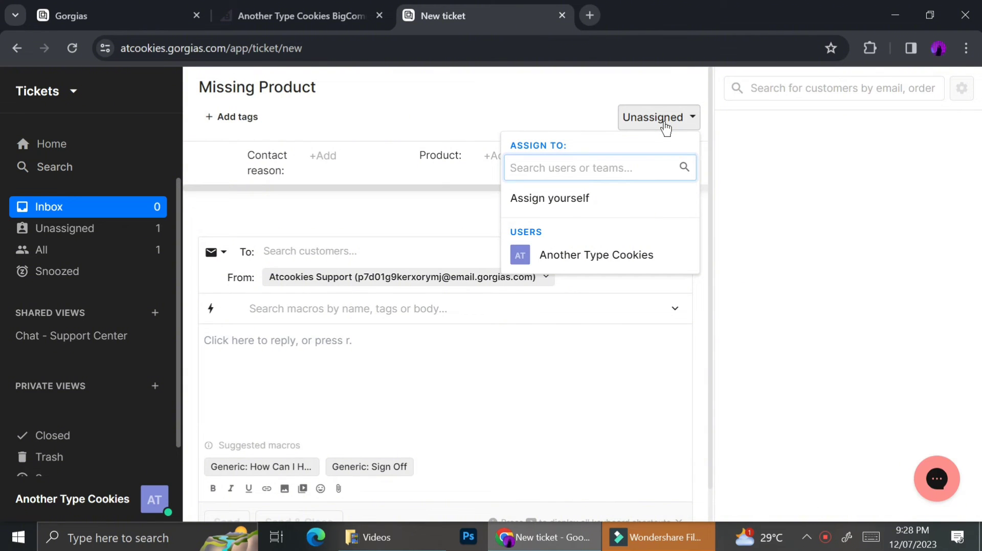
click(329, 155)
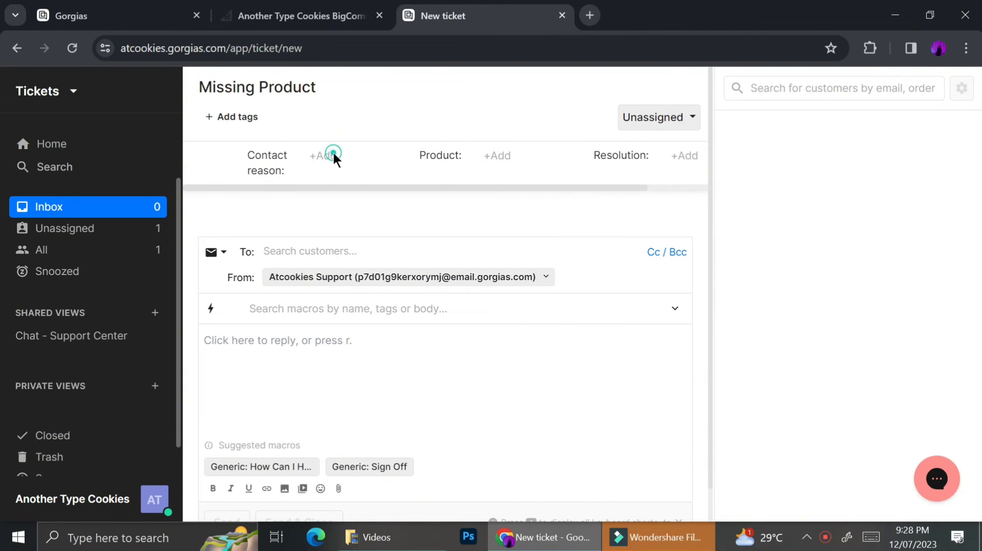
click(324, 155)
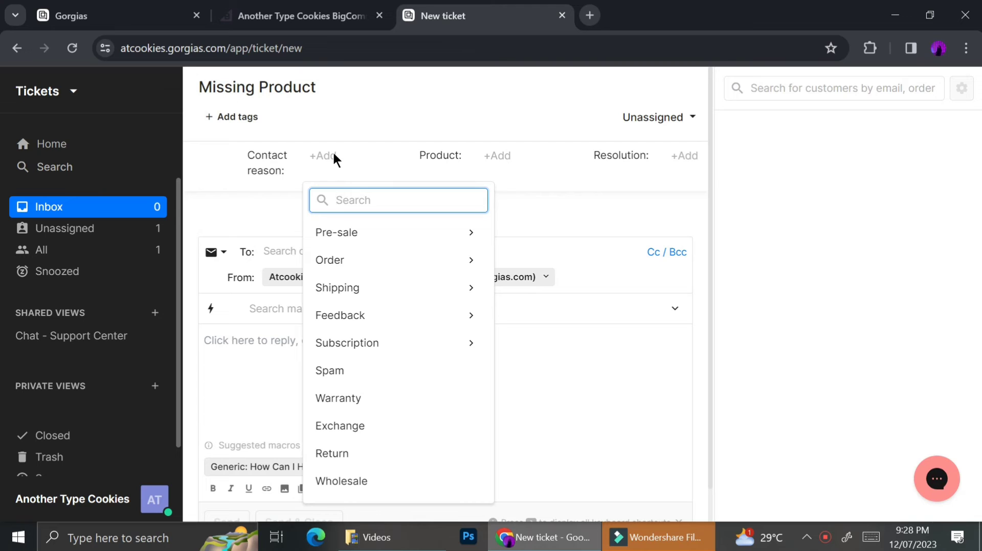
mouse_move(373, 262)
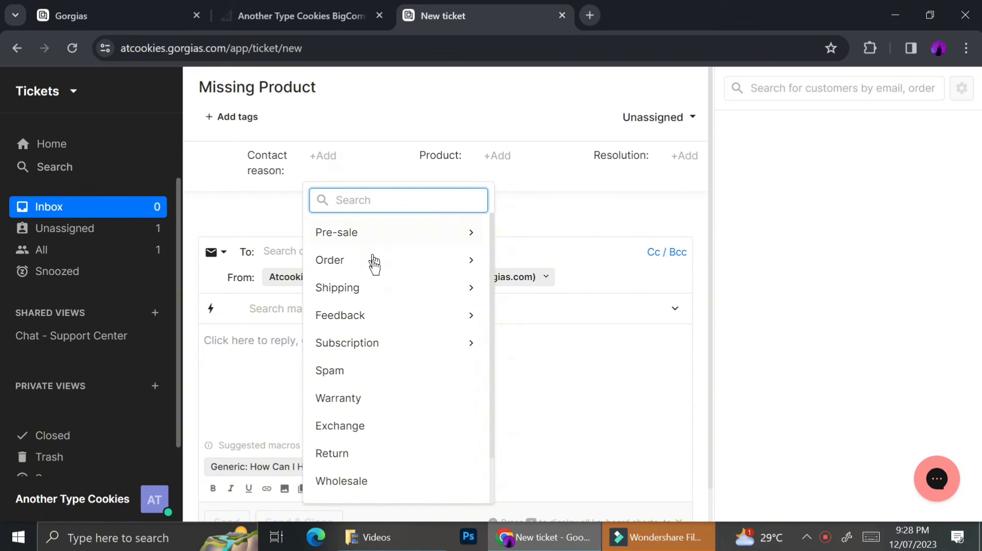
mouse_move(468, 261)
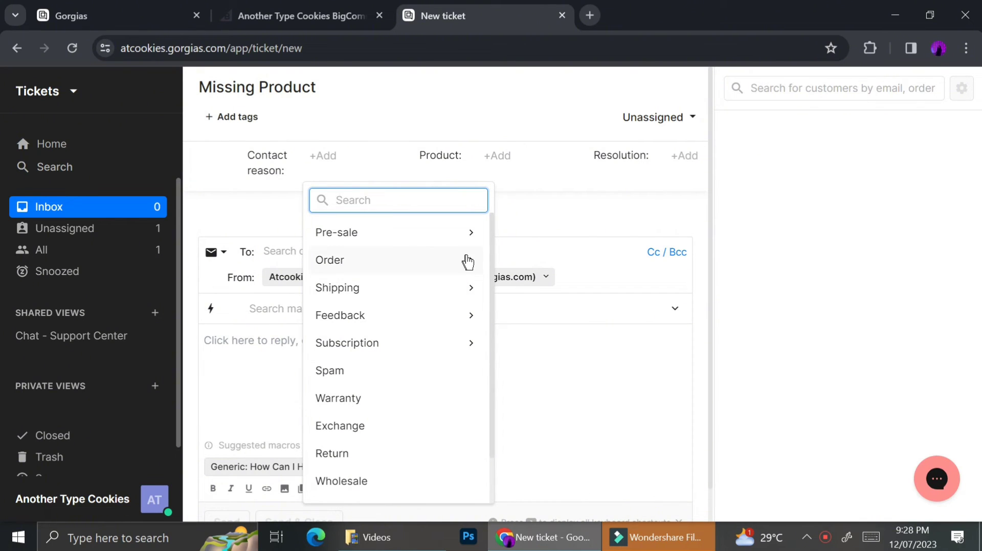
click(329, 260)
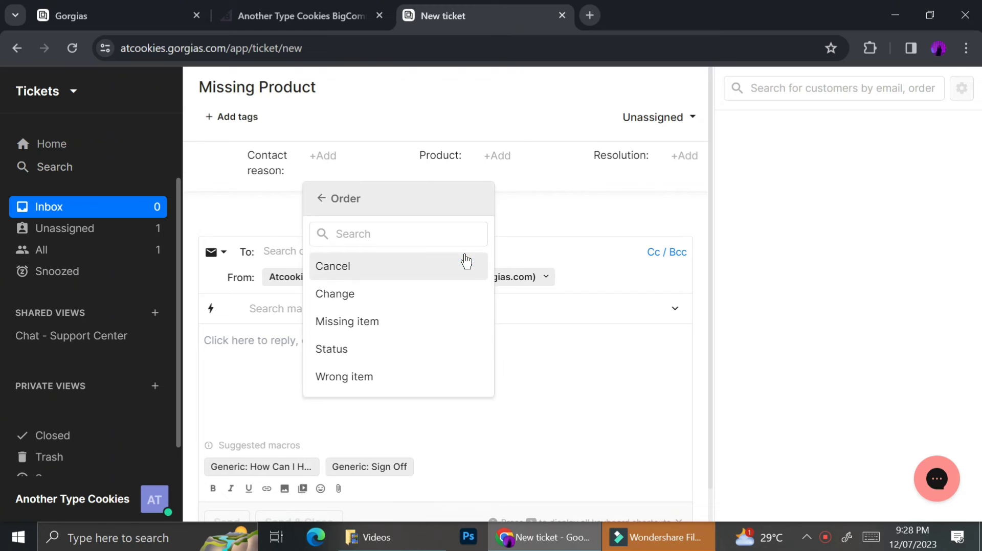
click(346, 322)
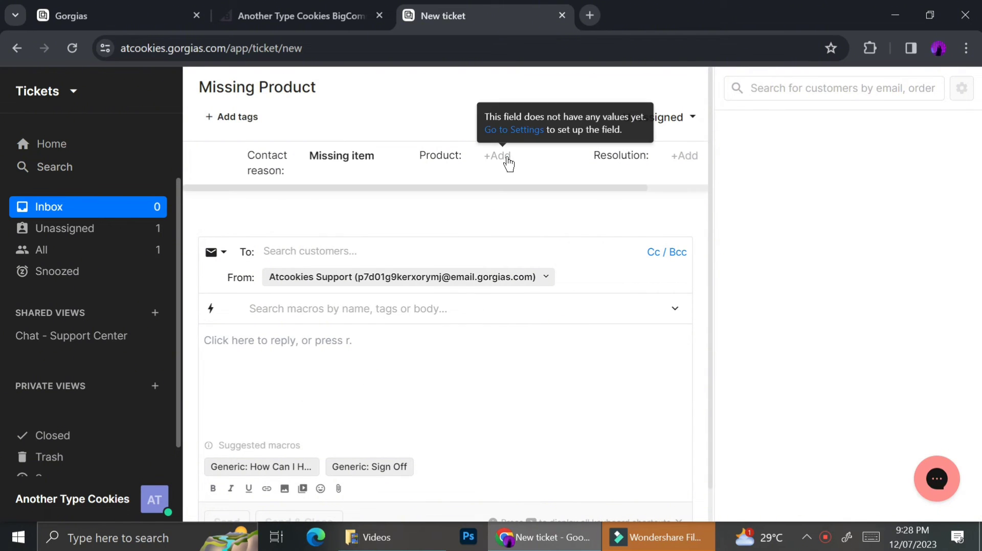
Choose Refund from the Order resolution options
click(497, 156)
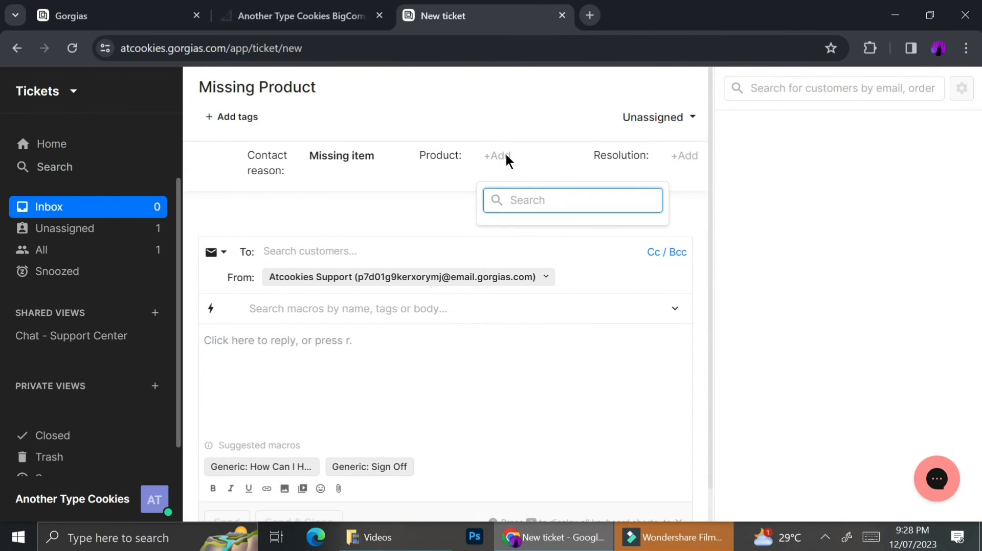
click(683, 155)
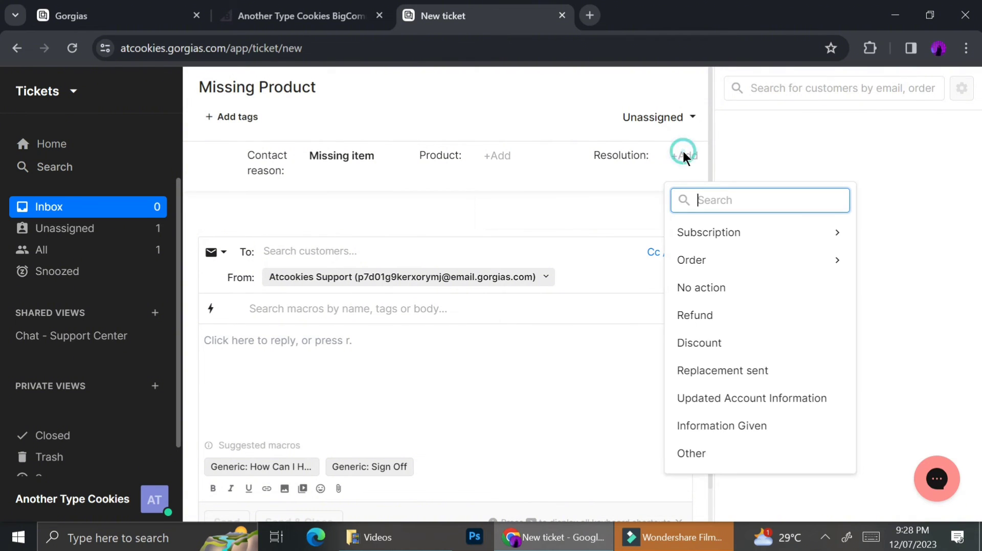
mouse_move(685, 158)
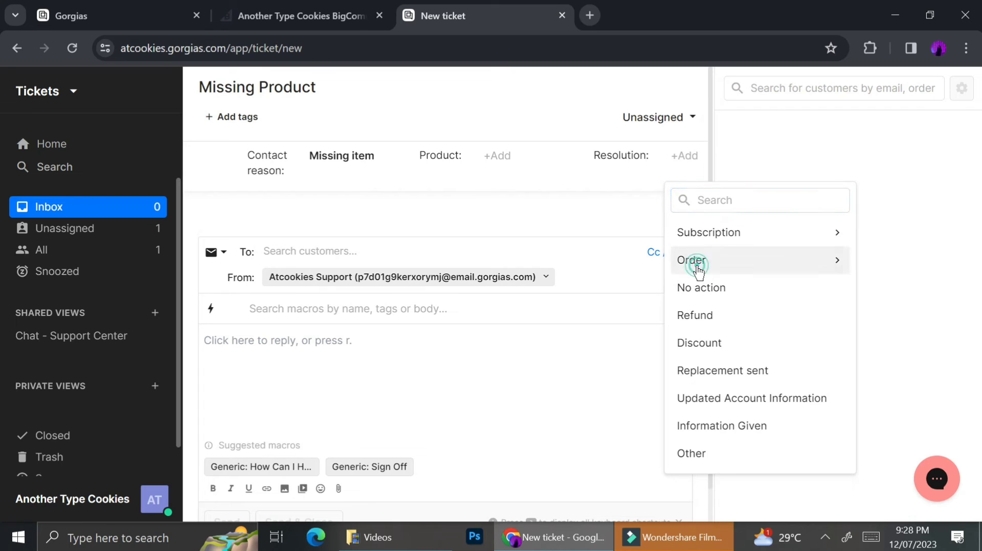
click(692, 261)
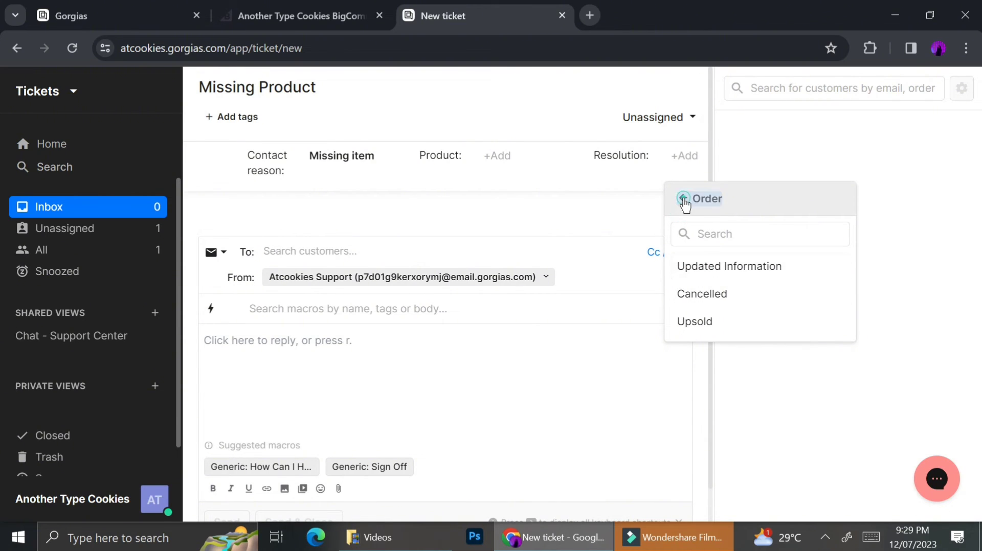
click(683, 198)
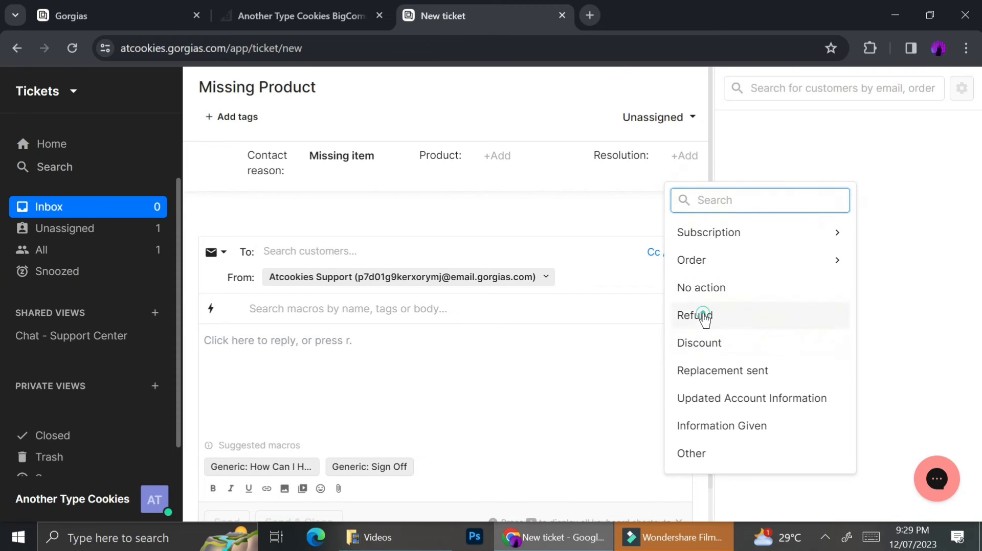
click(695, 315)
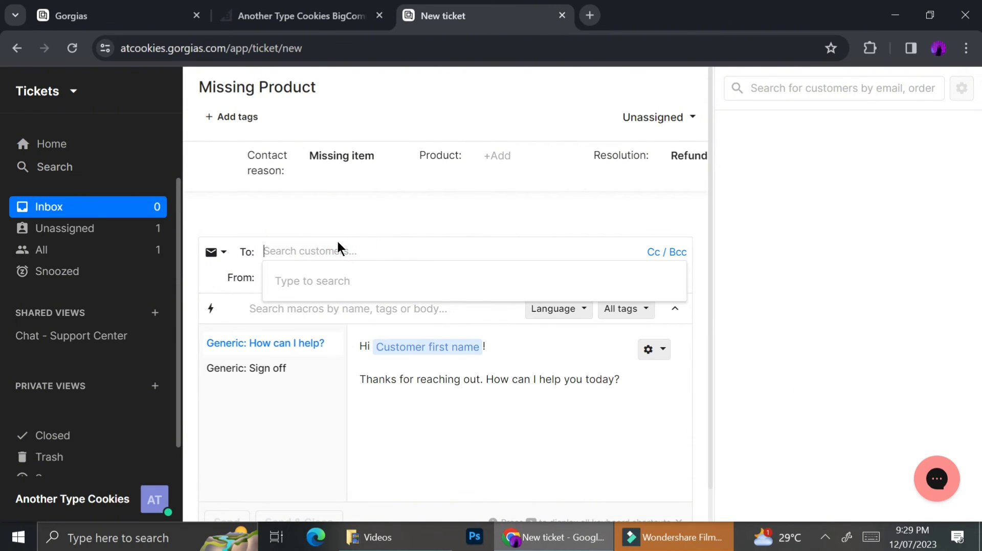
Address the ticket to Mary Jane and apply the 'Generic: How can I help?' macro
text(mary)
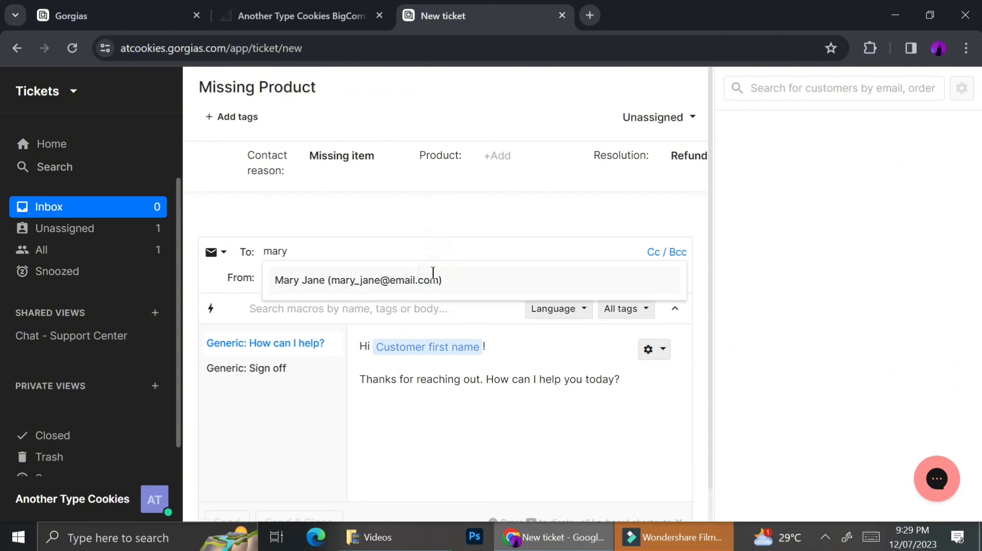
click(357, 281)
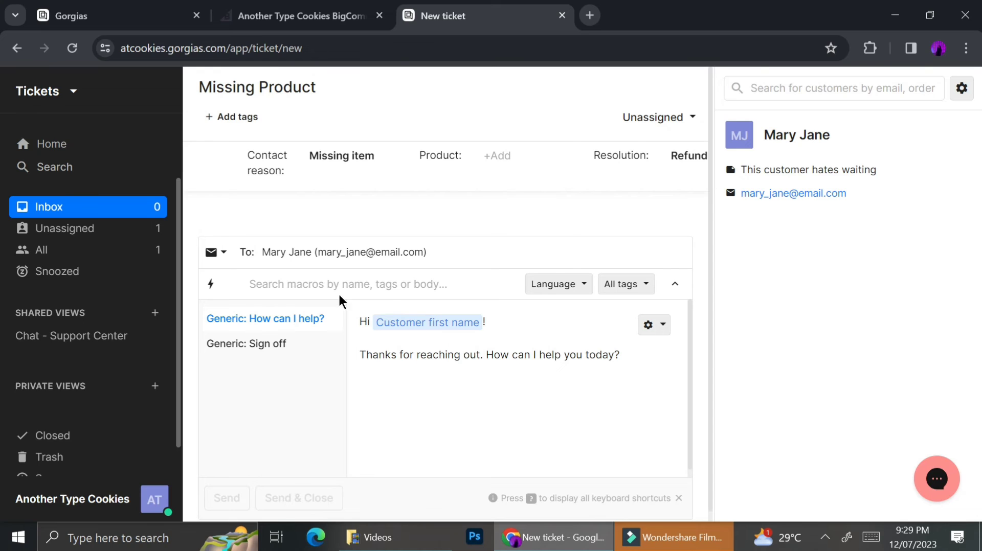
click(247, 344)
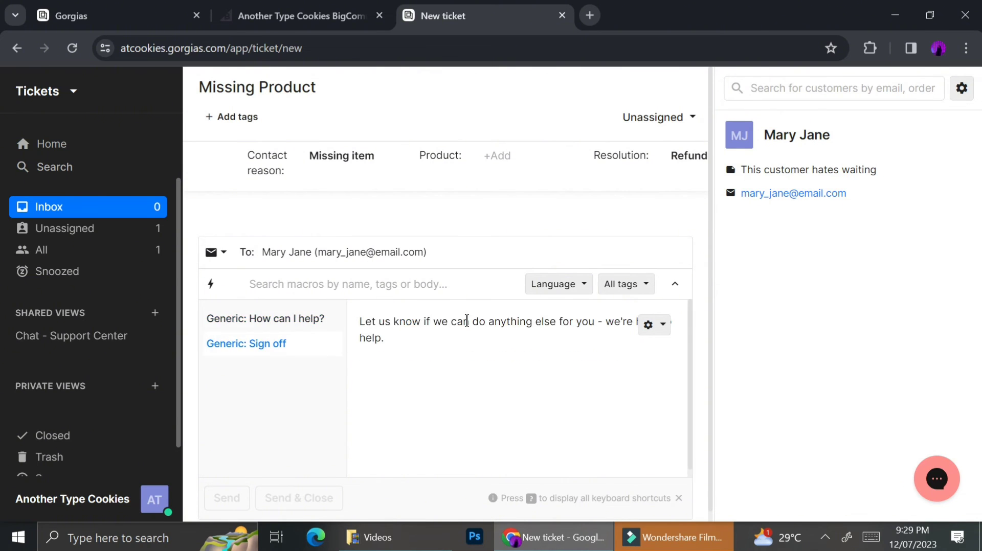
click(265, 318)
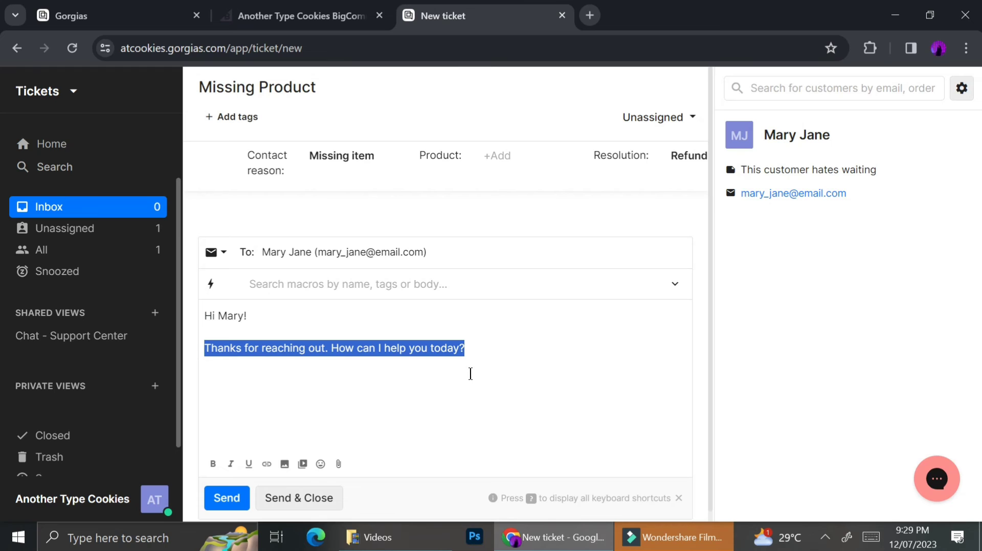
Replace the question with 'I'm sorry about your missing item. Don't worry…' and send
click(469, 348)
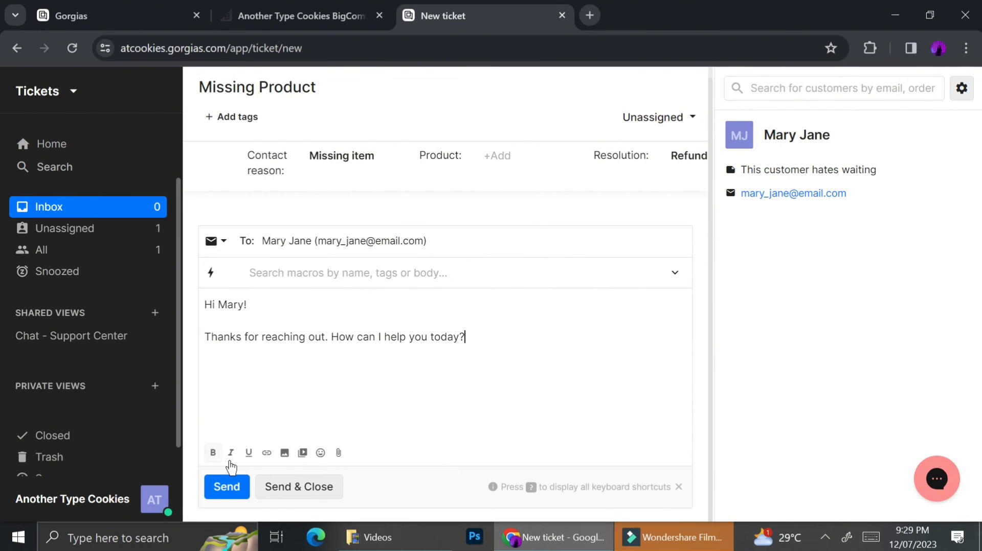
mouse_move(281, 441)
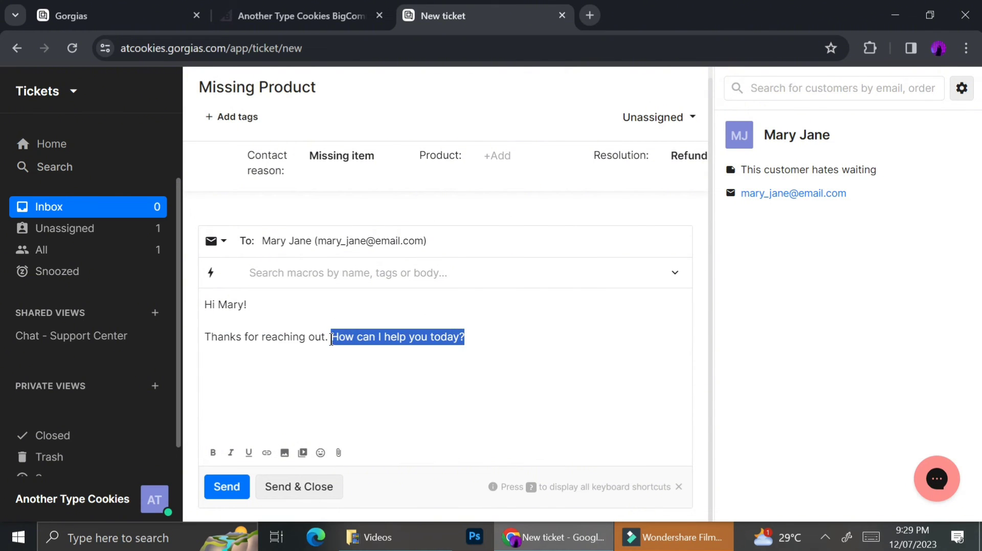
text(I'm sorry about)
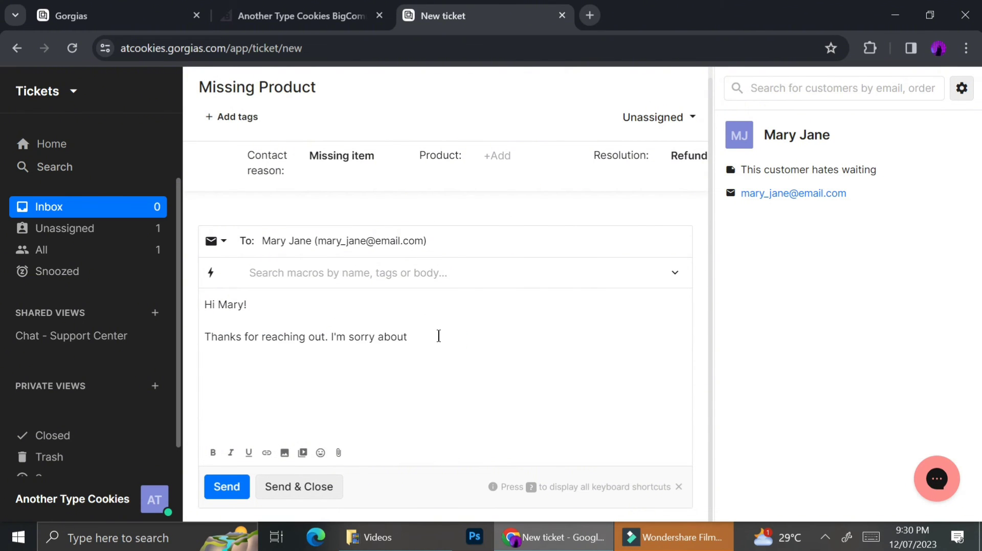
text(your missing it)
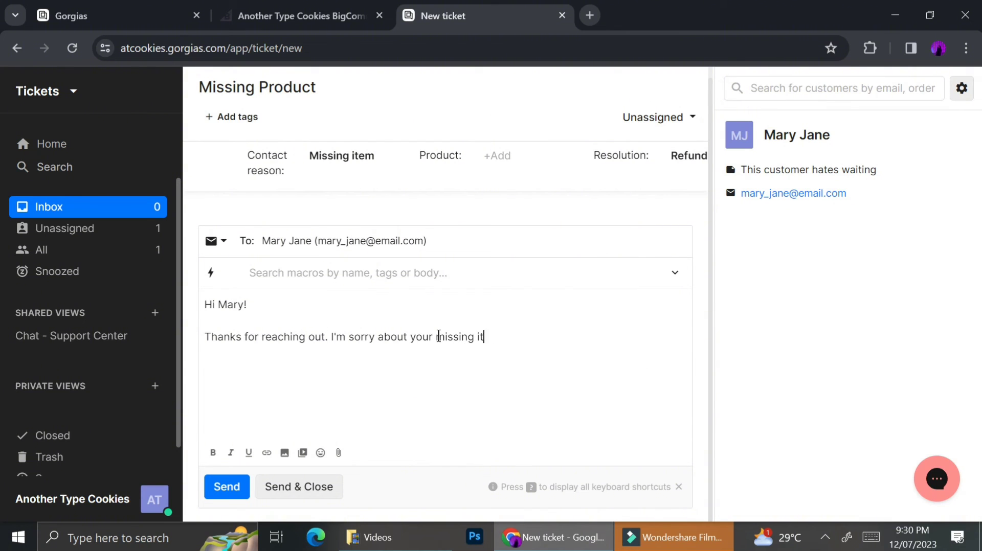
text(em. Don't worry, we're going to give you a refund immidietly.)
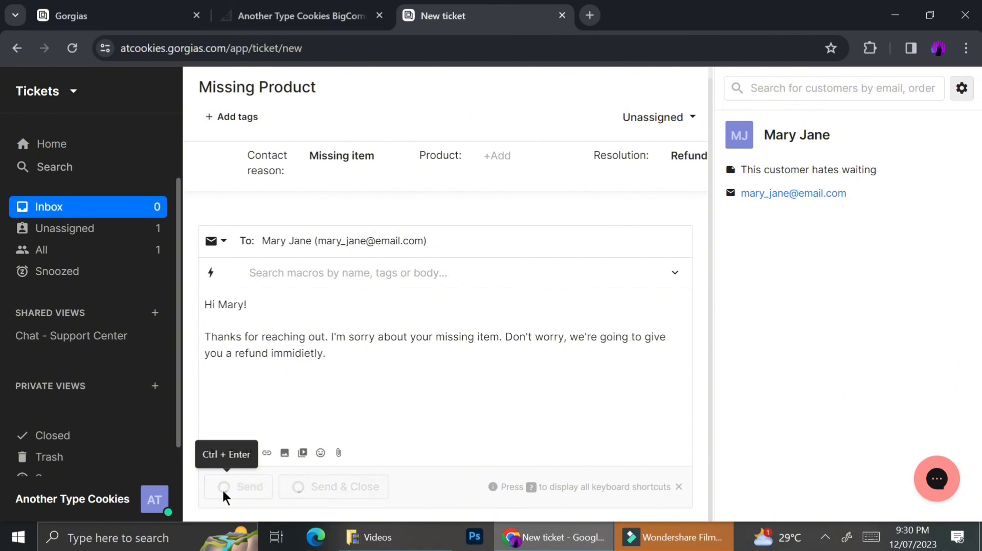
click(242, 487)
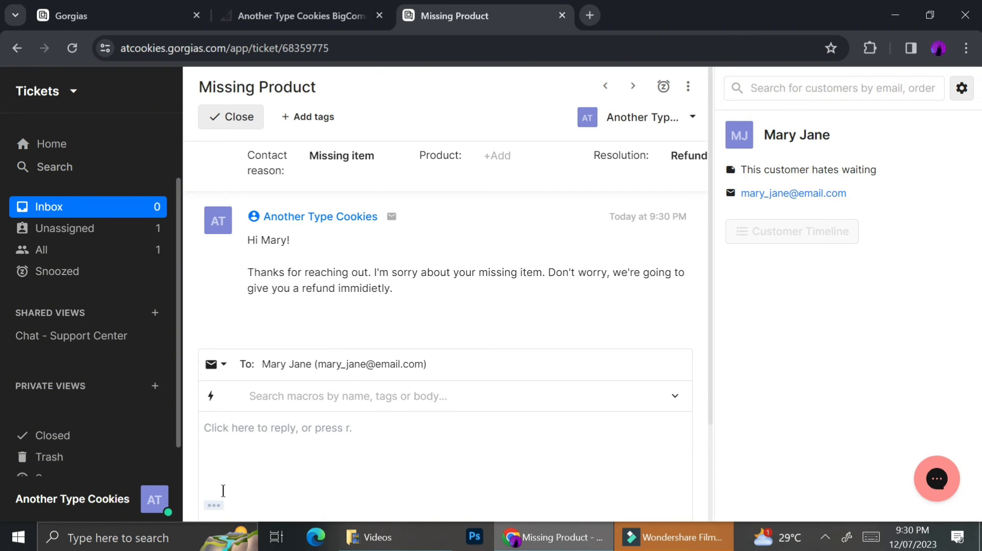
mouse_move(376, 288)
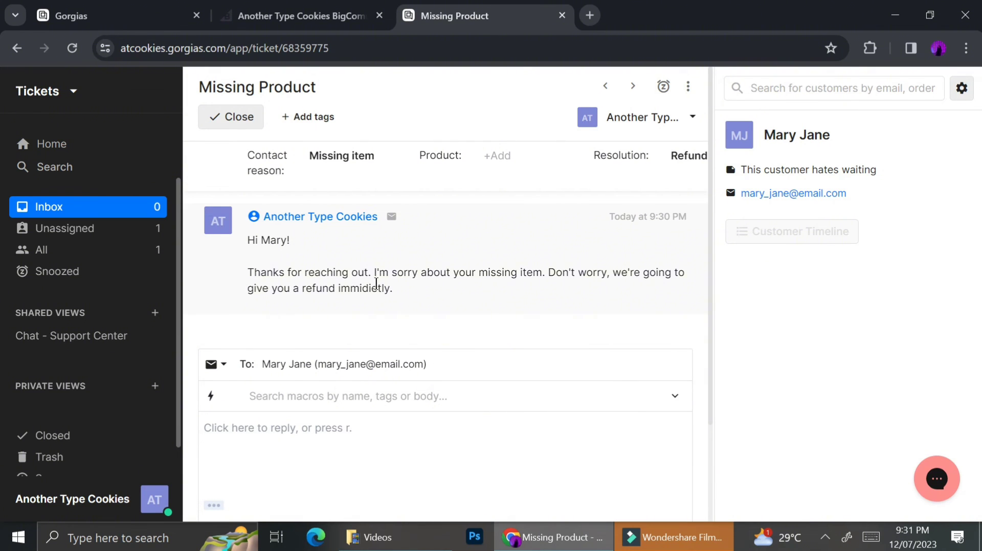
mouse_move(389, 329)
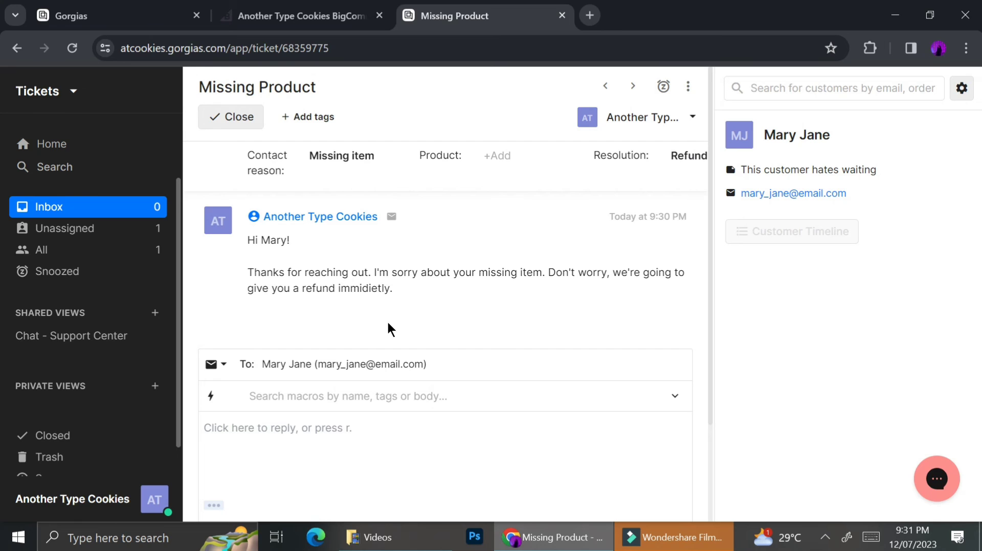
mouse_move(236, 122)
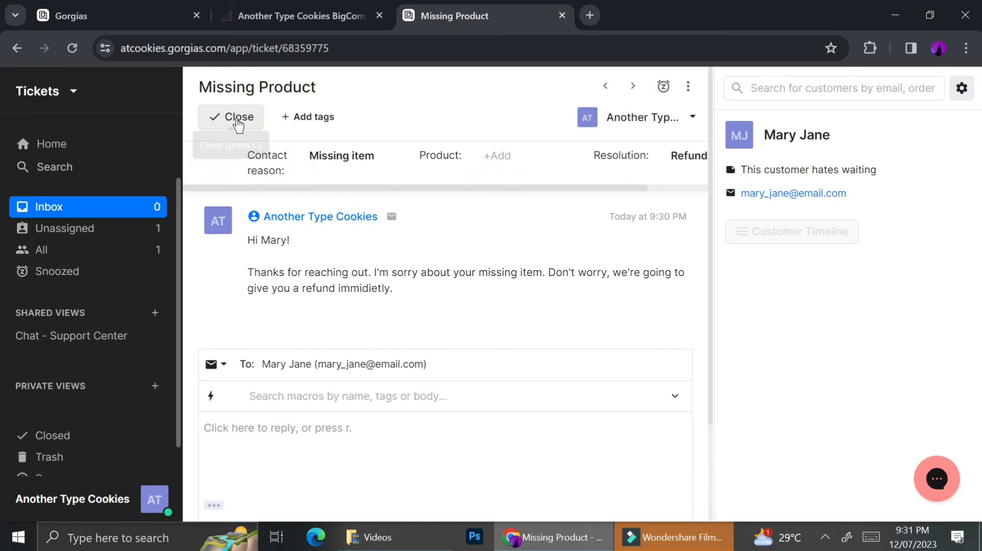
Close the Missing Product ticket from its top toolbar
click(233, 117)
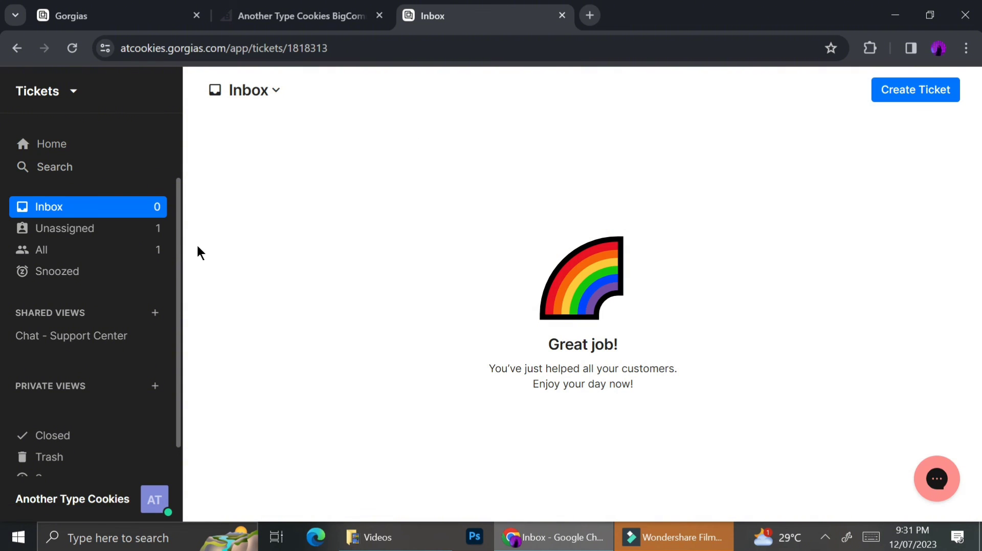
Move through All and Inbox to the Closed tickets view
click(42, 250)
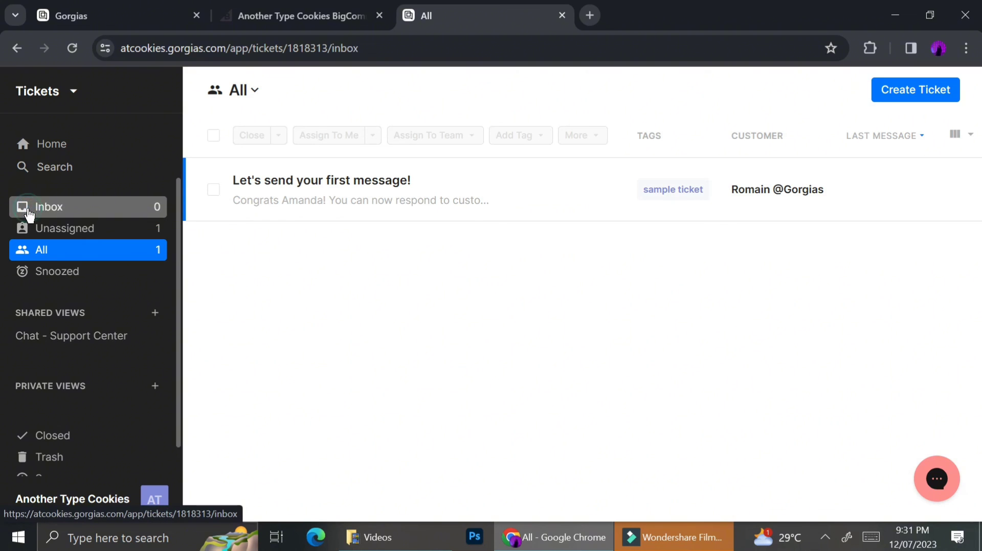
click(49, 207)
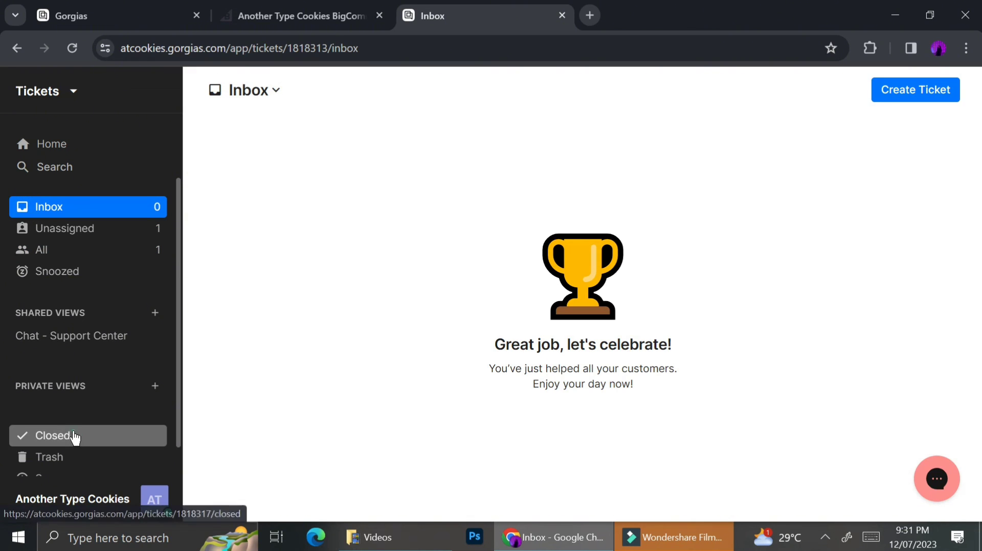
click(51, 435)
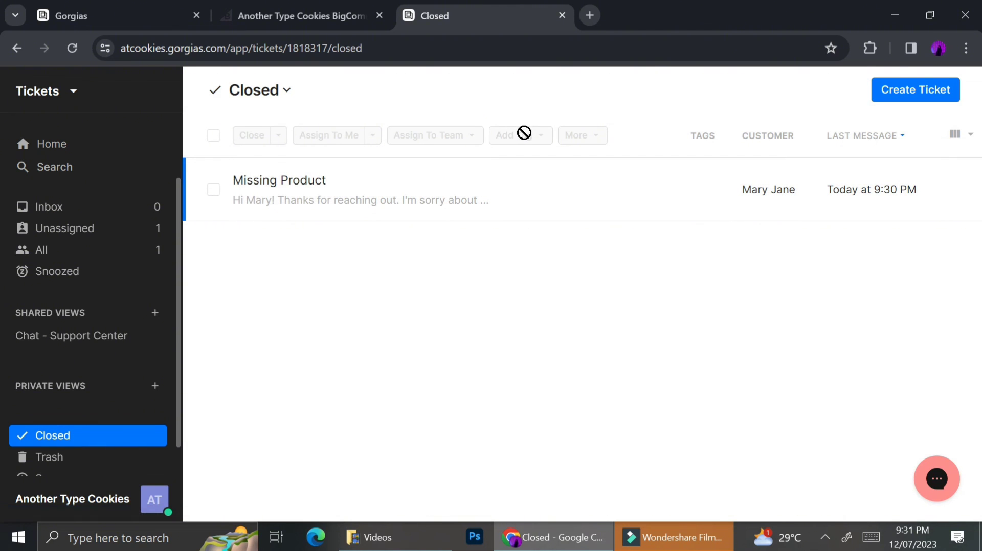
Select the Missing Product ticket, check team assignment options, deselect it, and go Home
click(213, 190)
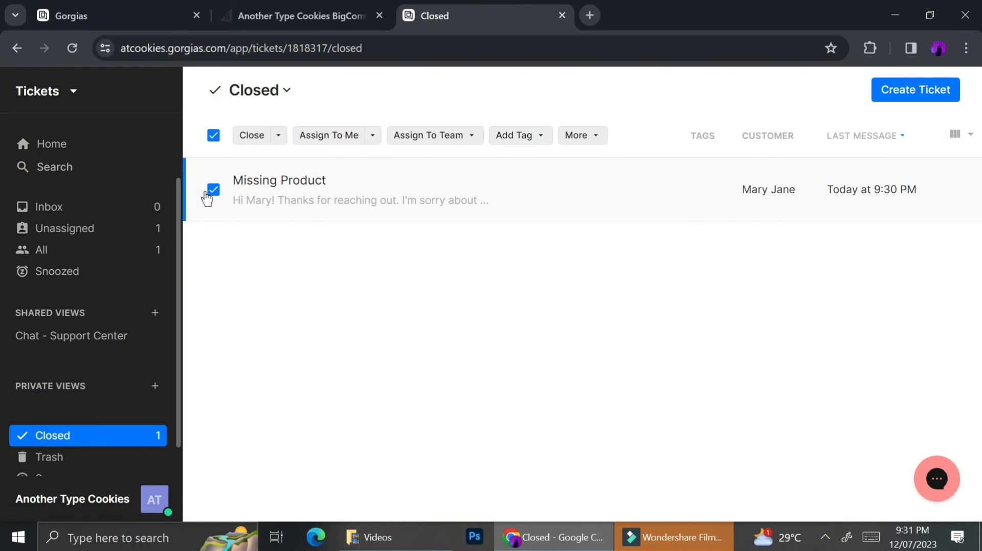
mouse_move(584, 148)
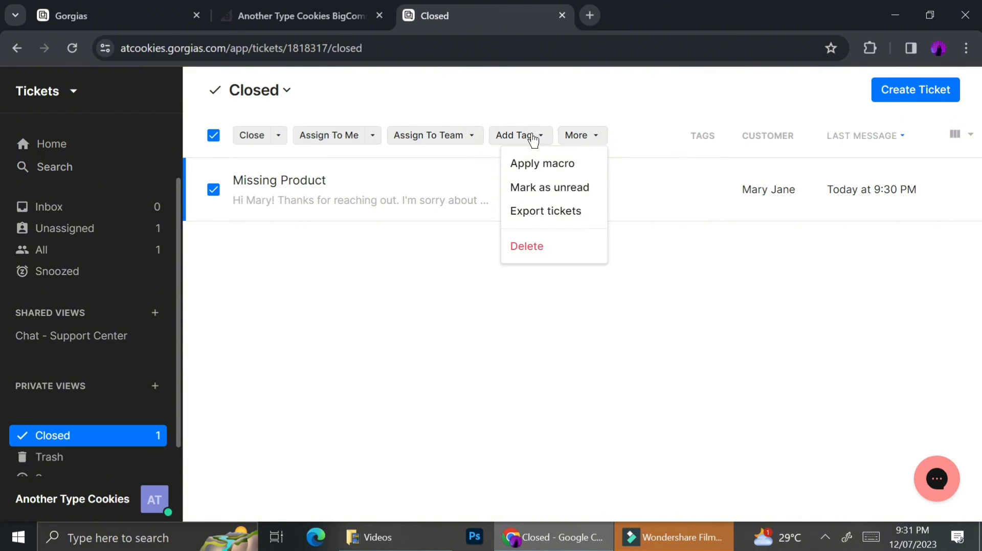
click(516, 136)
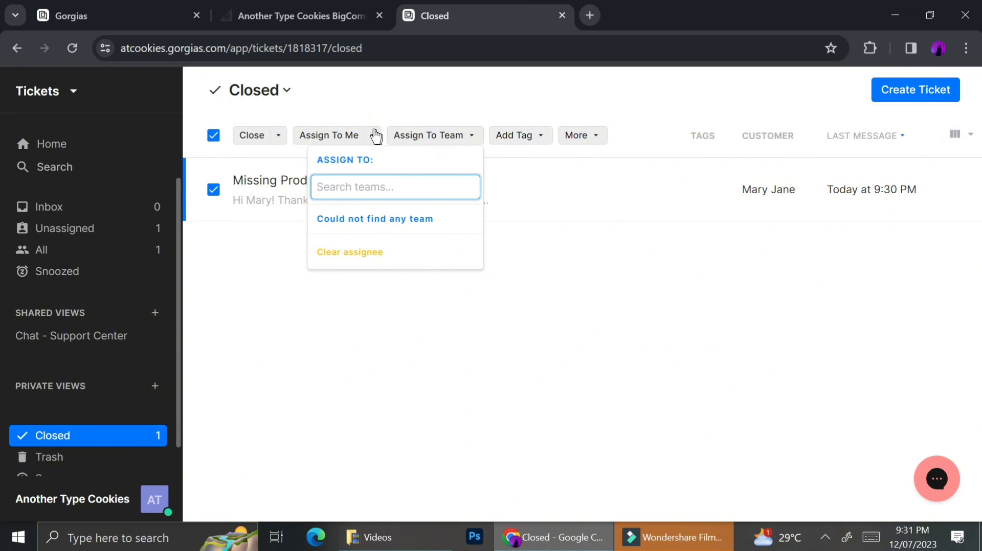
click(329, 135)
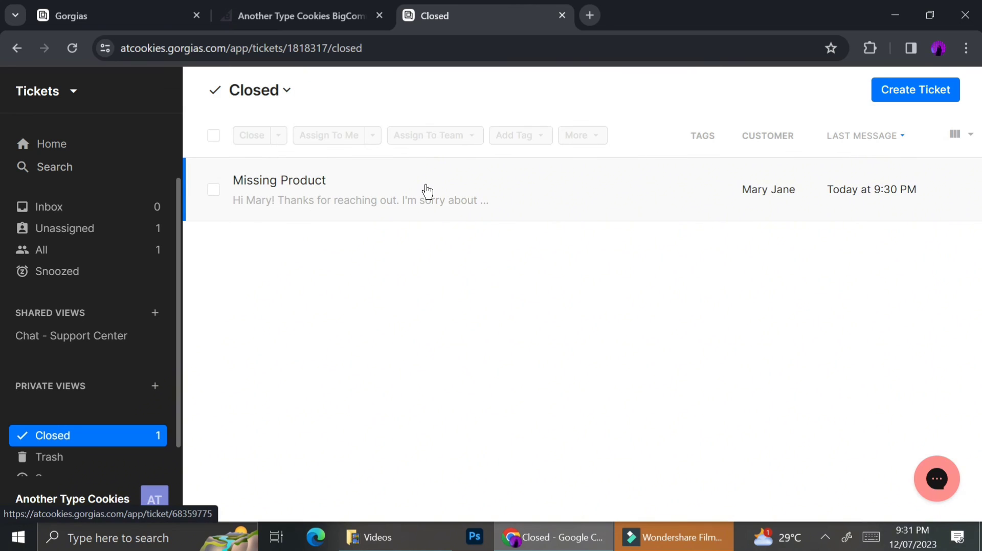
click(51, 143)
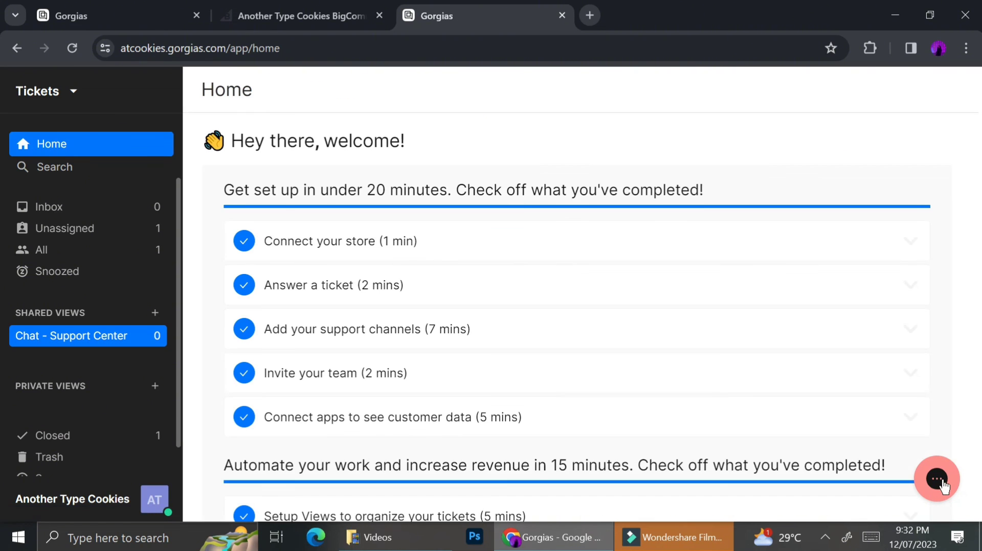
Open the support chat and return to its topic list after the Tickets and Customers reply
click(937, 479)
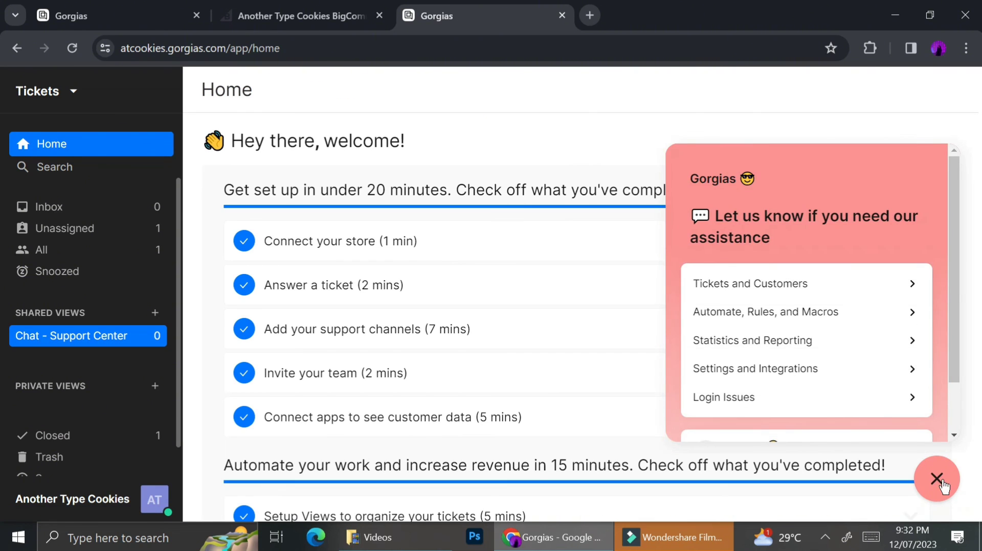
mouse_move(845, 260)
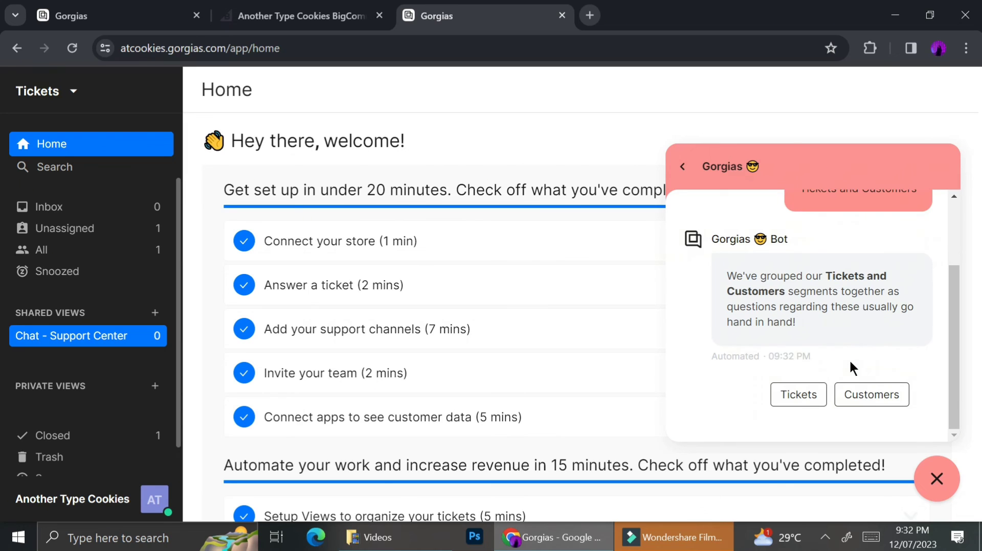
mouse_move(805, 391)
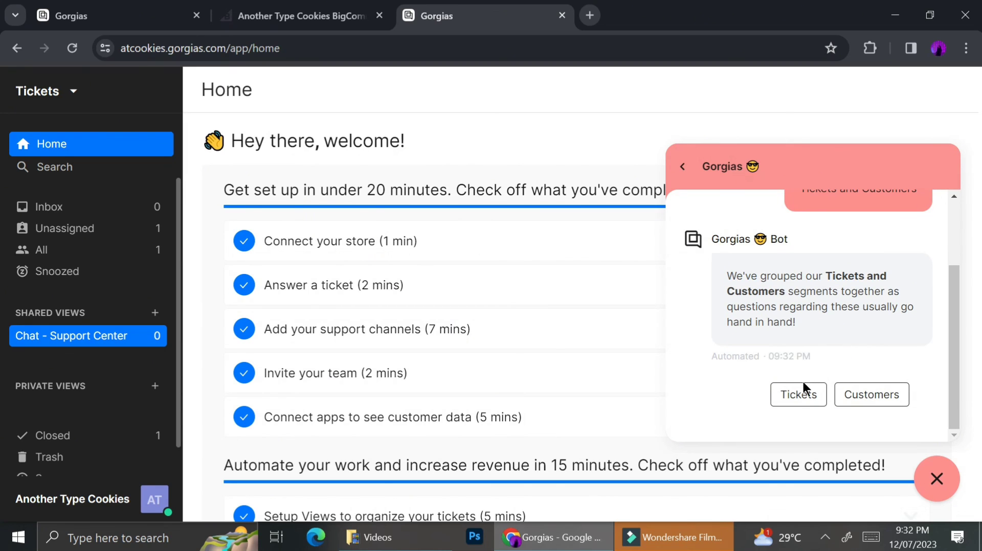
click(683, 167)
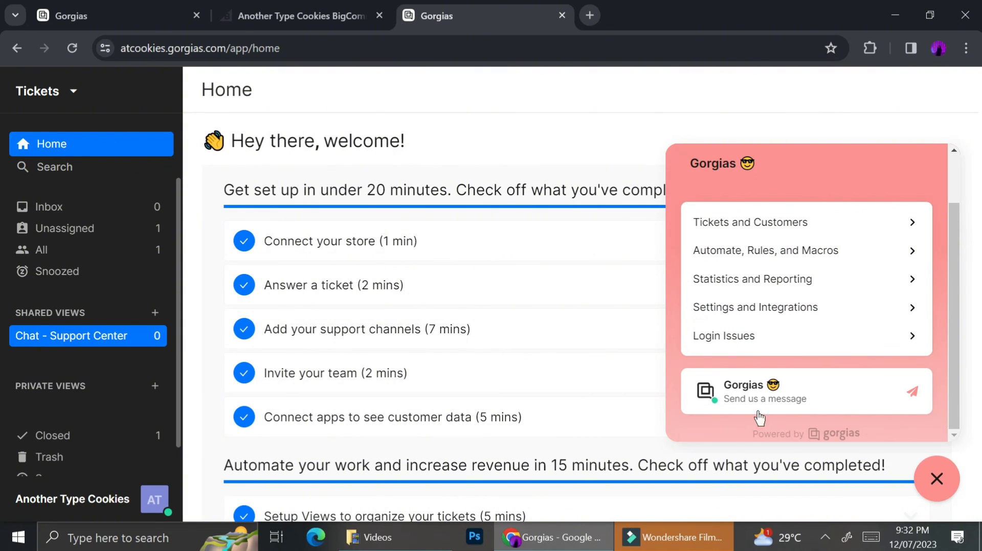
mouse_move(826, 388)
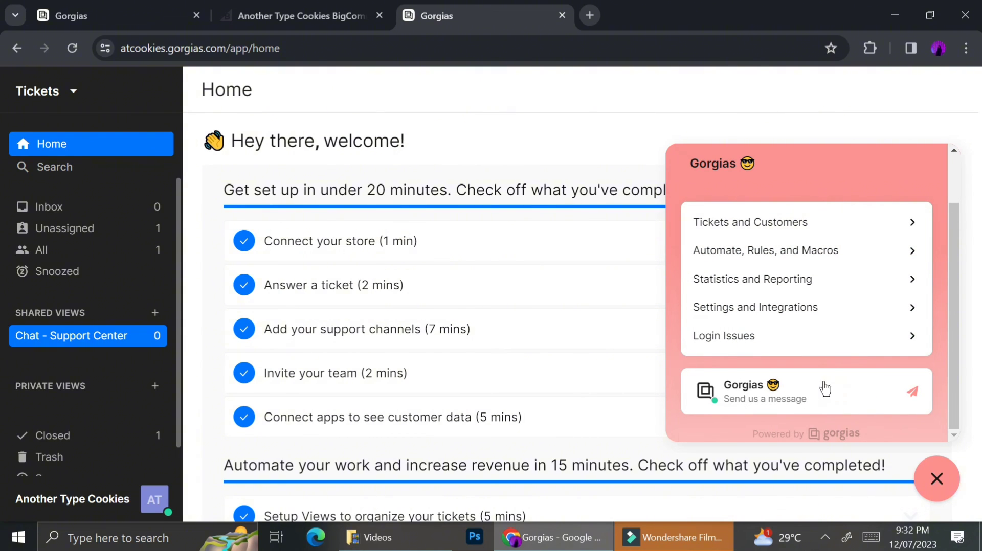